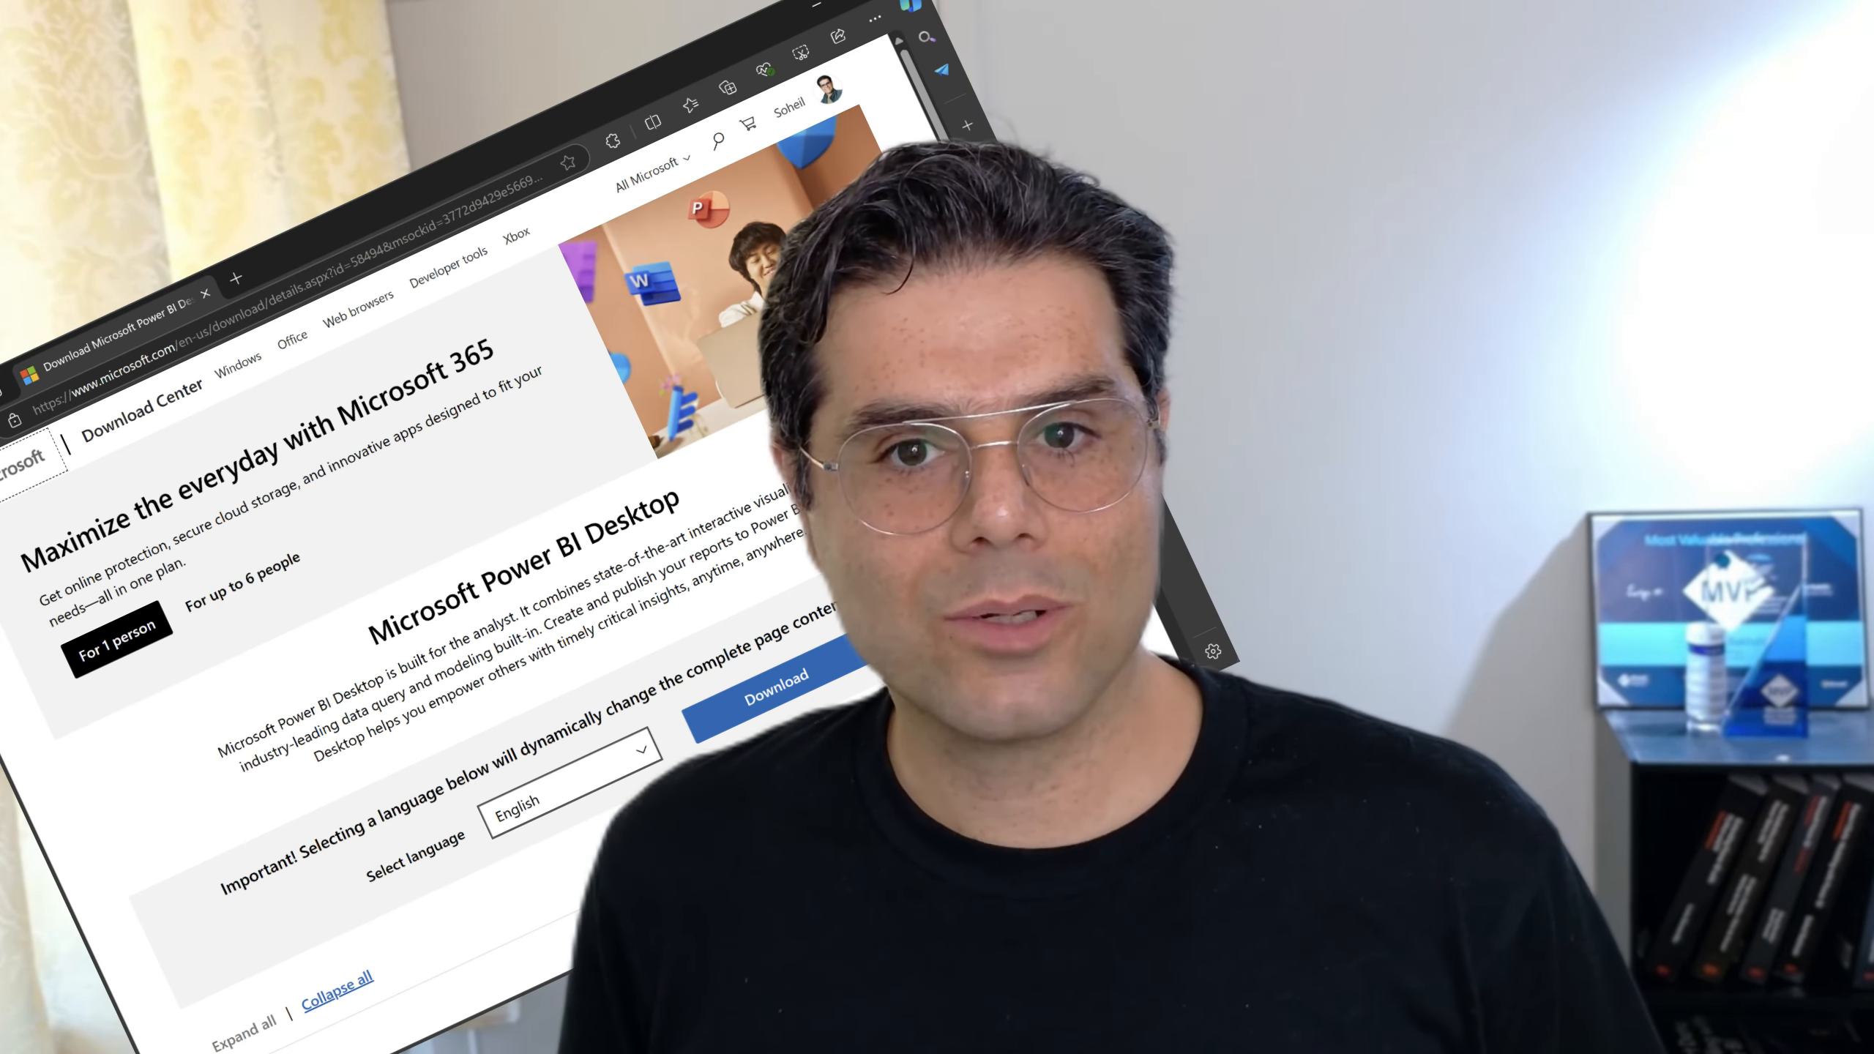
# - Show the options for the pinned Power BI Desktop tile in the Start menu
pyautogui.click(871, 1019)
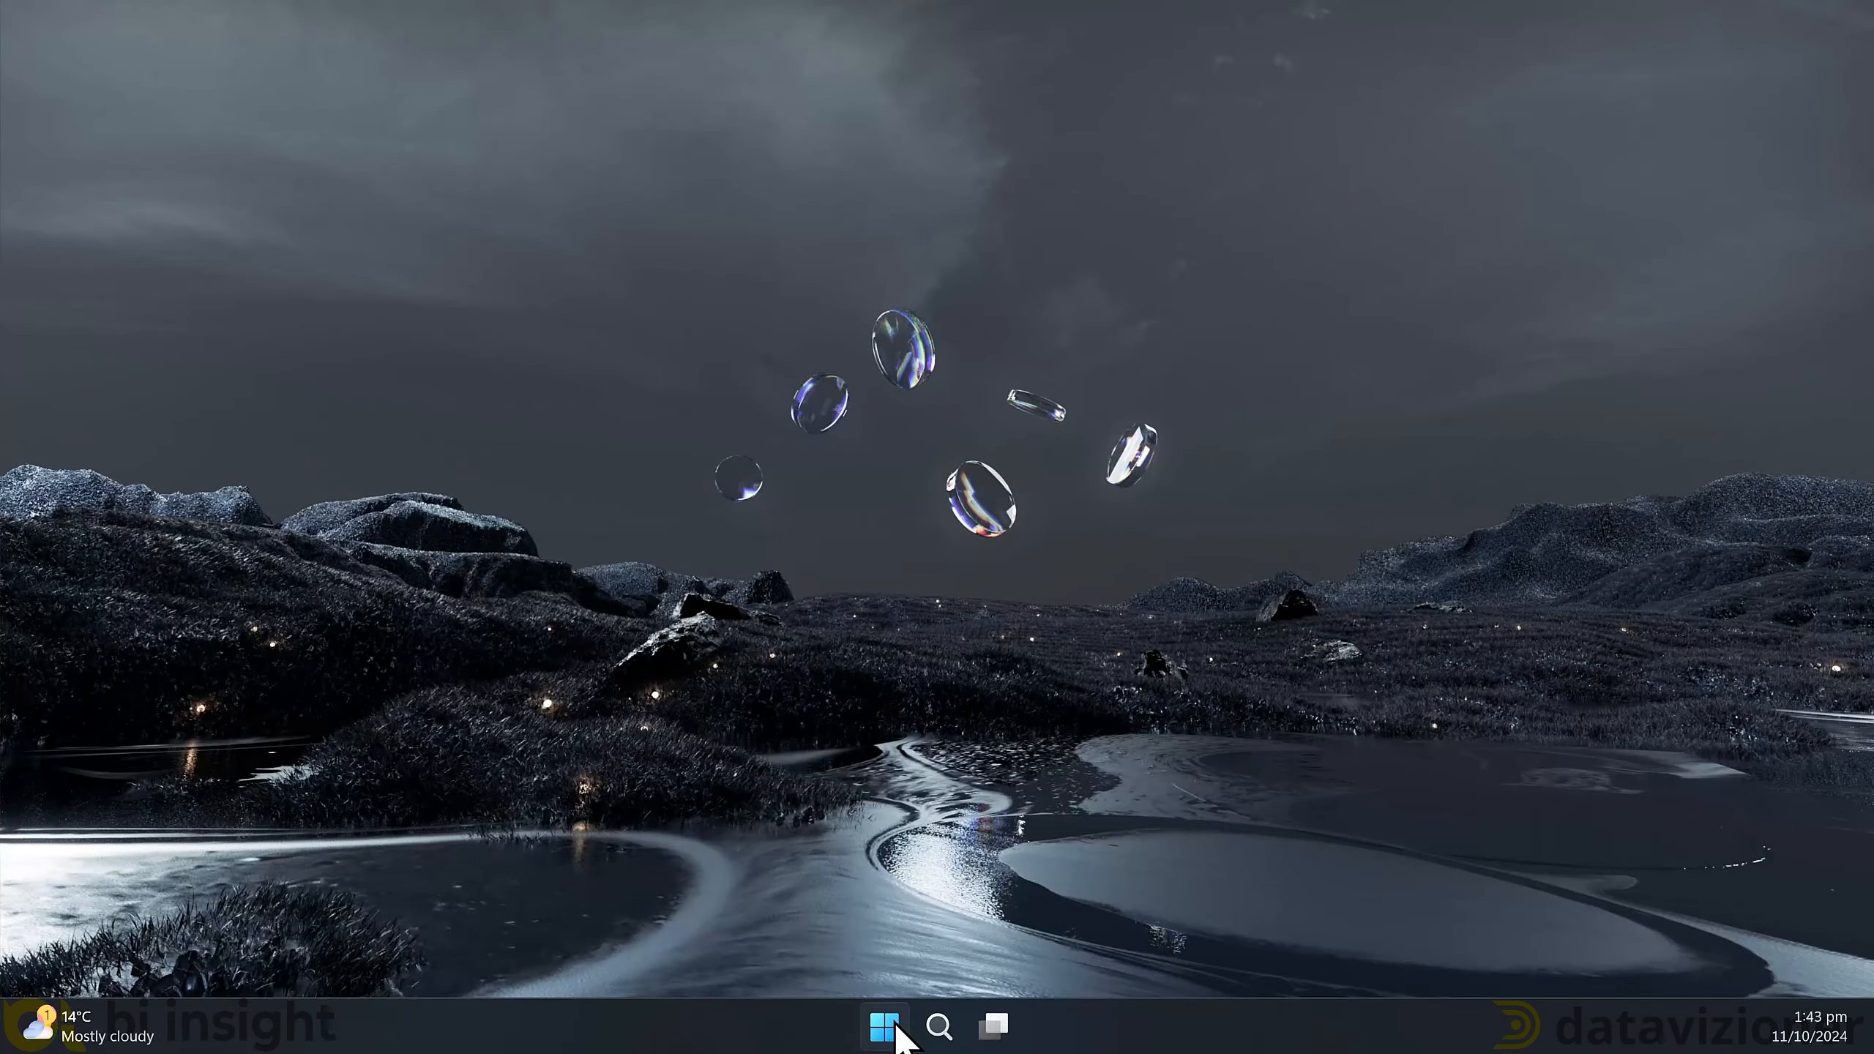
pyautogui.click(884, 1025)
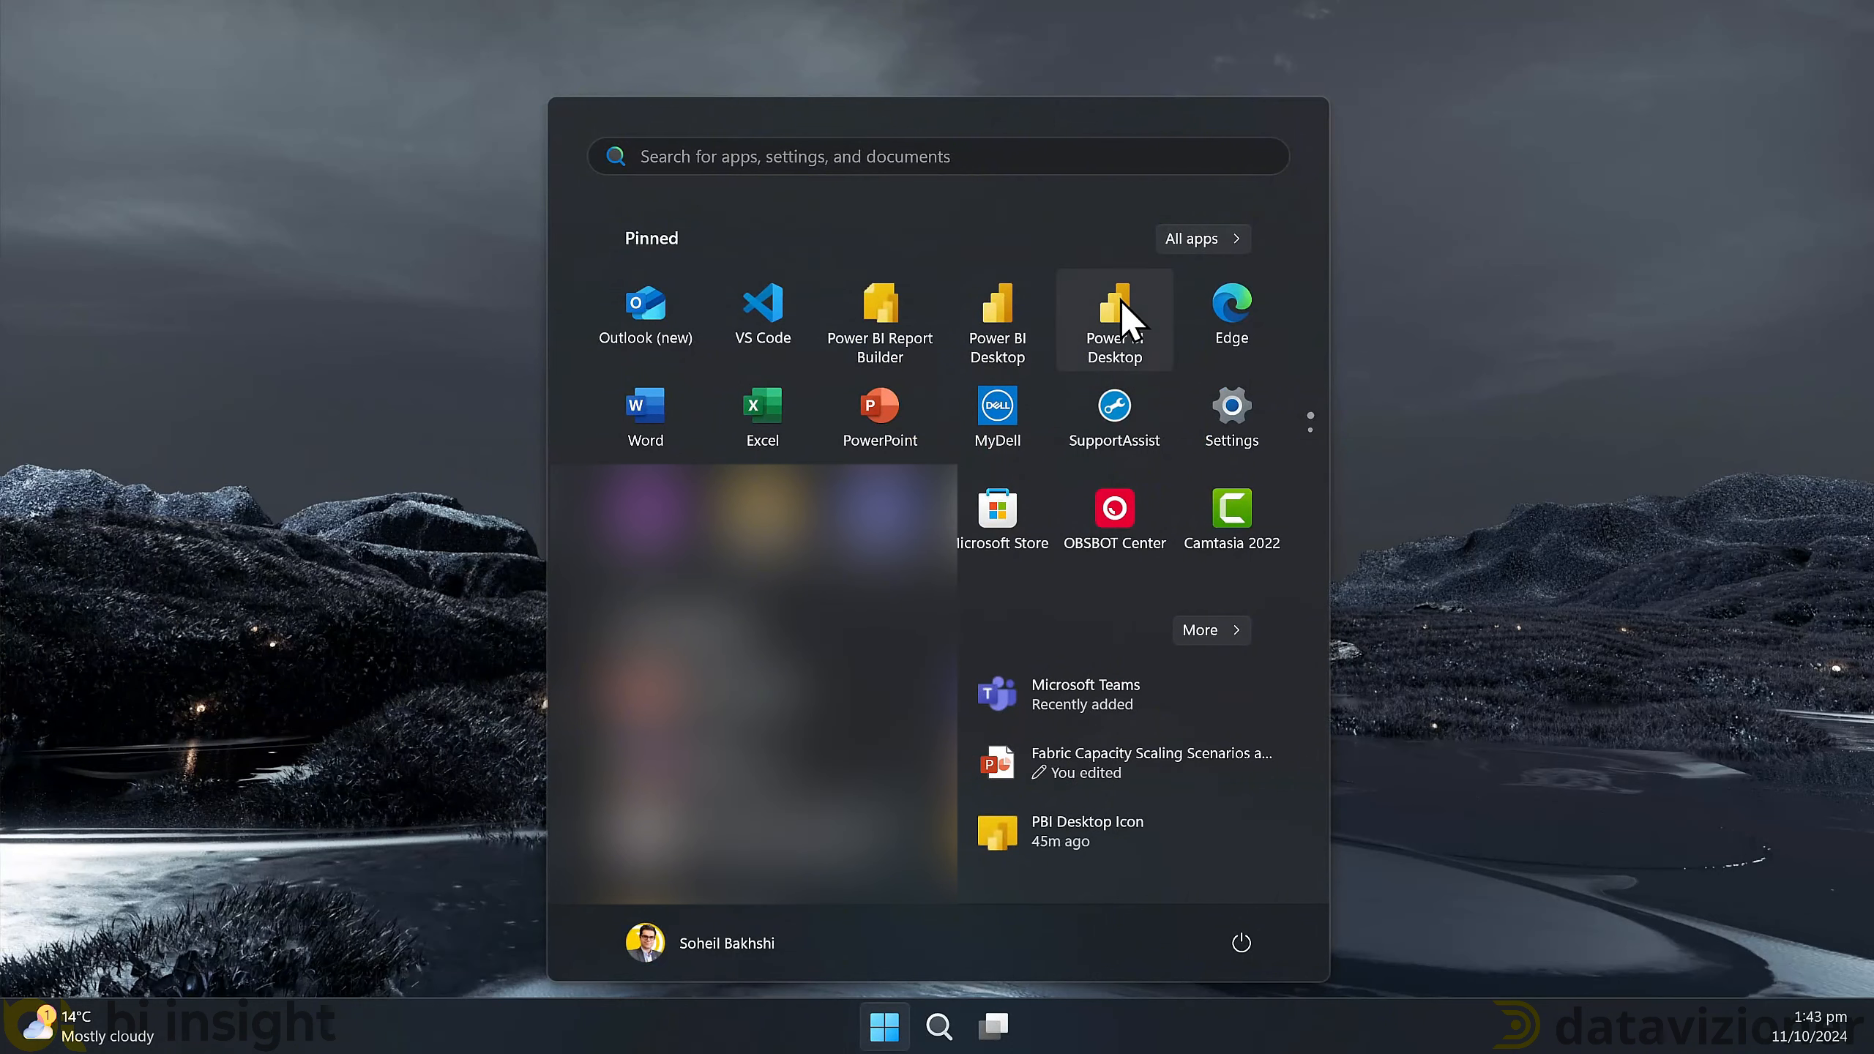
pyautogui.rightClick(1113, 319)
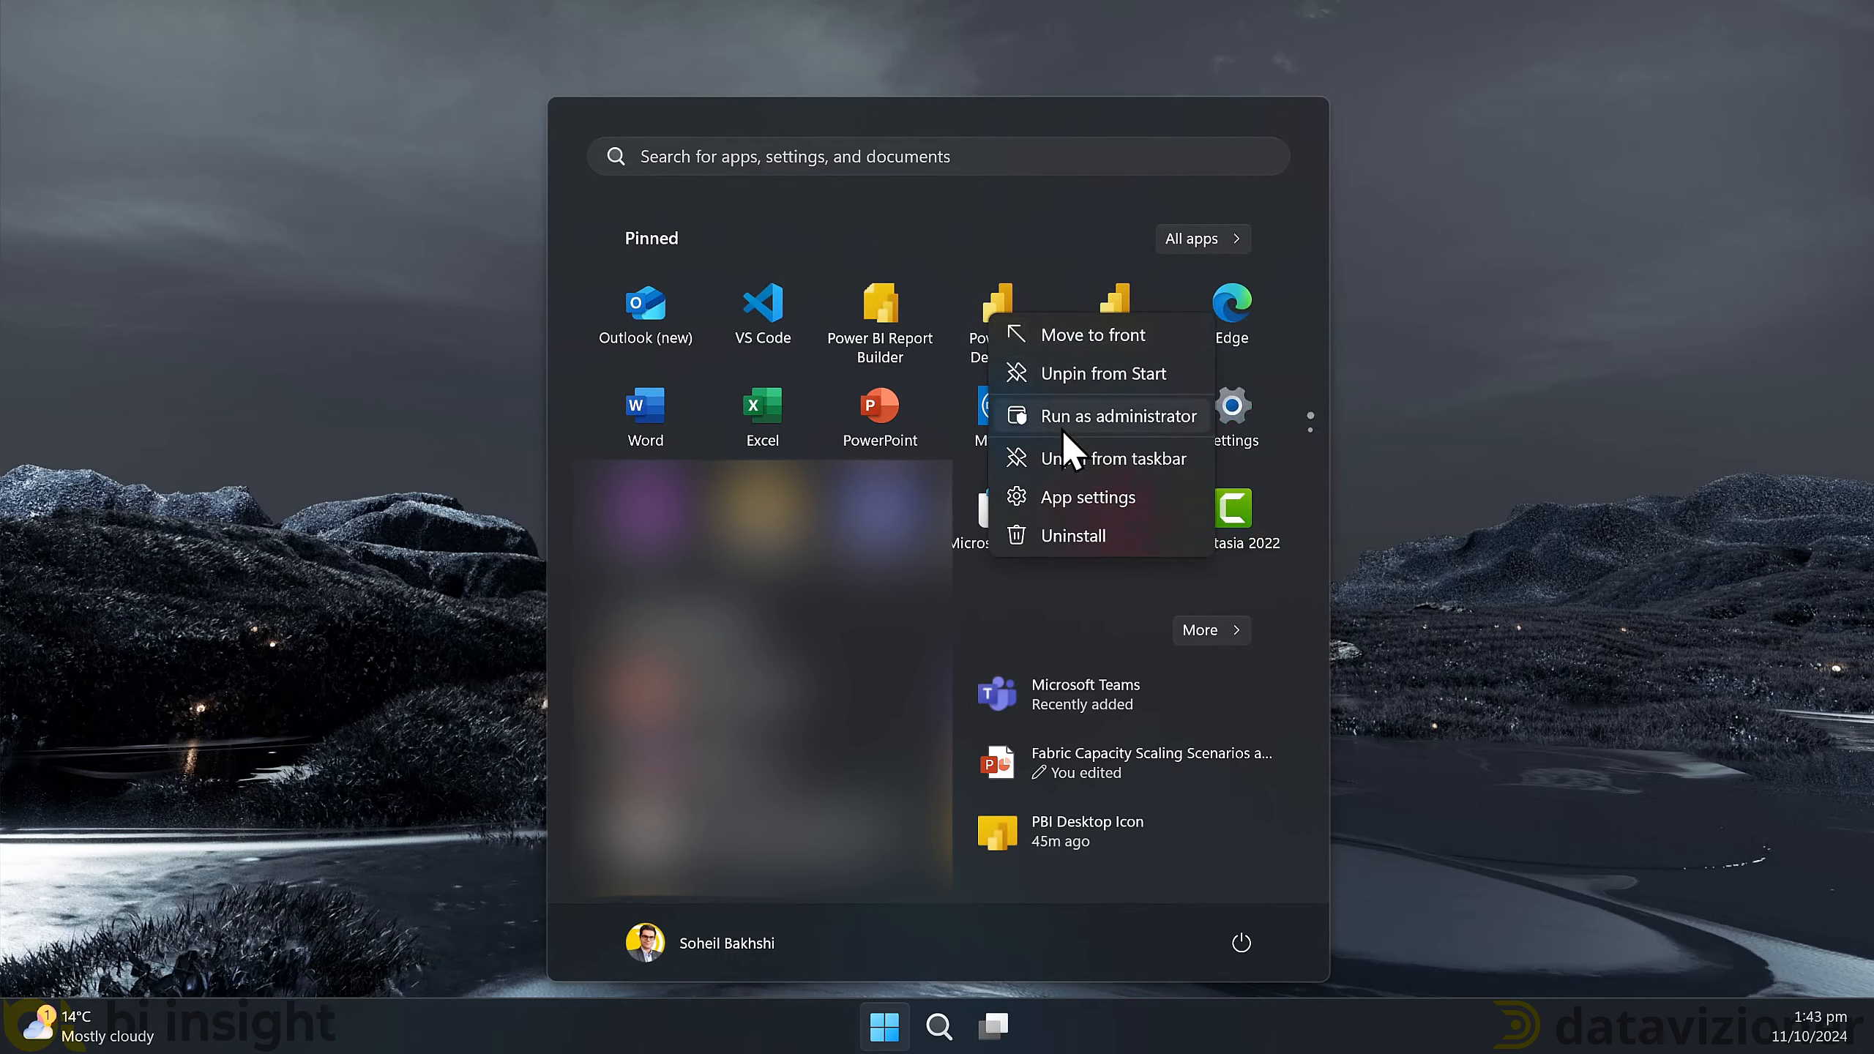
pyautogui.moveTo(1072, 508)
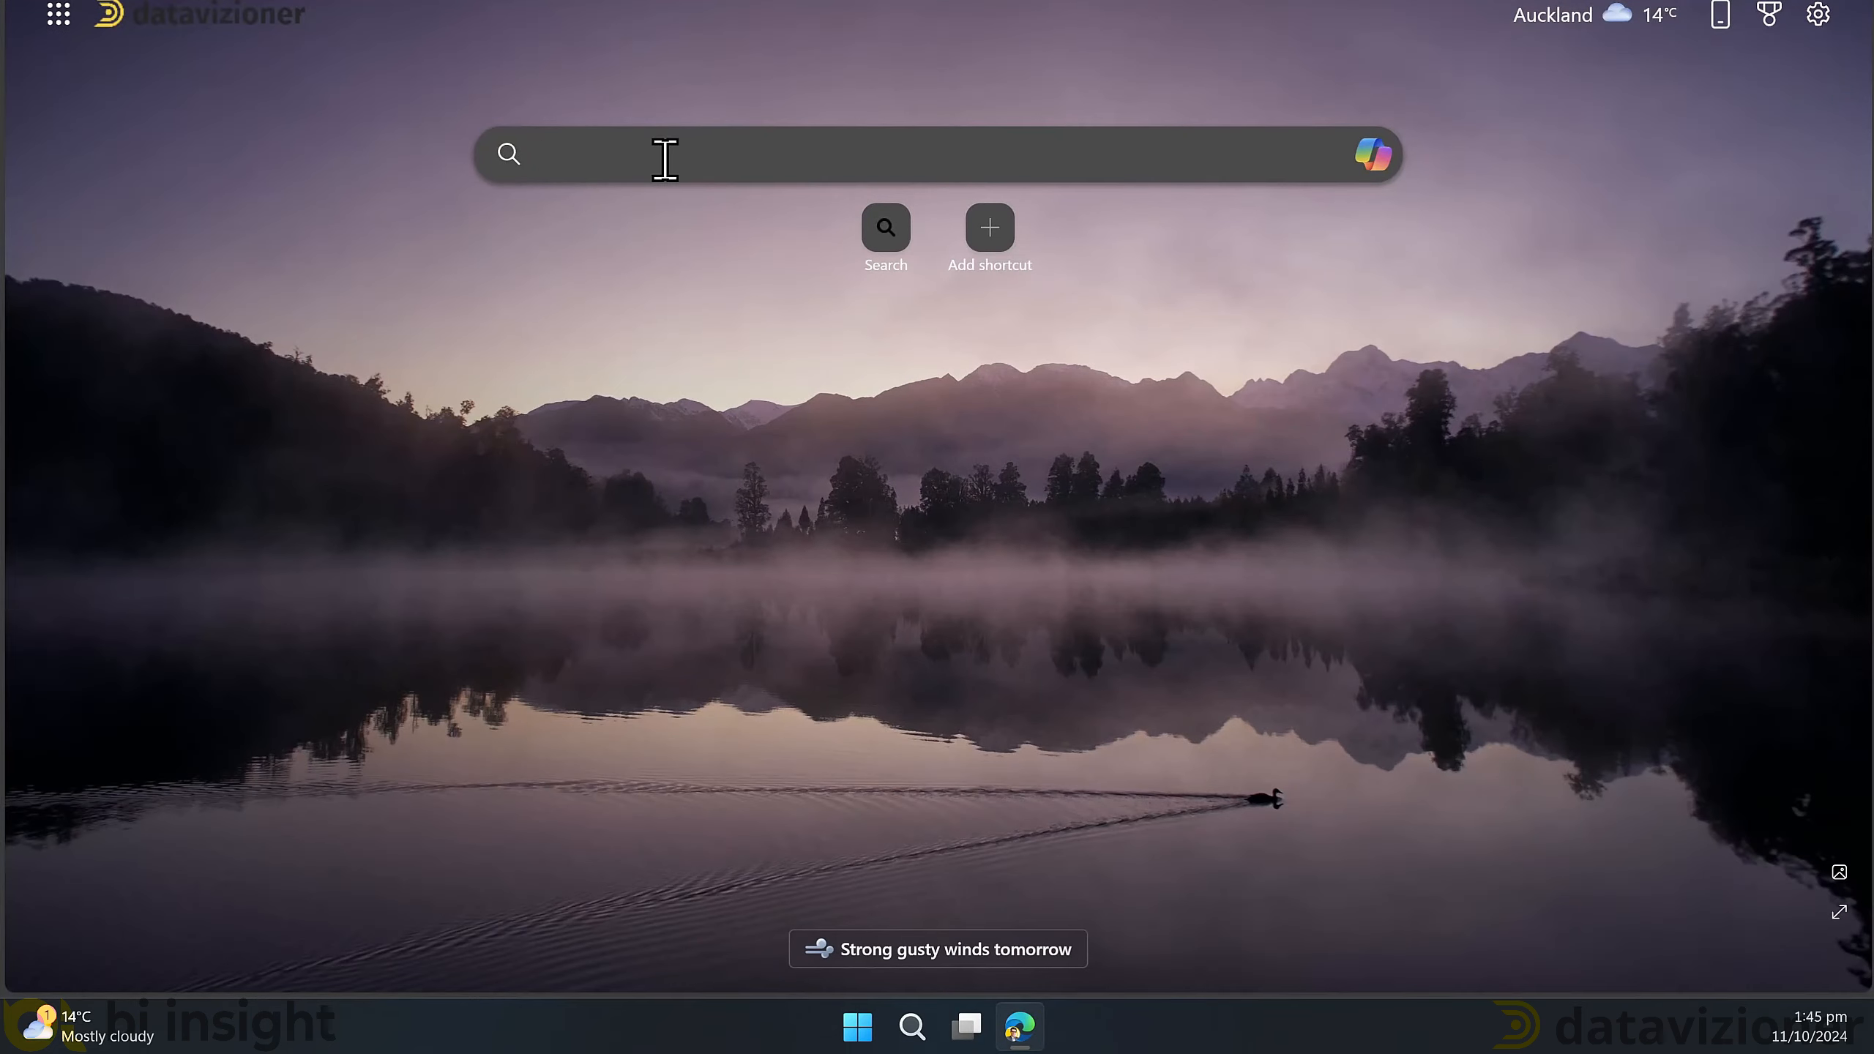
# - Search Bing for Power BI icons and reach the microsoft/PowerBI-Icons repository listing
pyautogui.write('power')
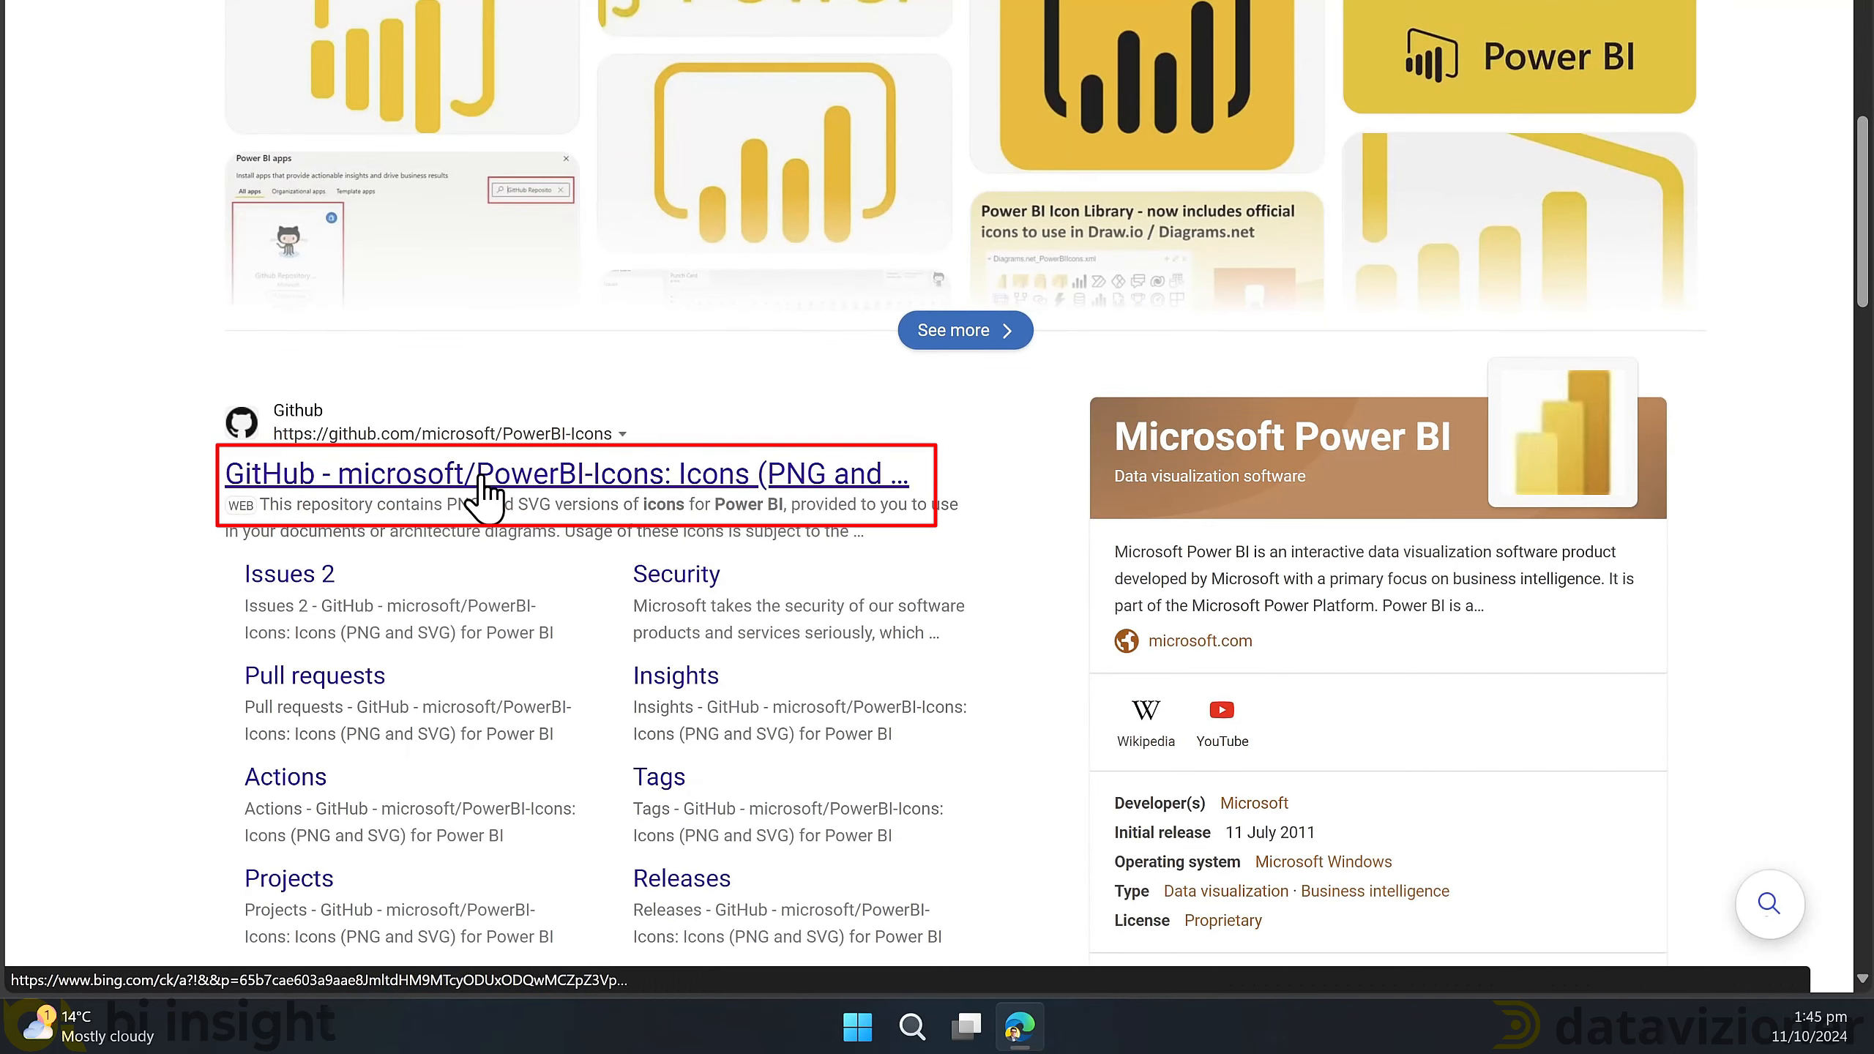
pyautogui.click(562, 472)
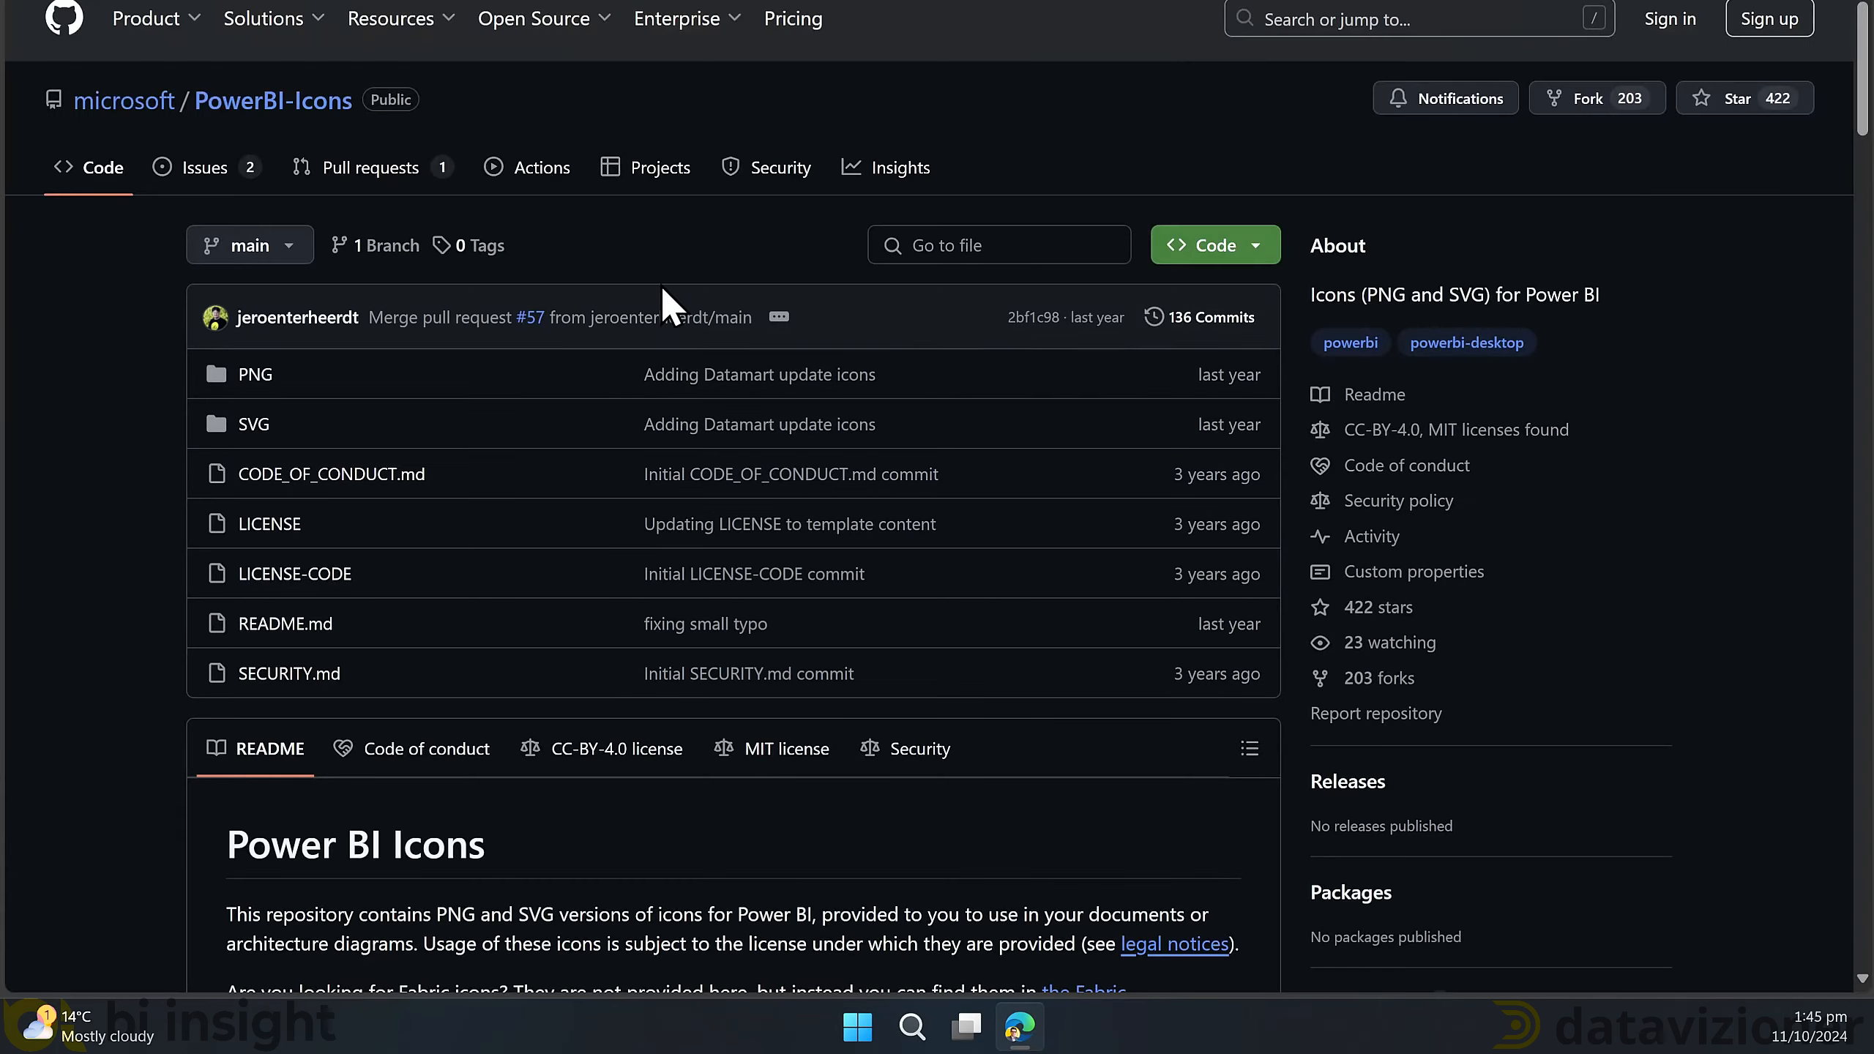
pyautogui.scroll(-3)
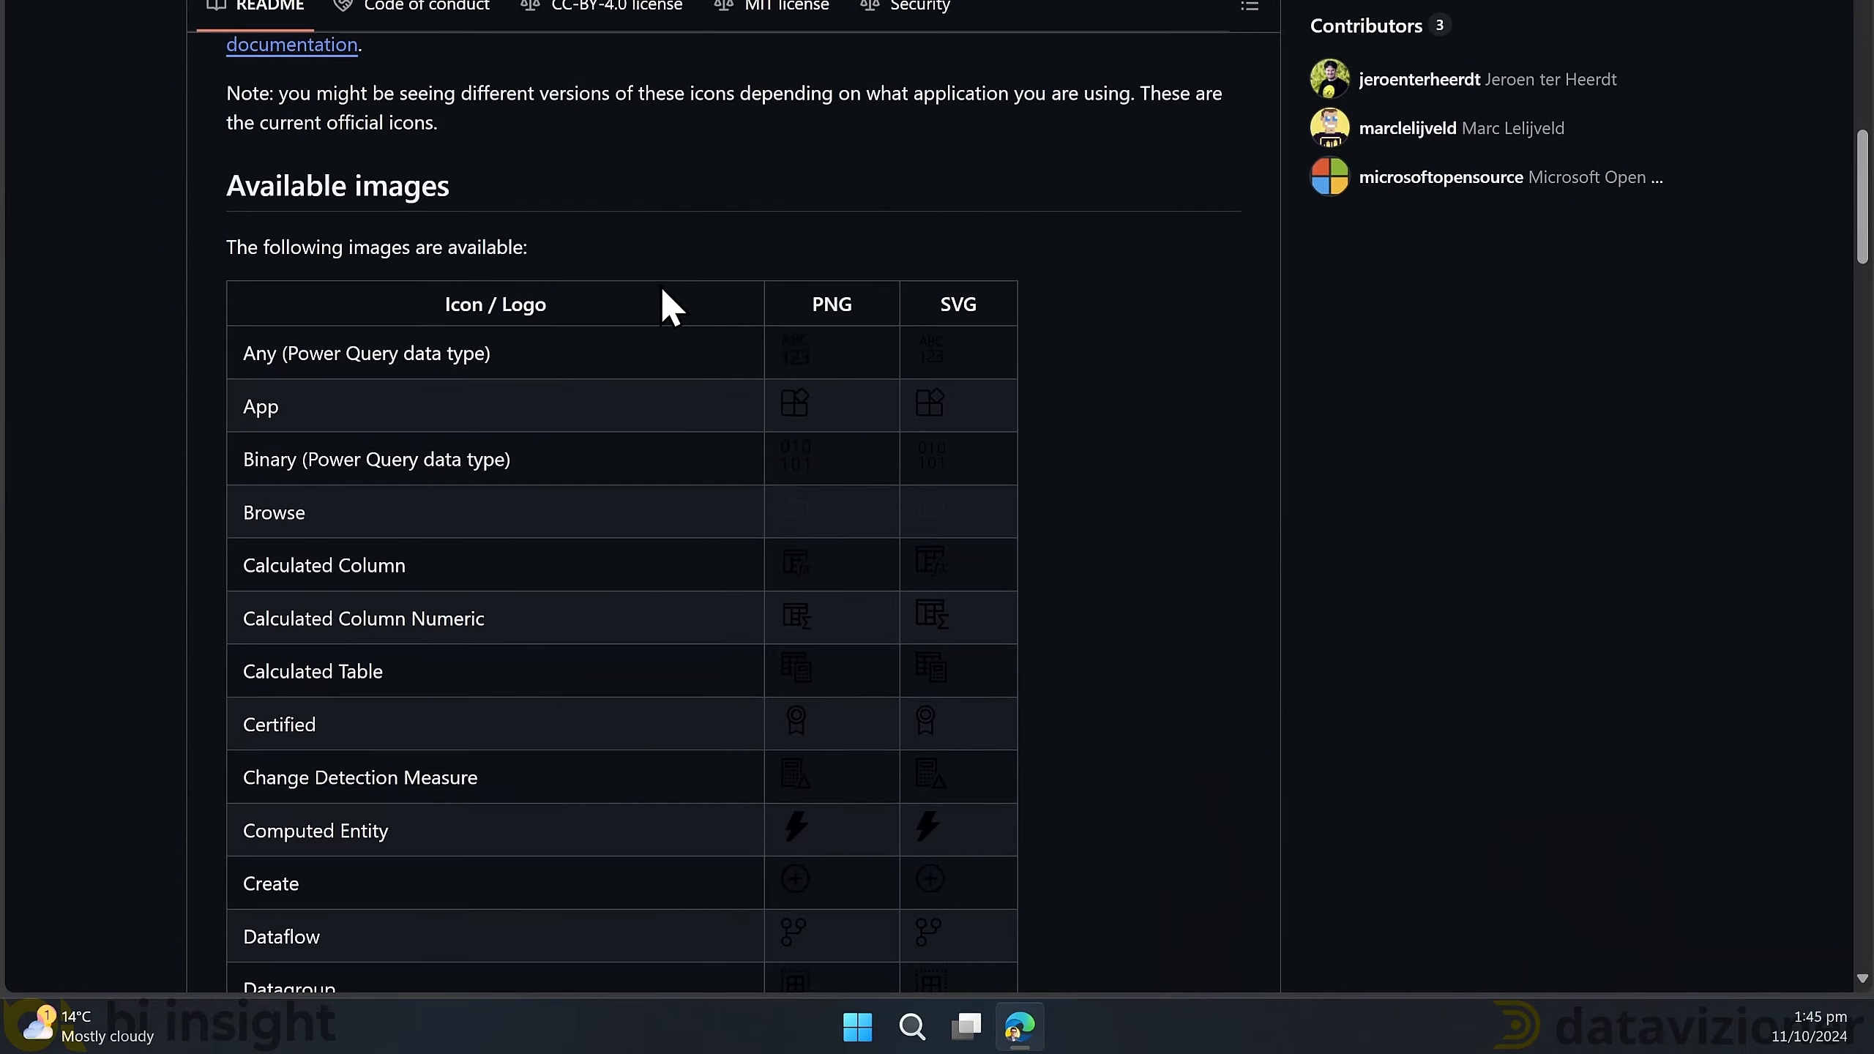
pyautogui.scroll(-3)
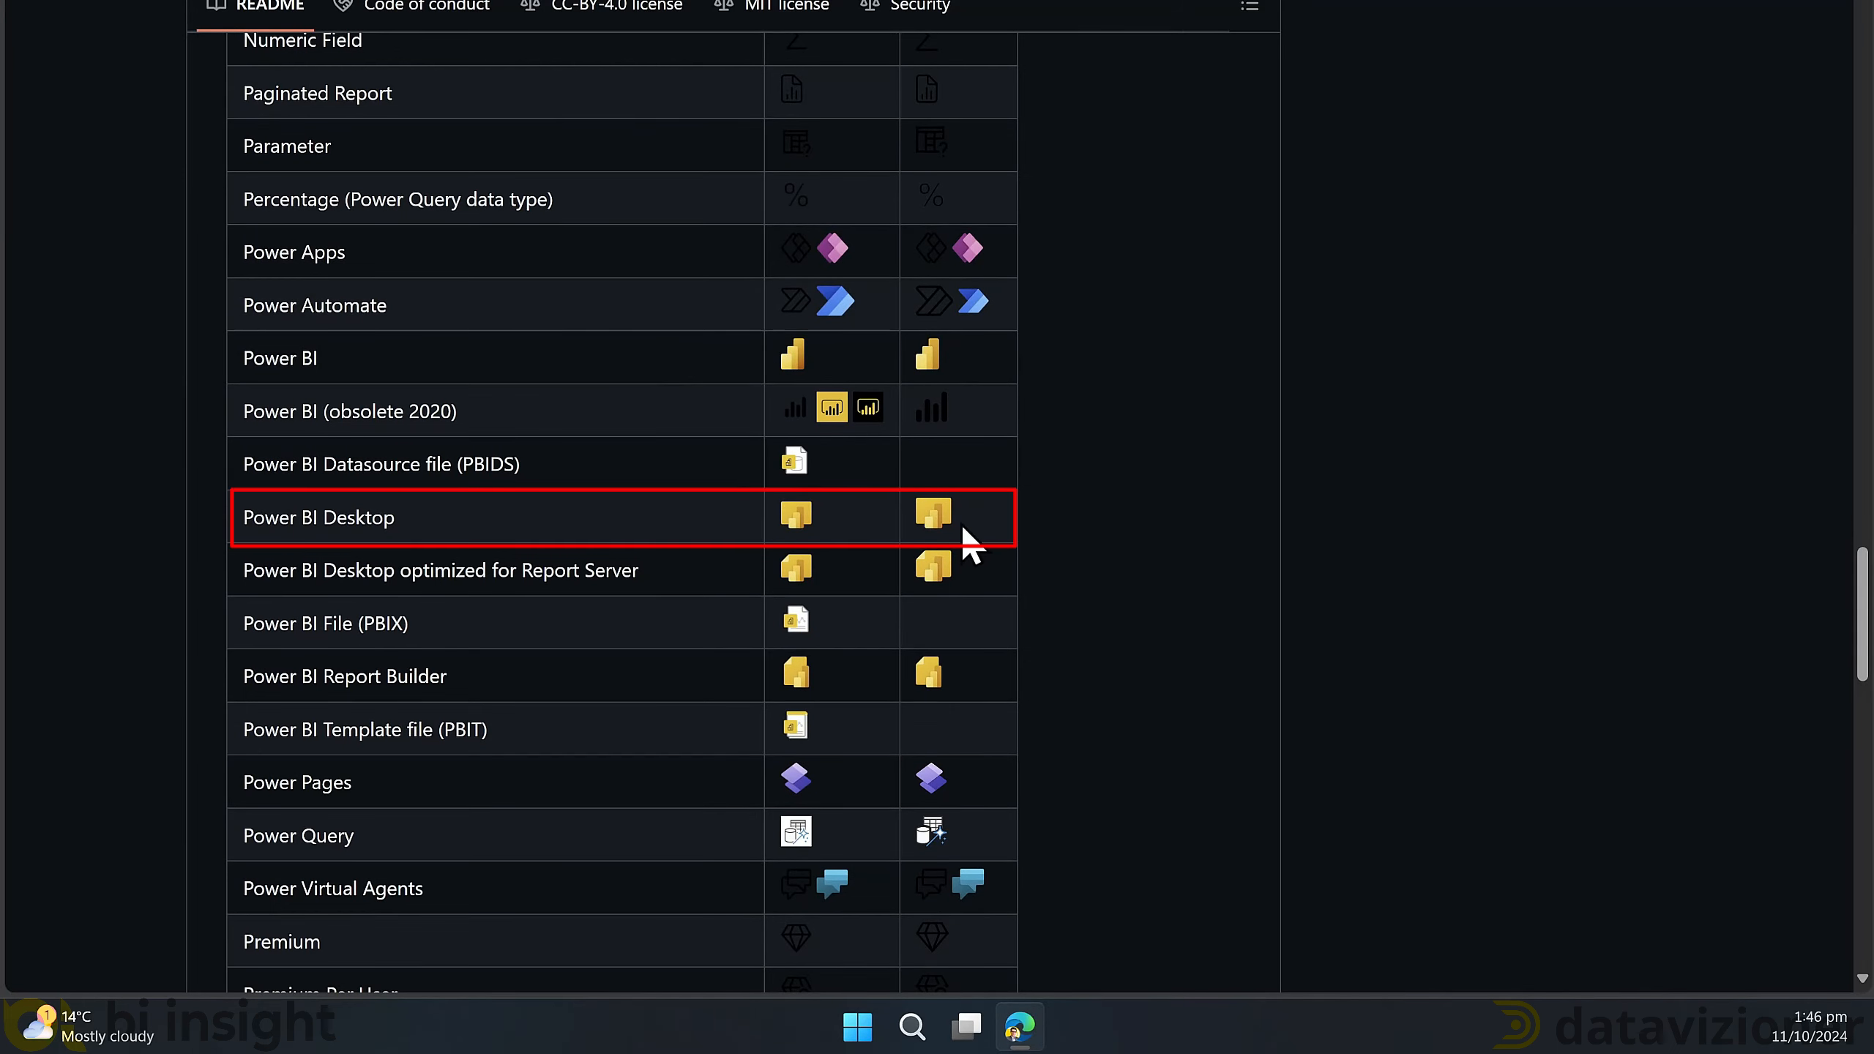
pyautogui.moveTo(550, 532)
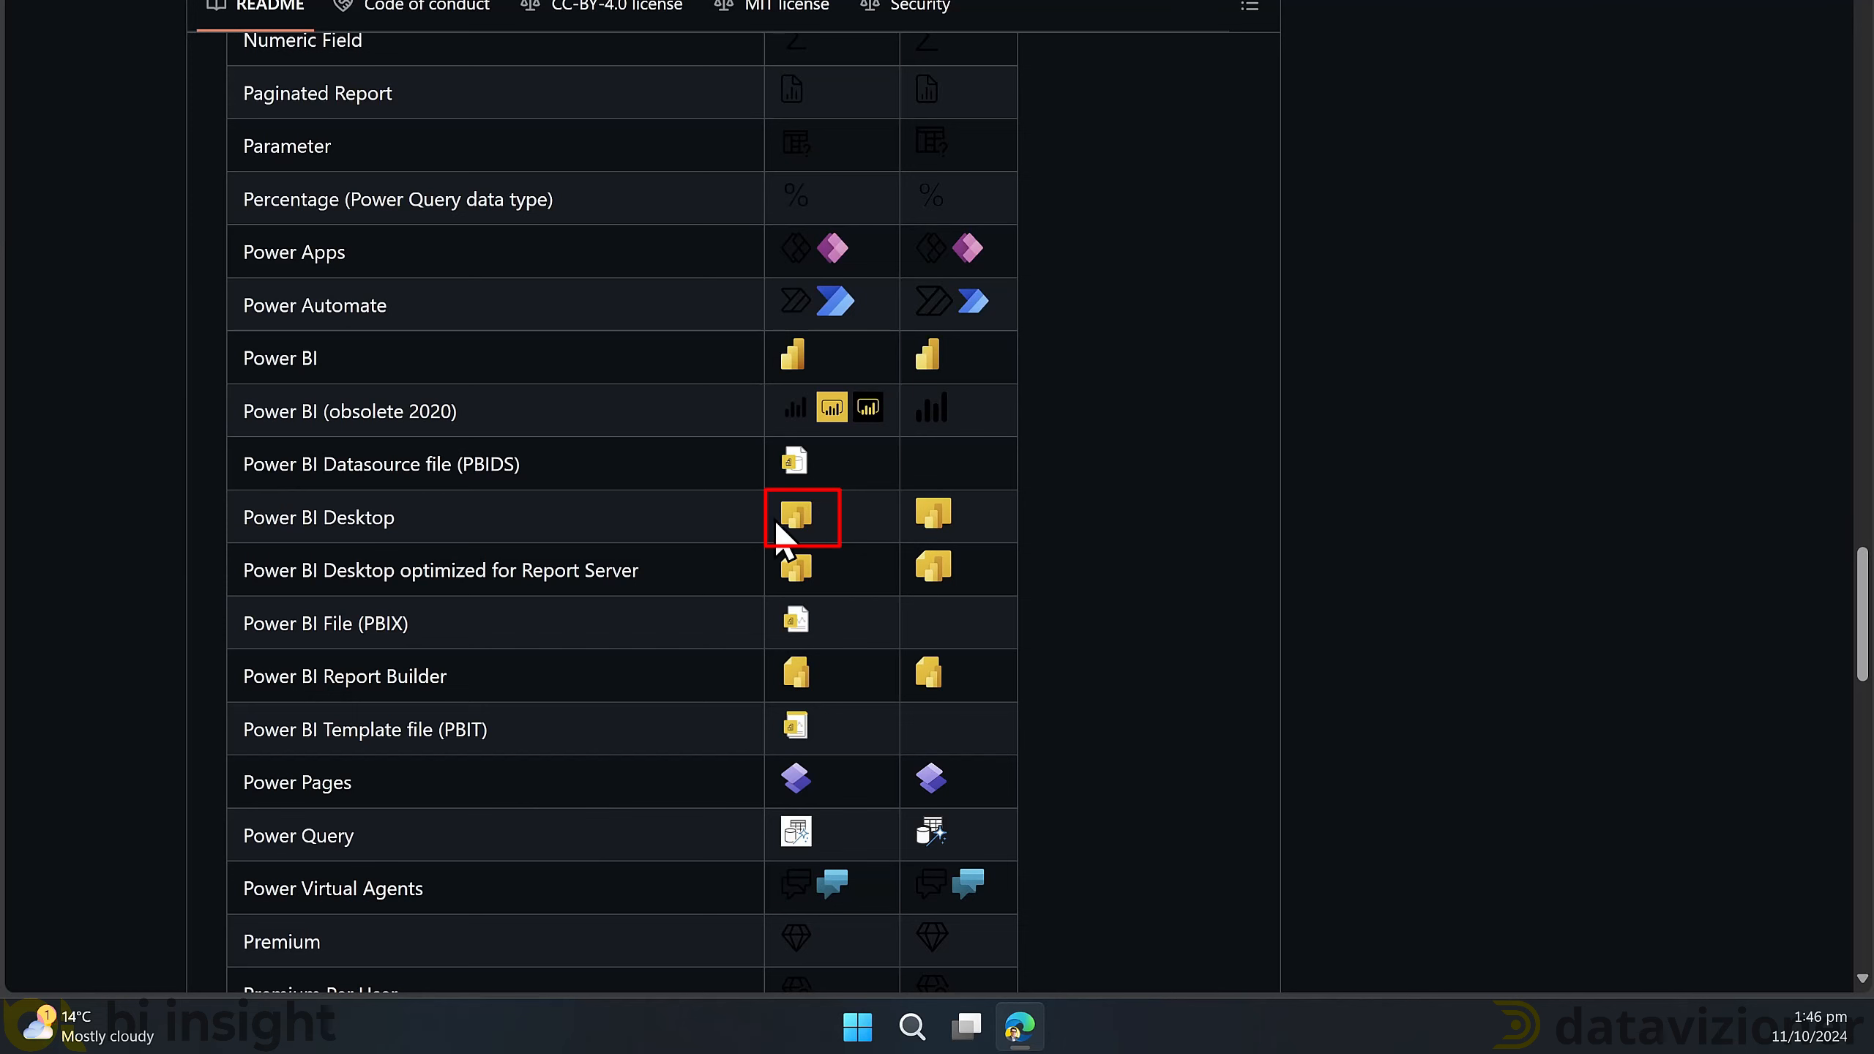
# - Save the Power BI Desktop.png icon from the repository and close Edge
pyautogui.rightClick(792, 517)
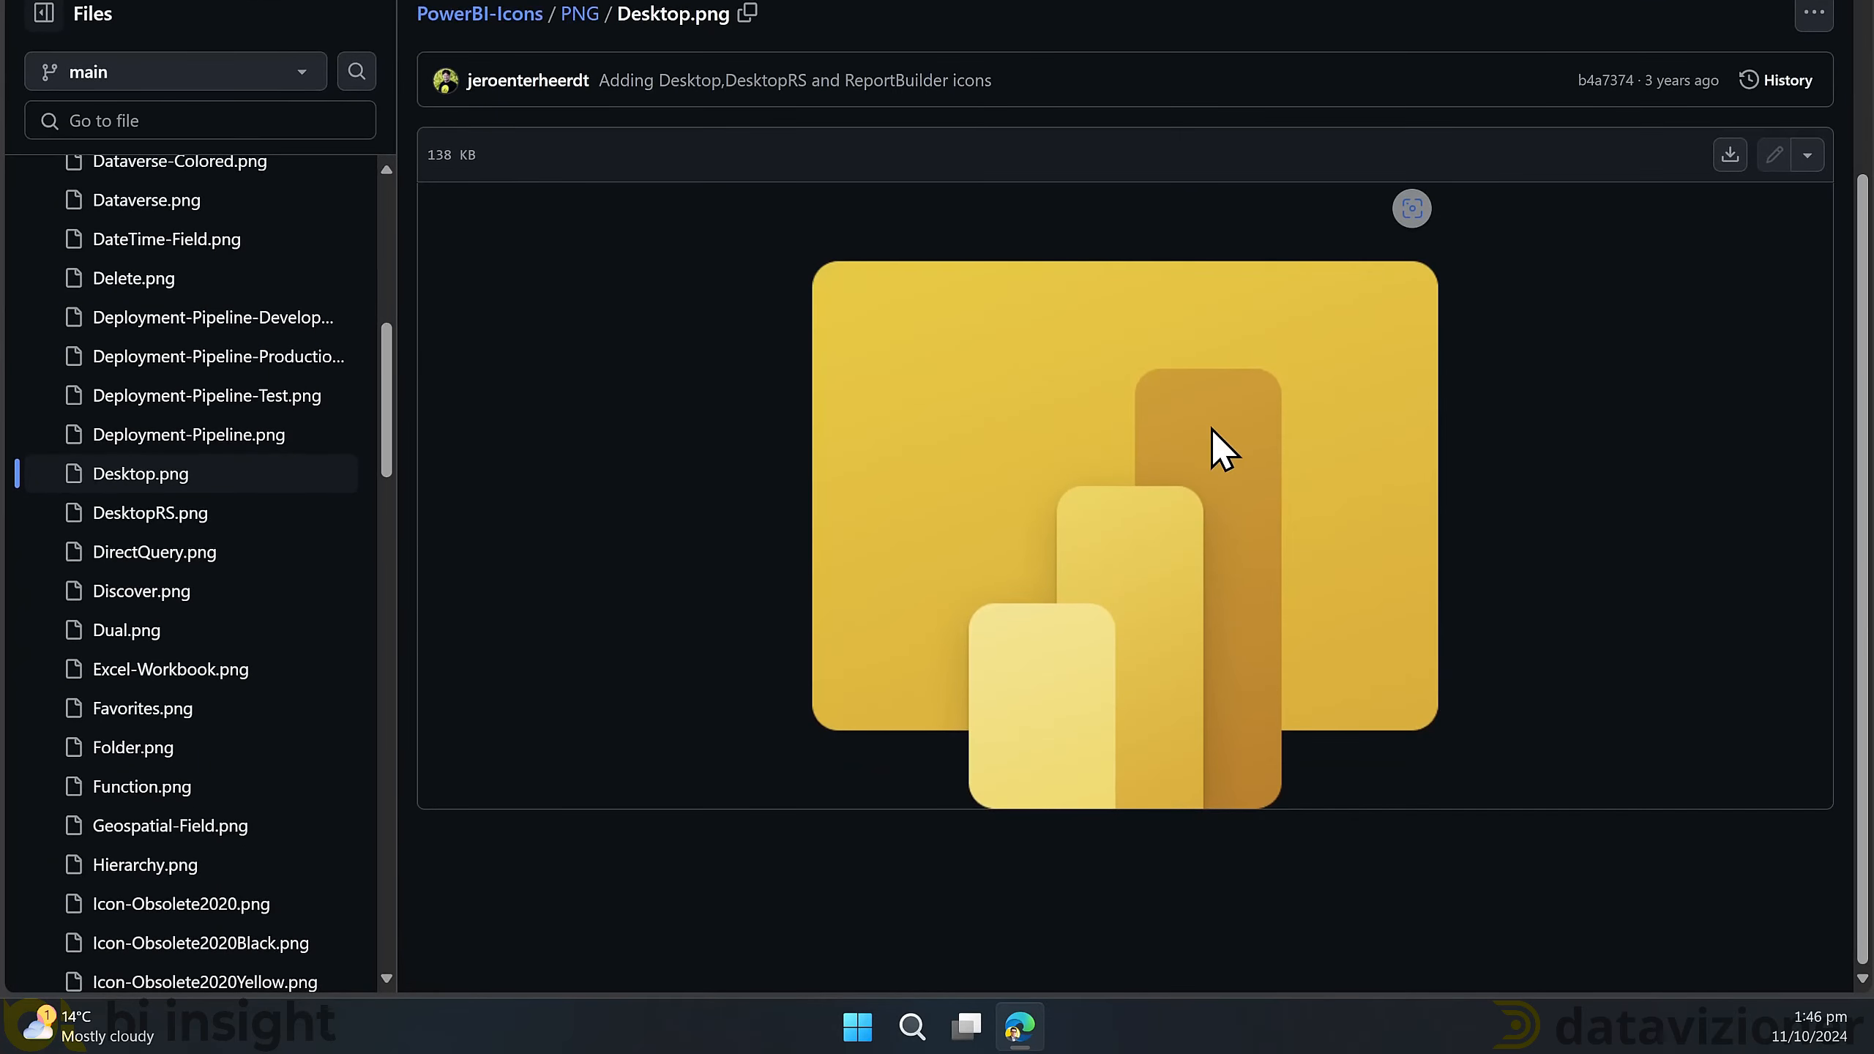
pyautogui.rightClick(1219, 447)
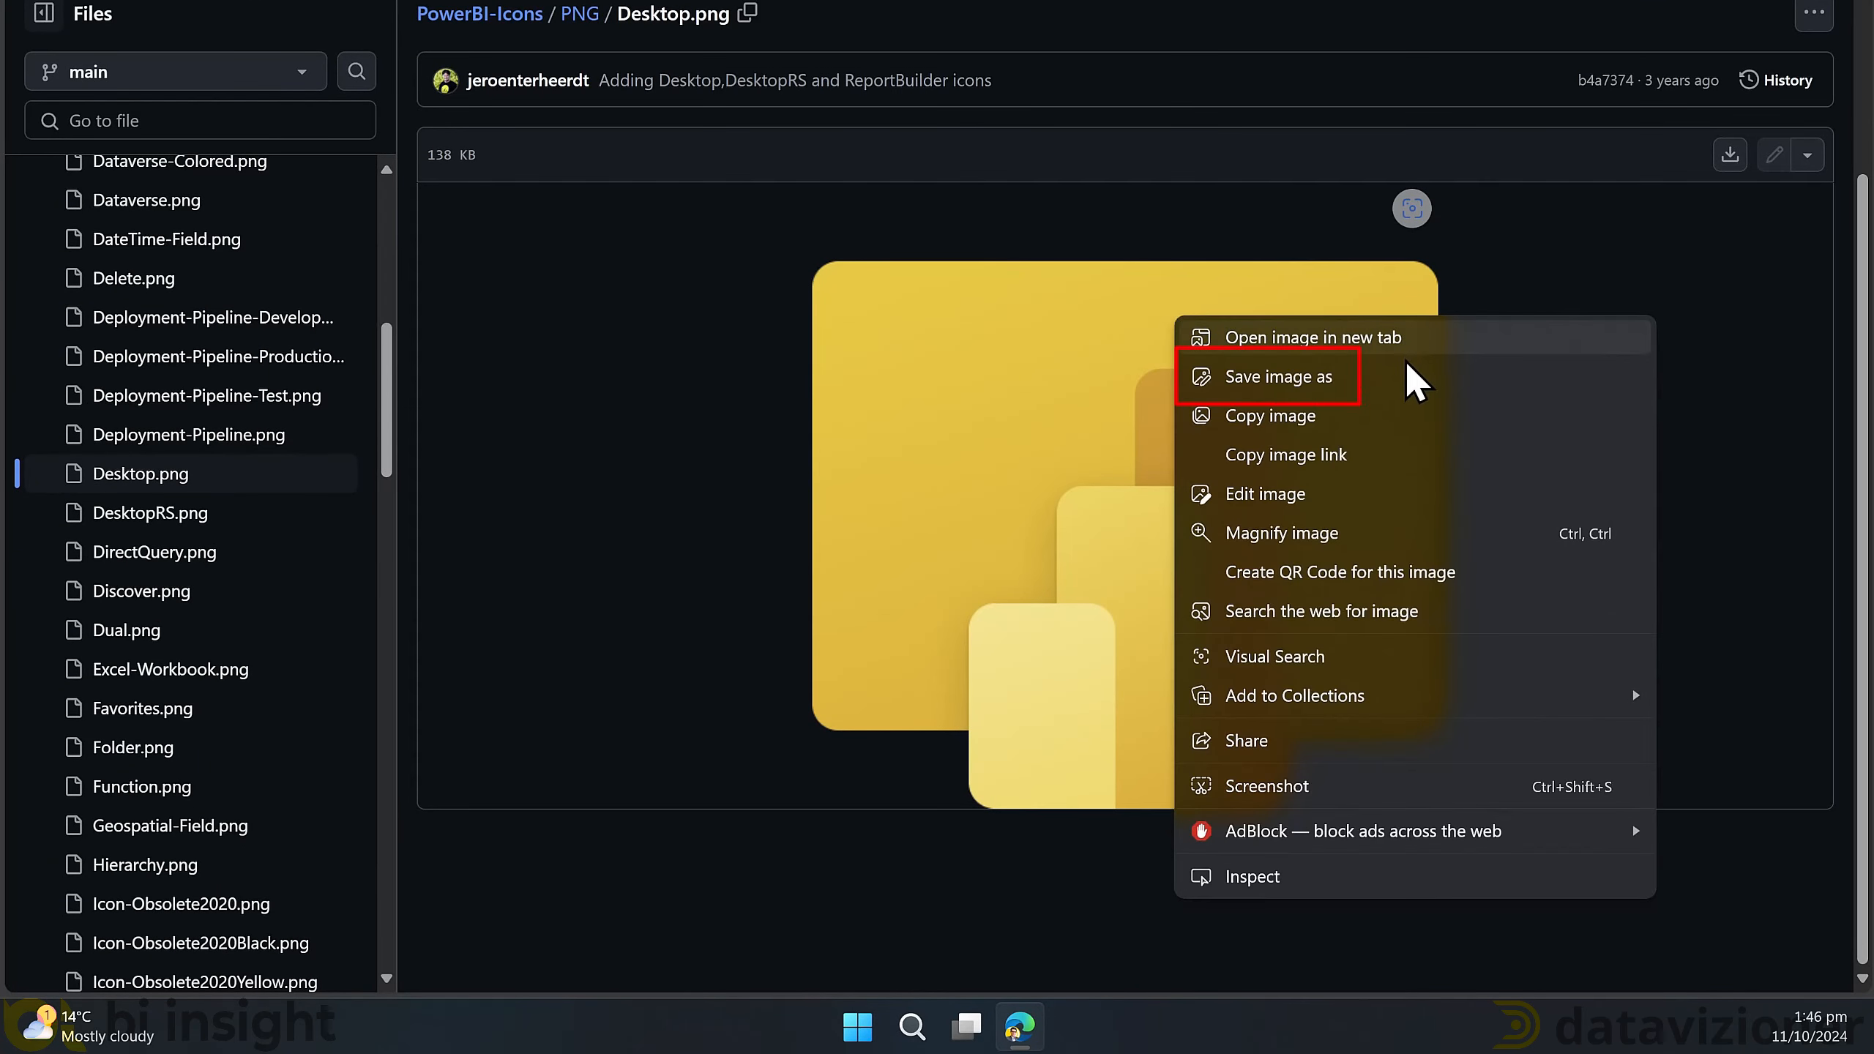
pyautogui.click(1278, 376)
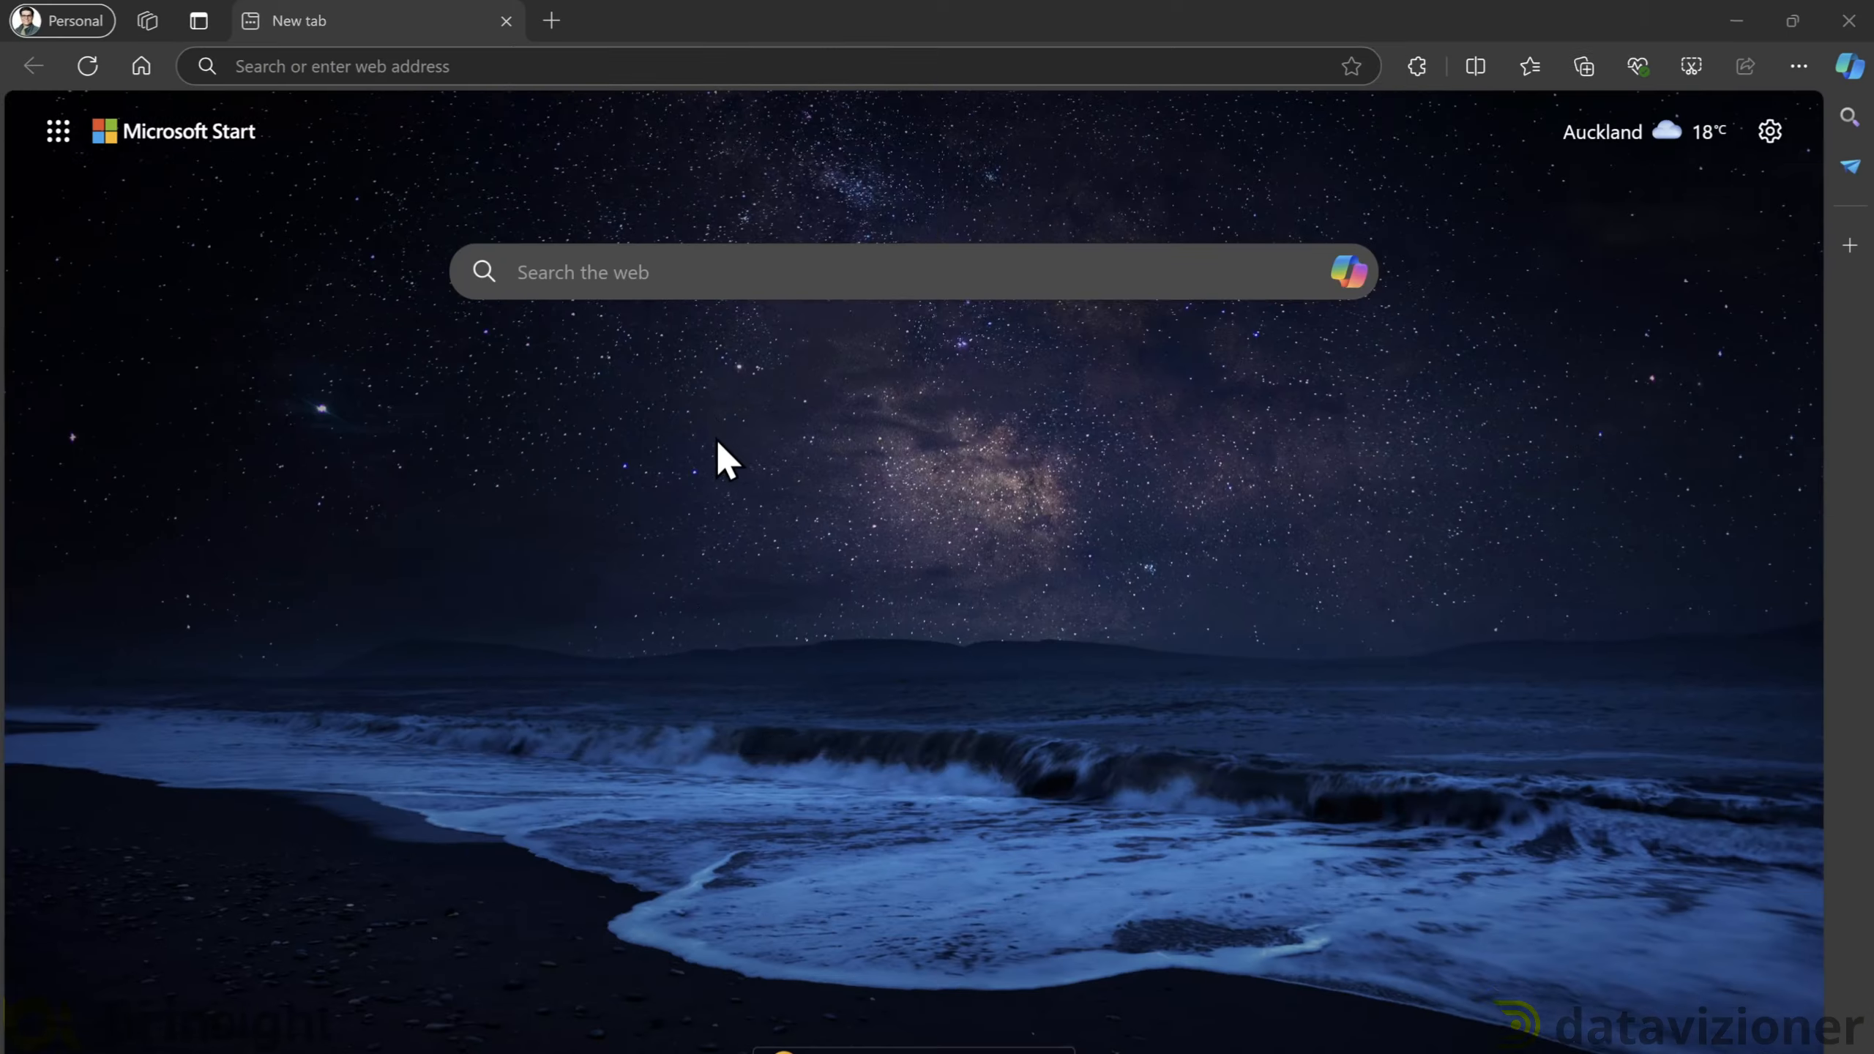
pyautogui.write('convert PNG to pdf')
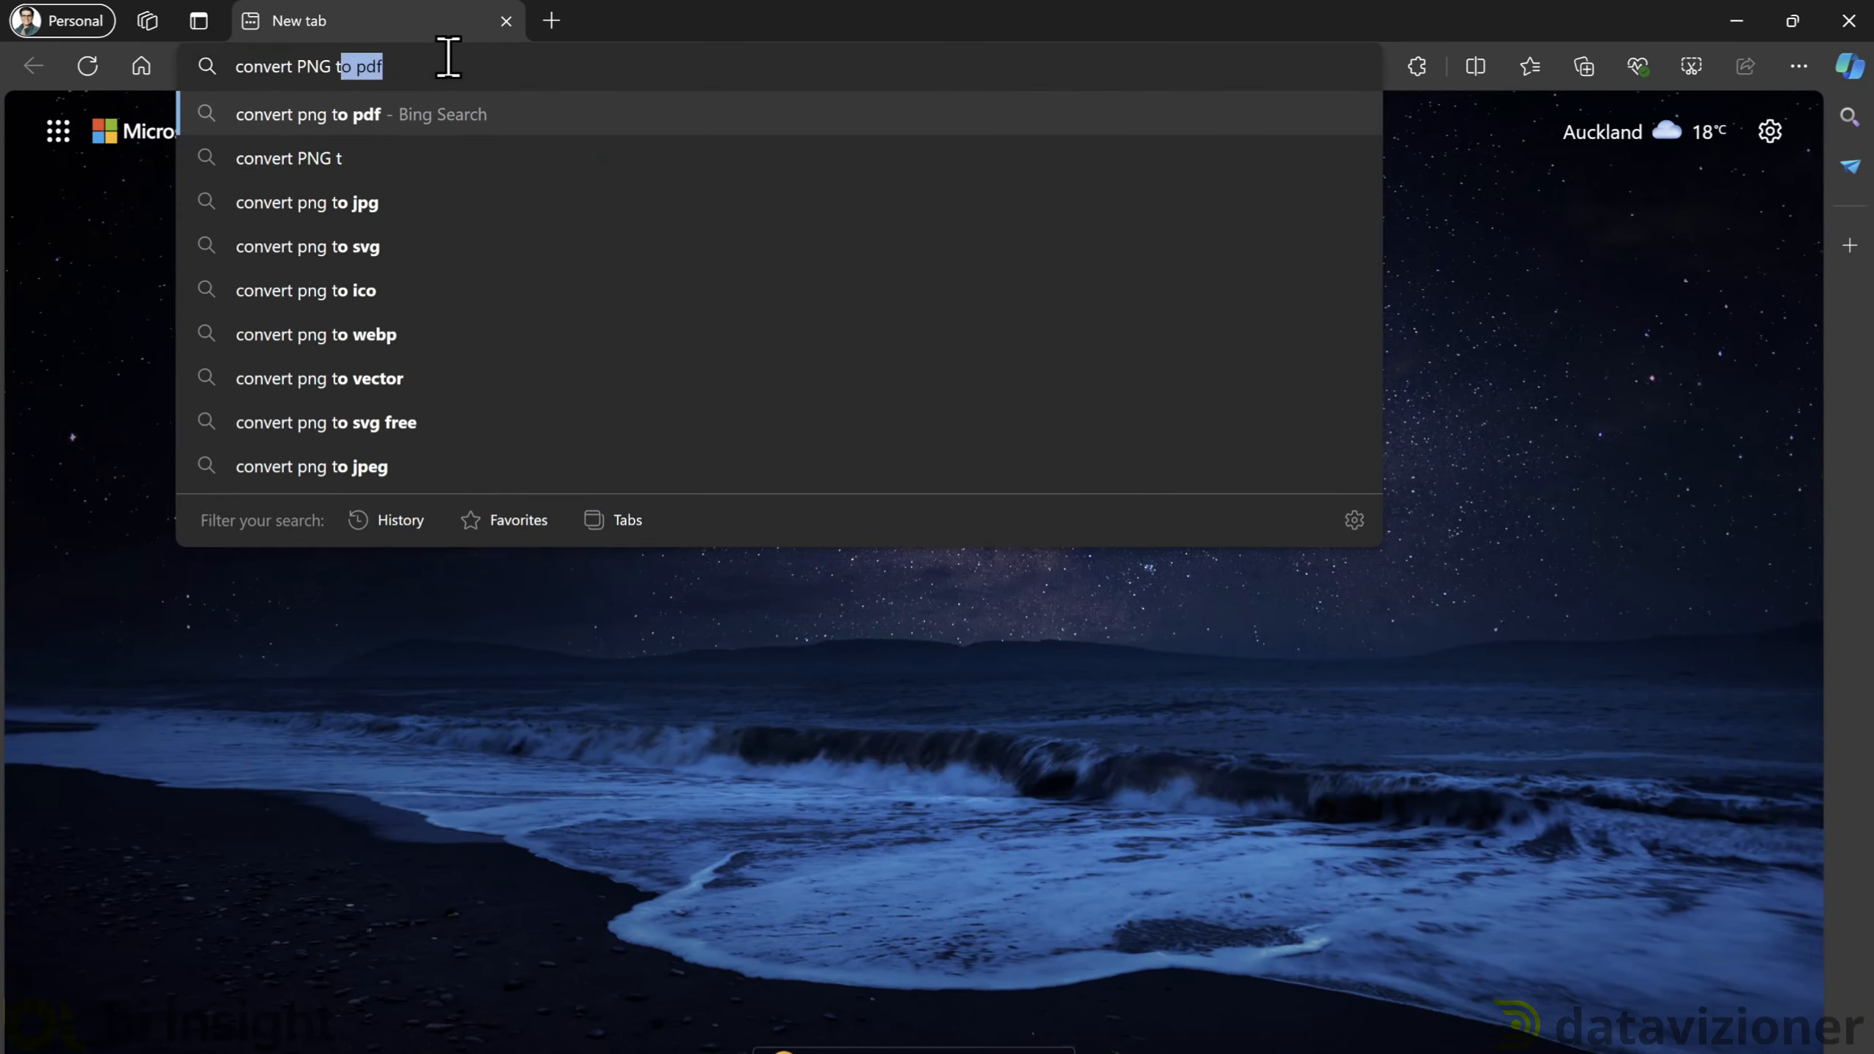
pyautogui.click(341, 147)
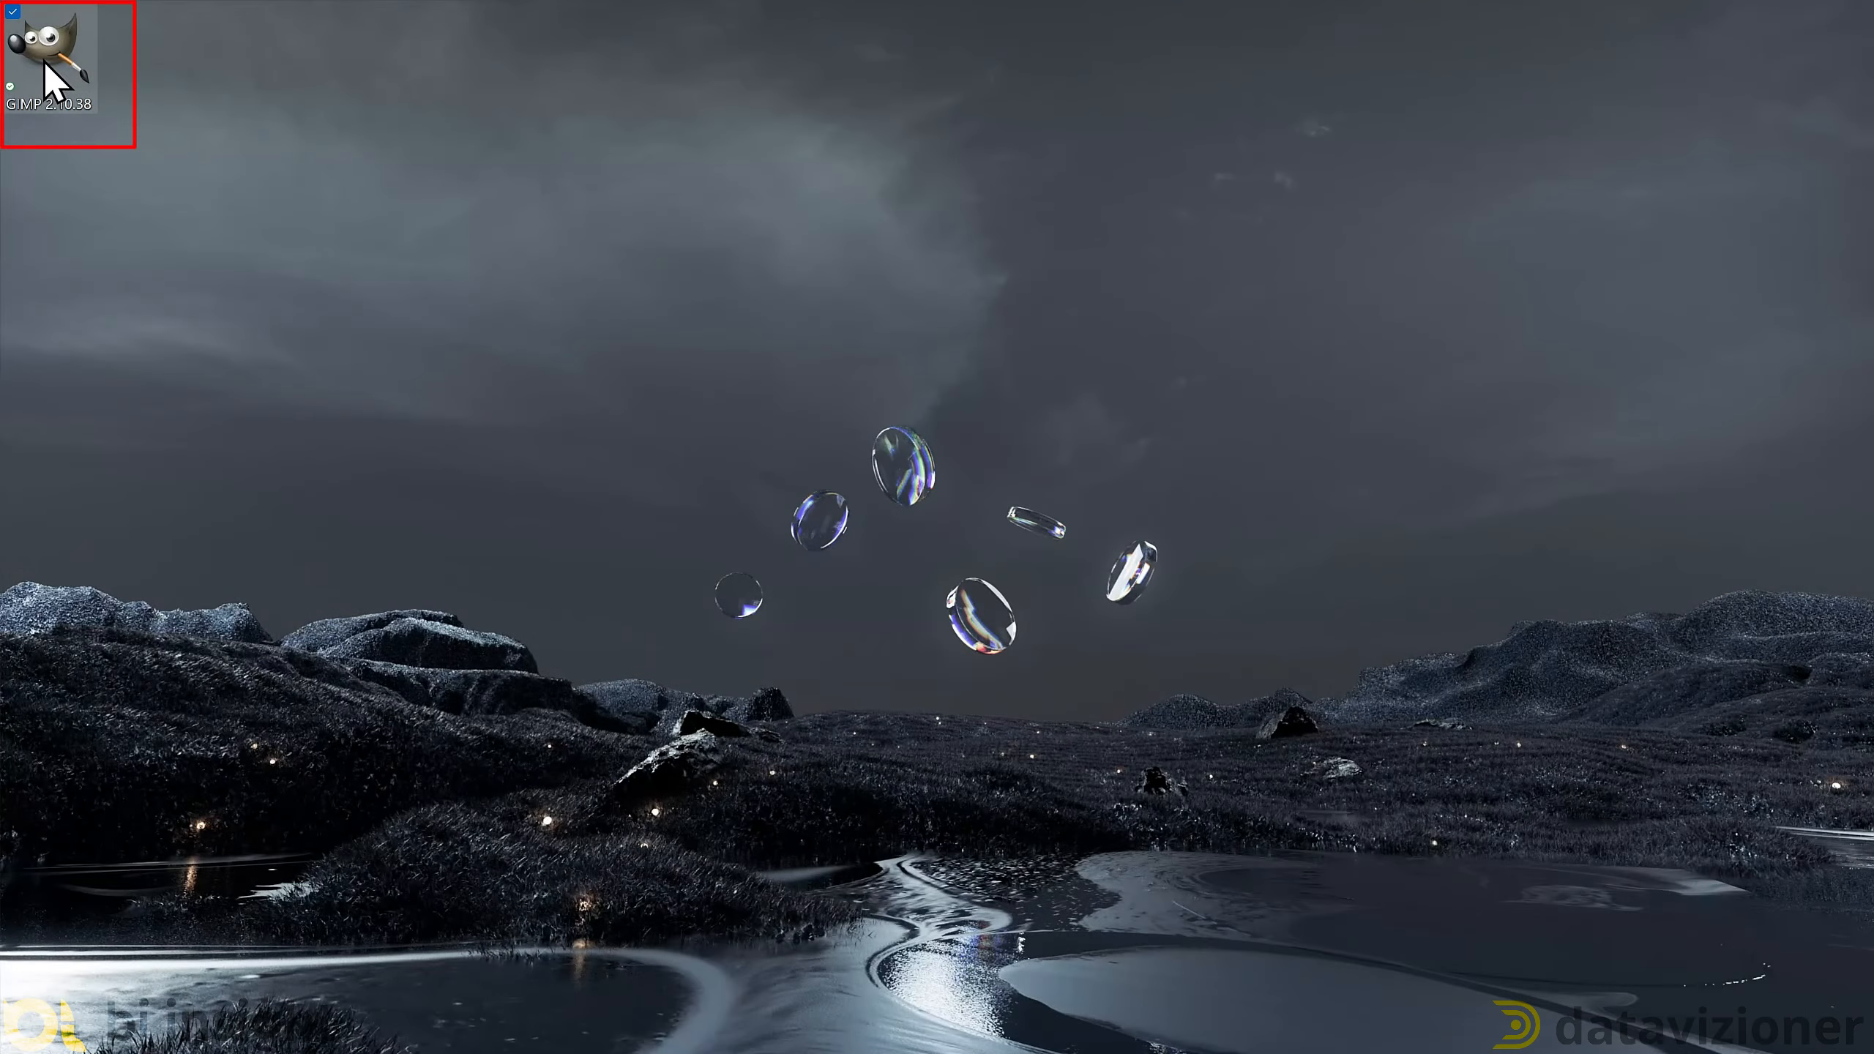
# - Load PBI Desktop Icon 2.png into GIMP
pyautogui.doubleClick(48, 54)
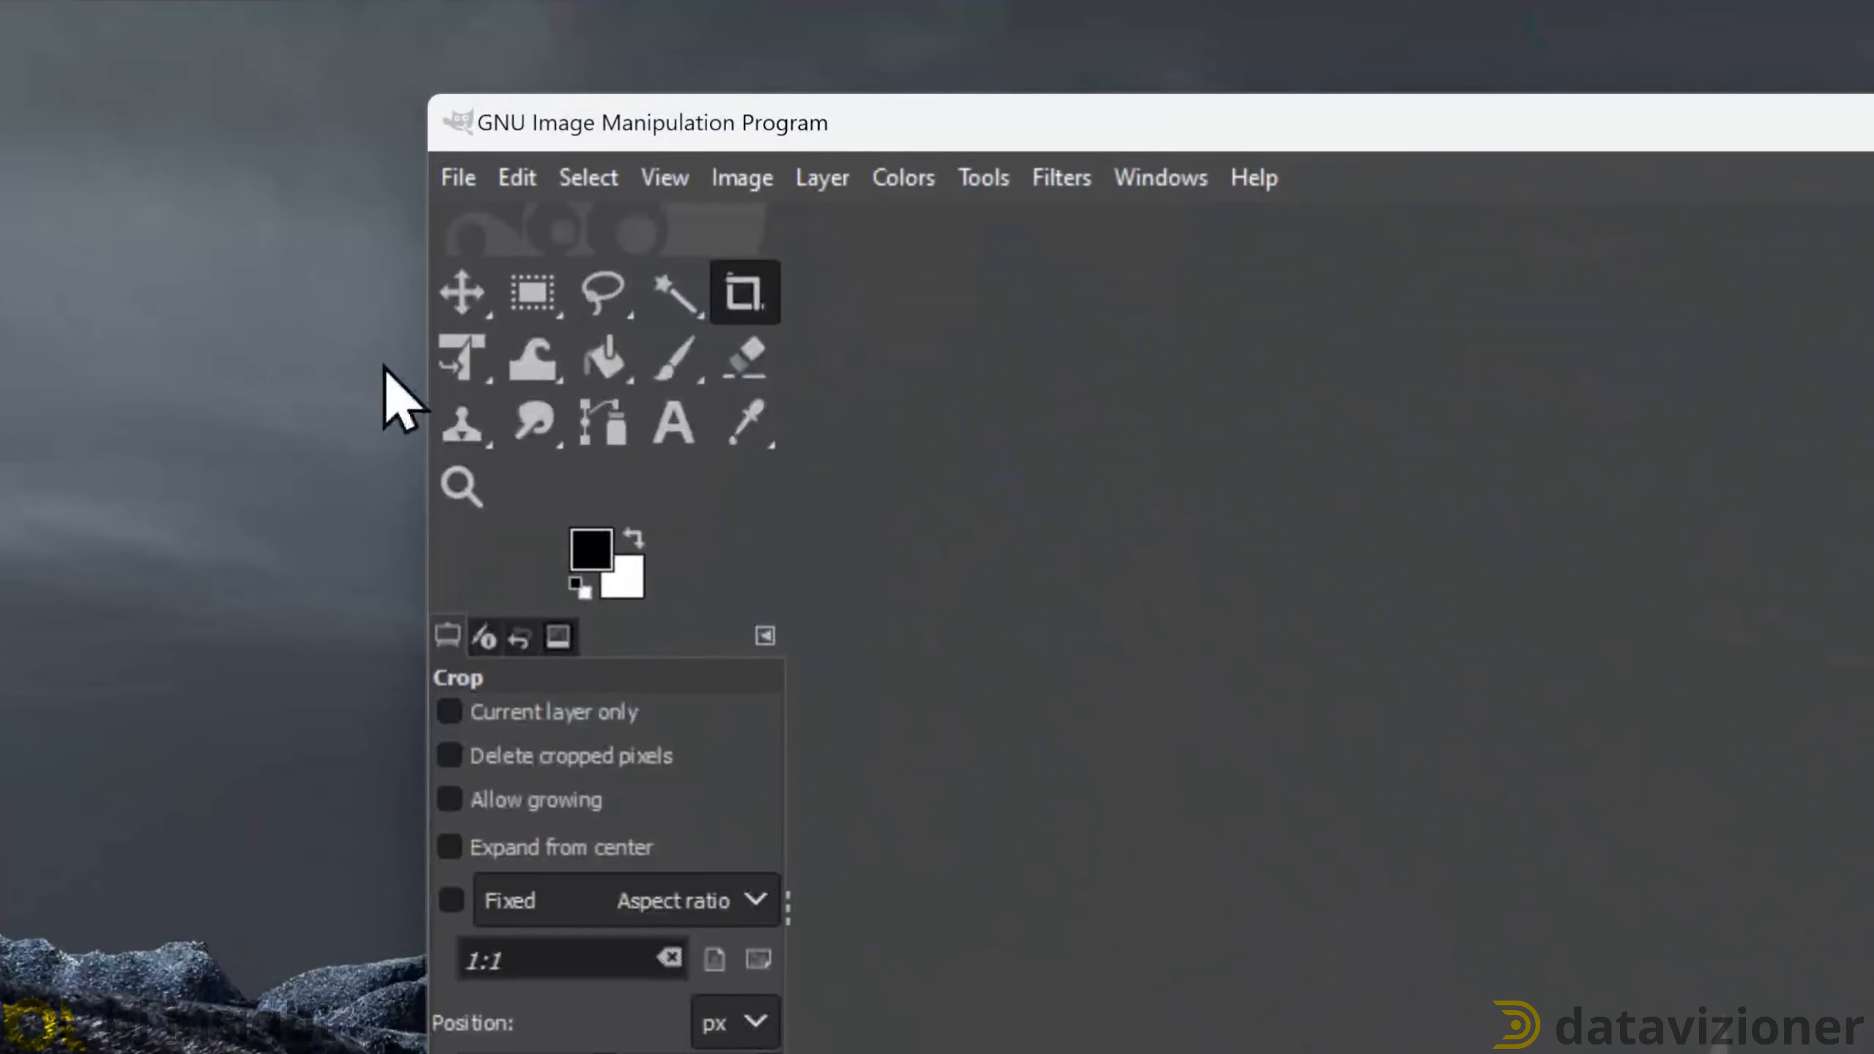
pyautogui.click(280, 173)
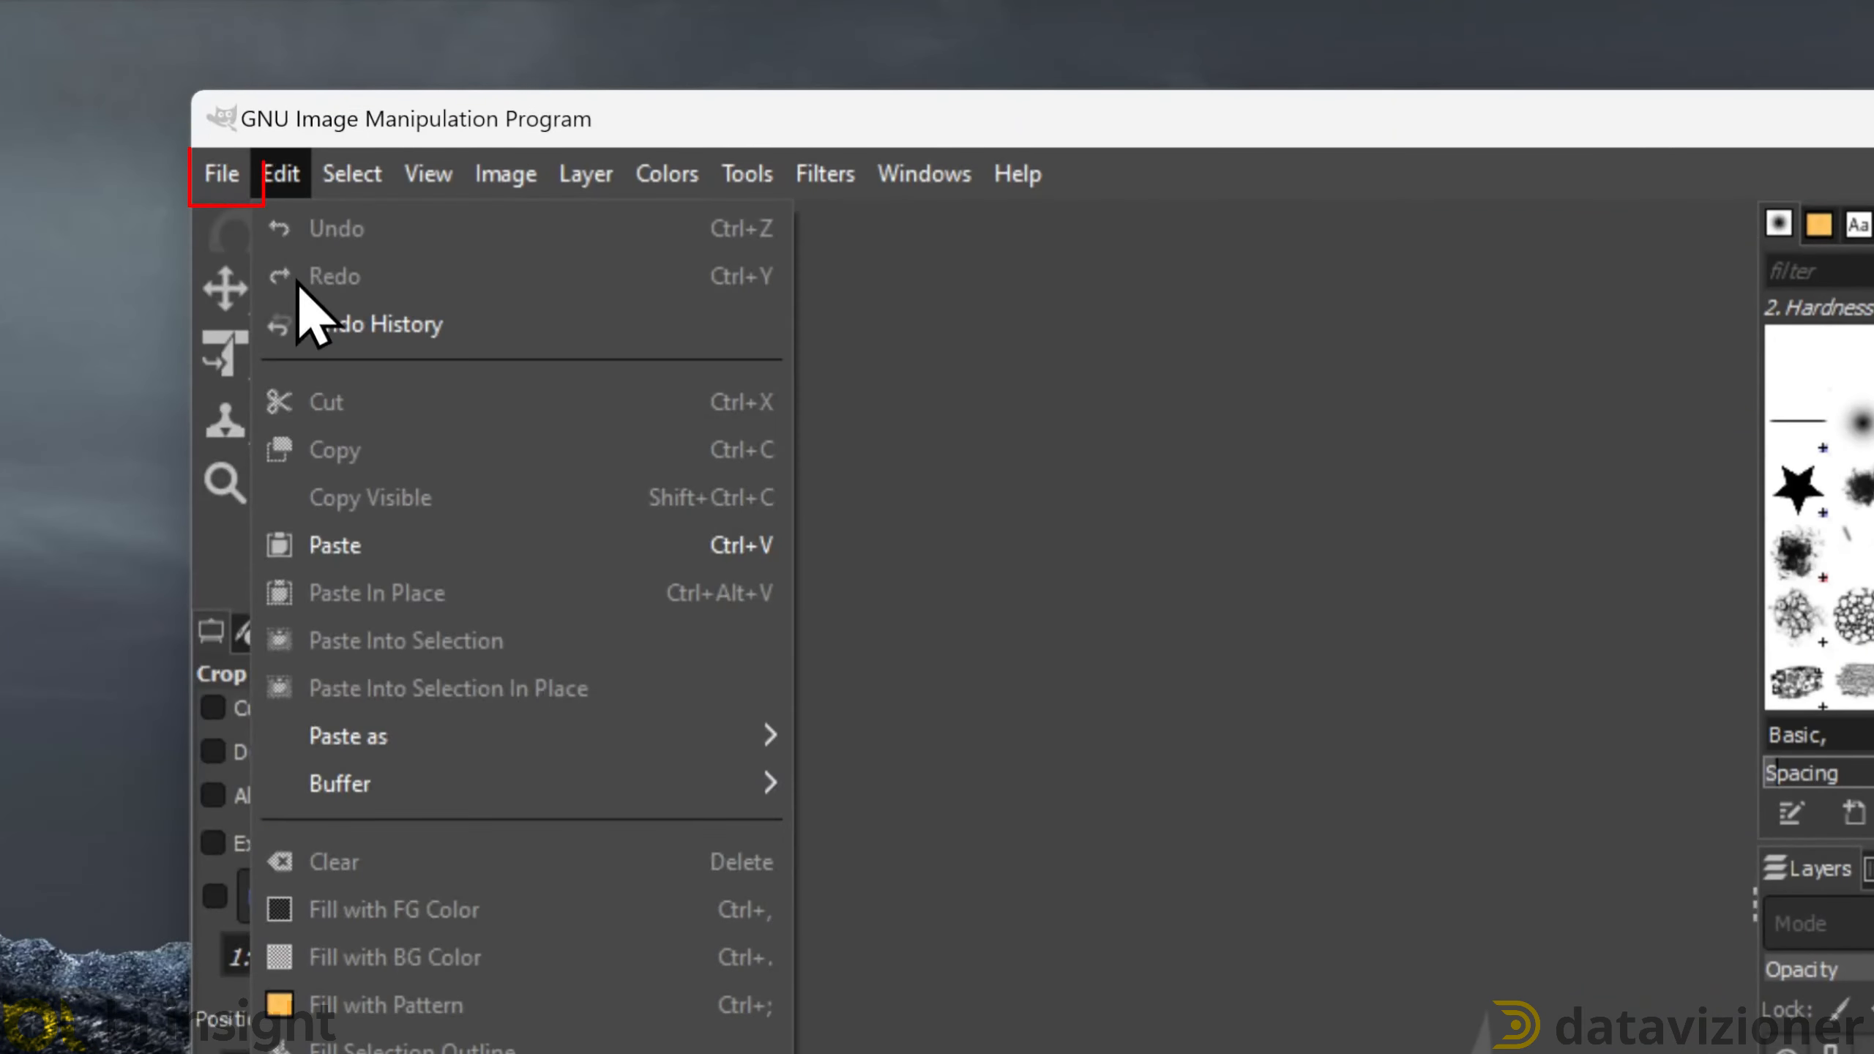
pyautogui.click(220, 173)
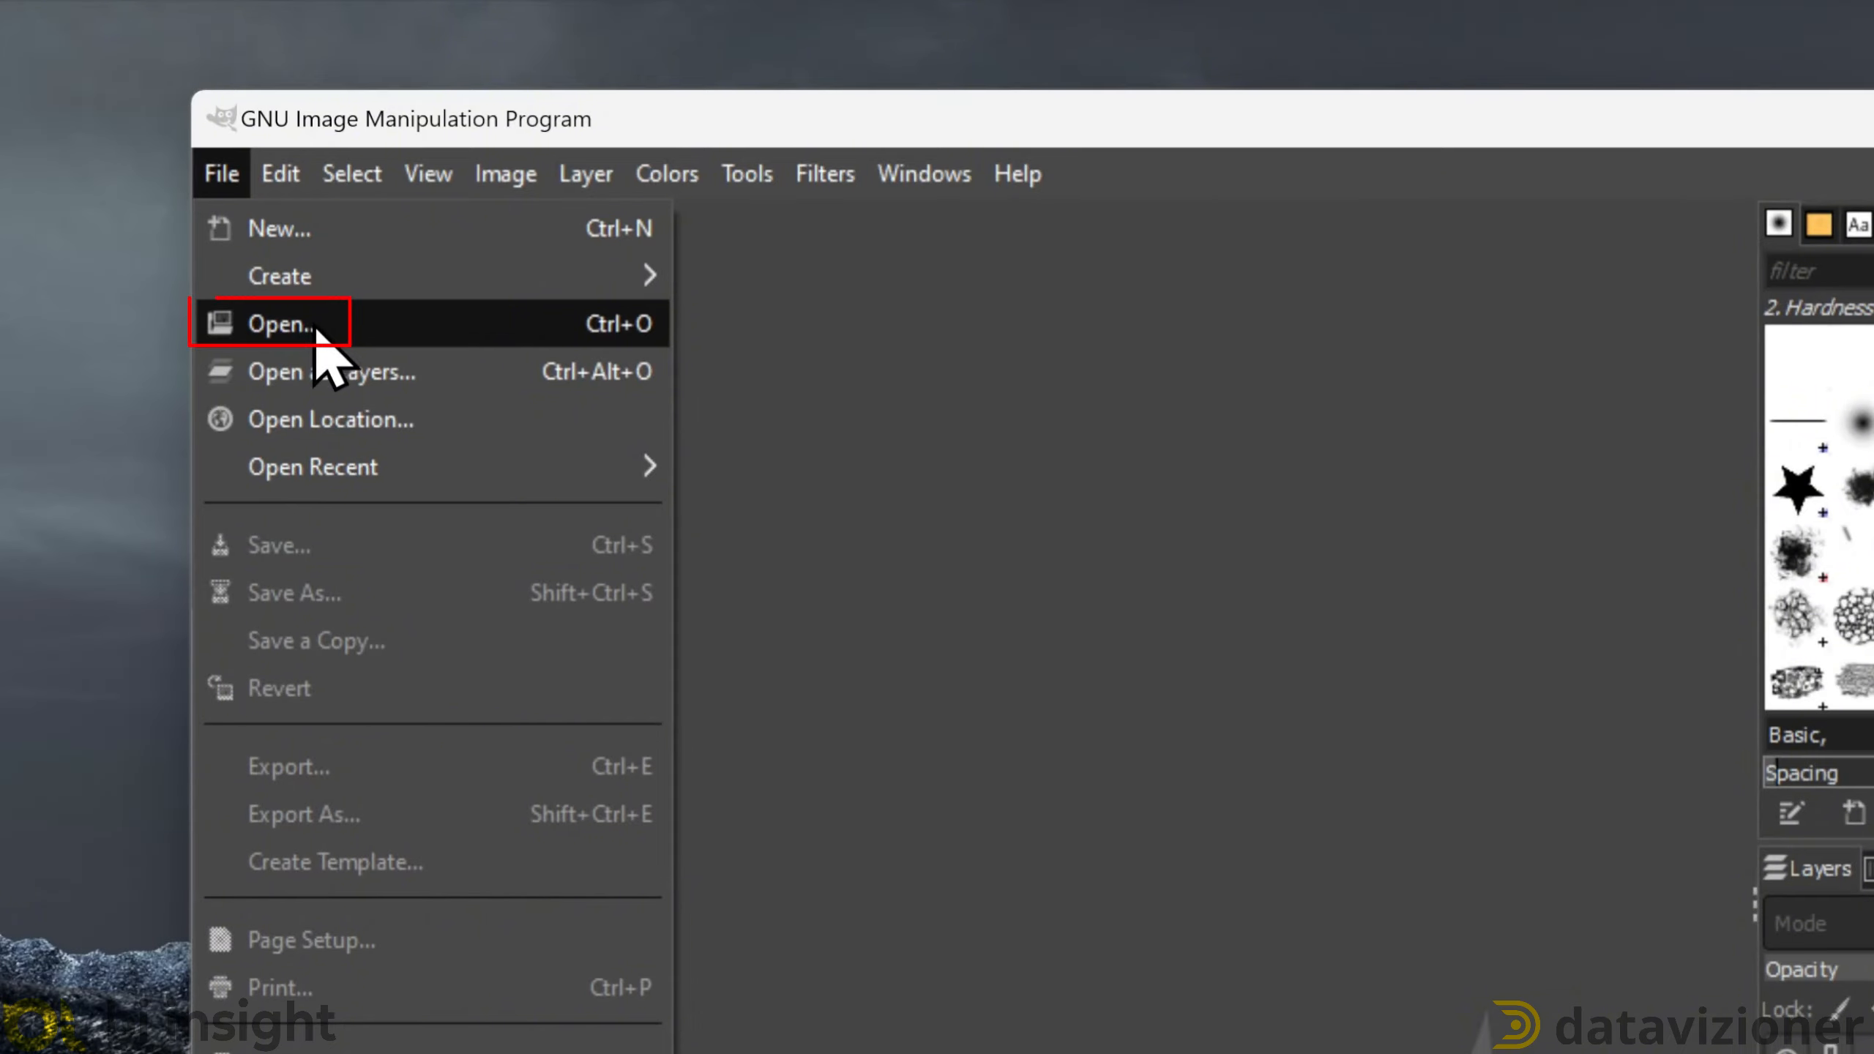
pyautogui.click(277, 322)
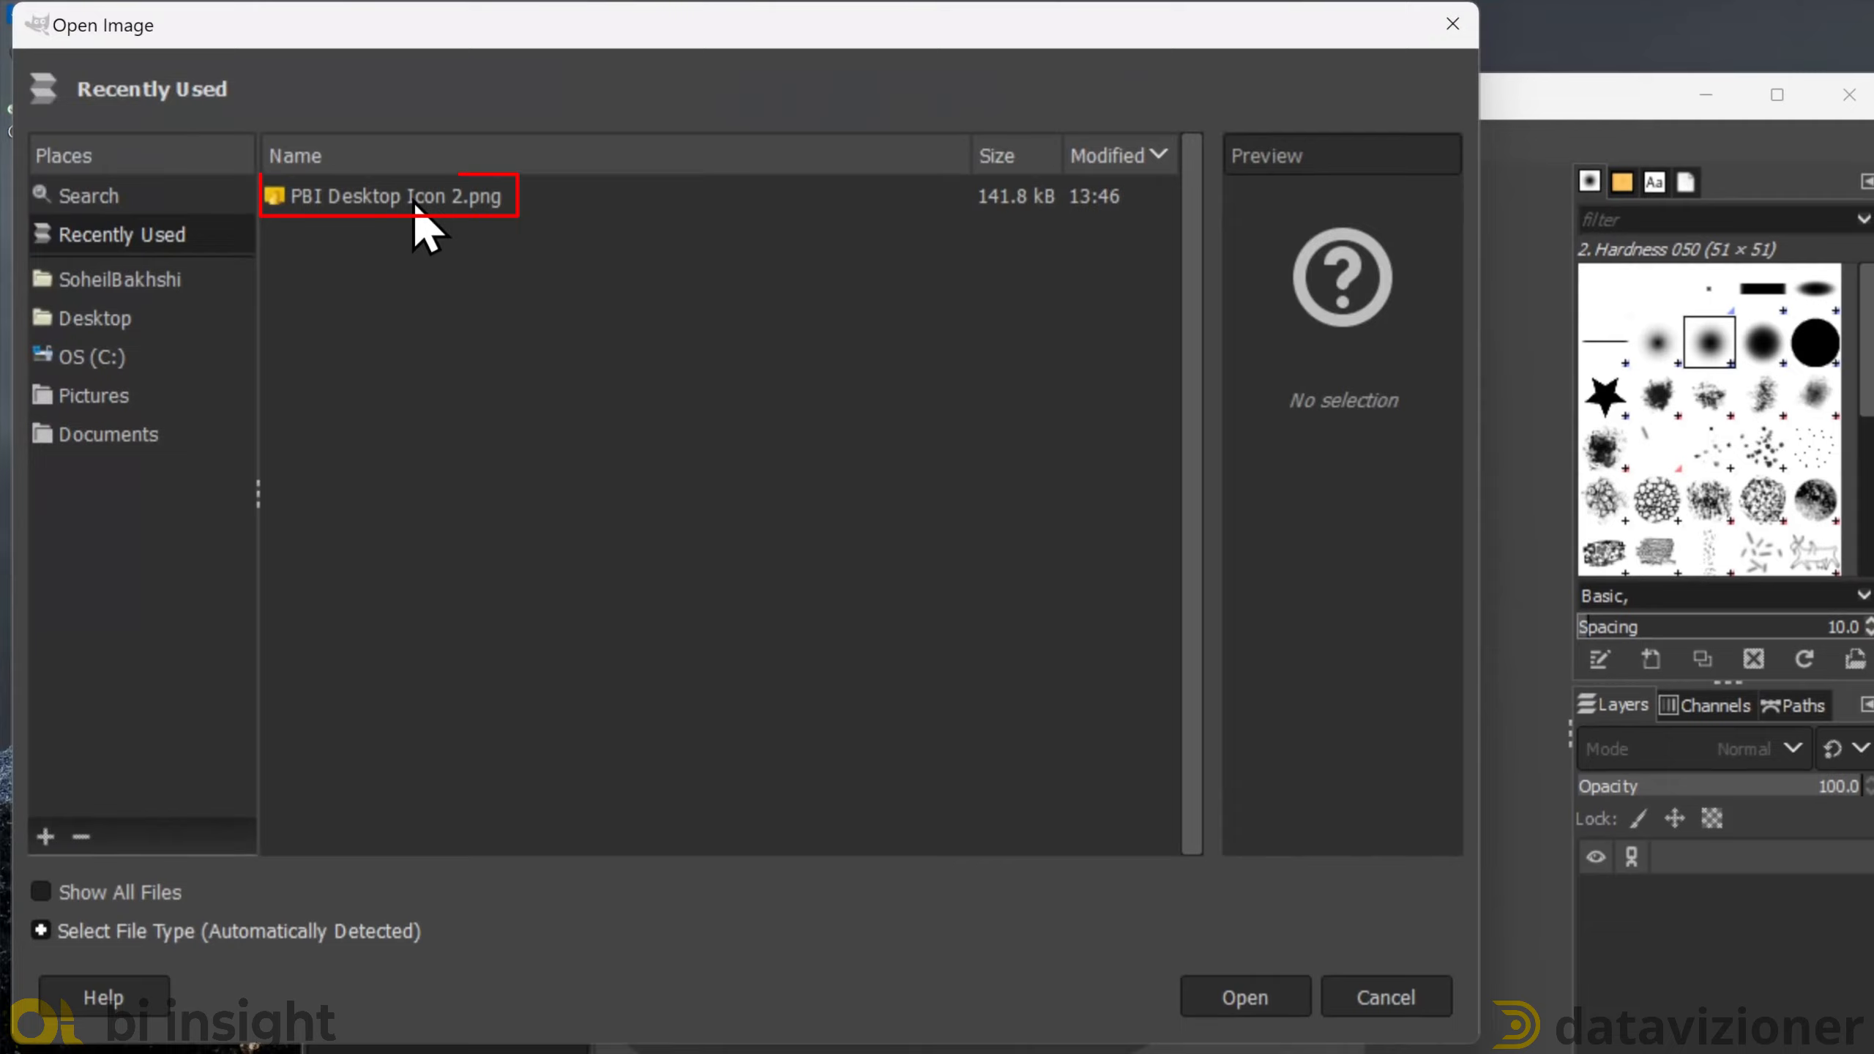
pyautogui.click(394, 194)
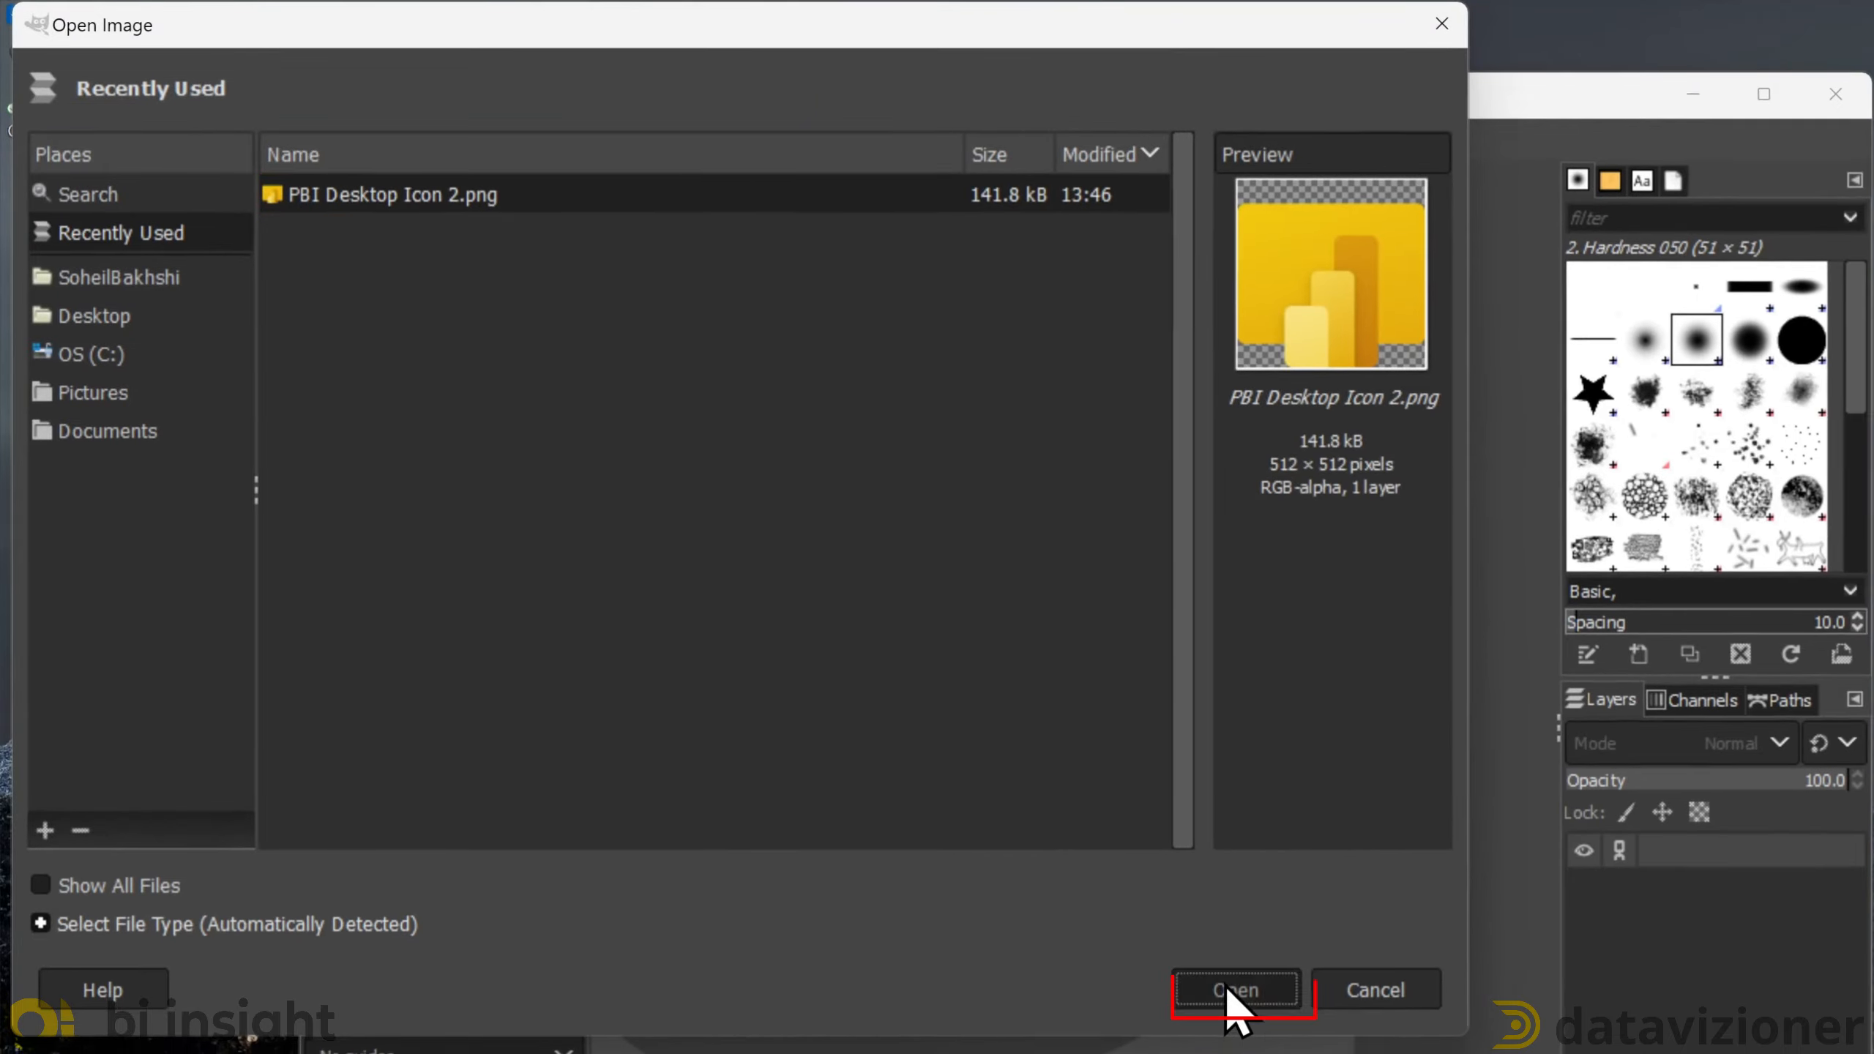
pyautogui.click(1234, 989)
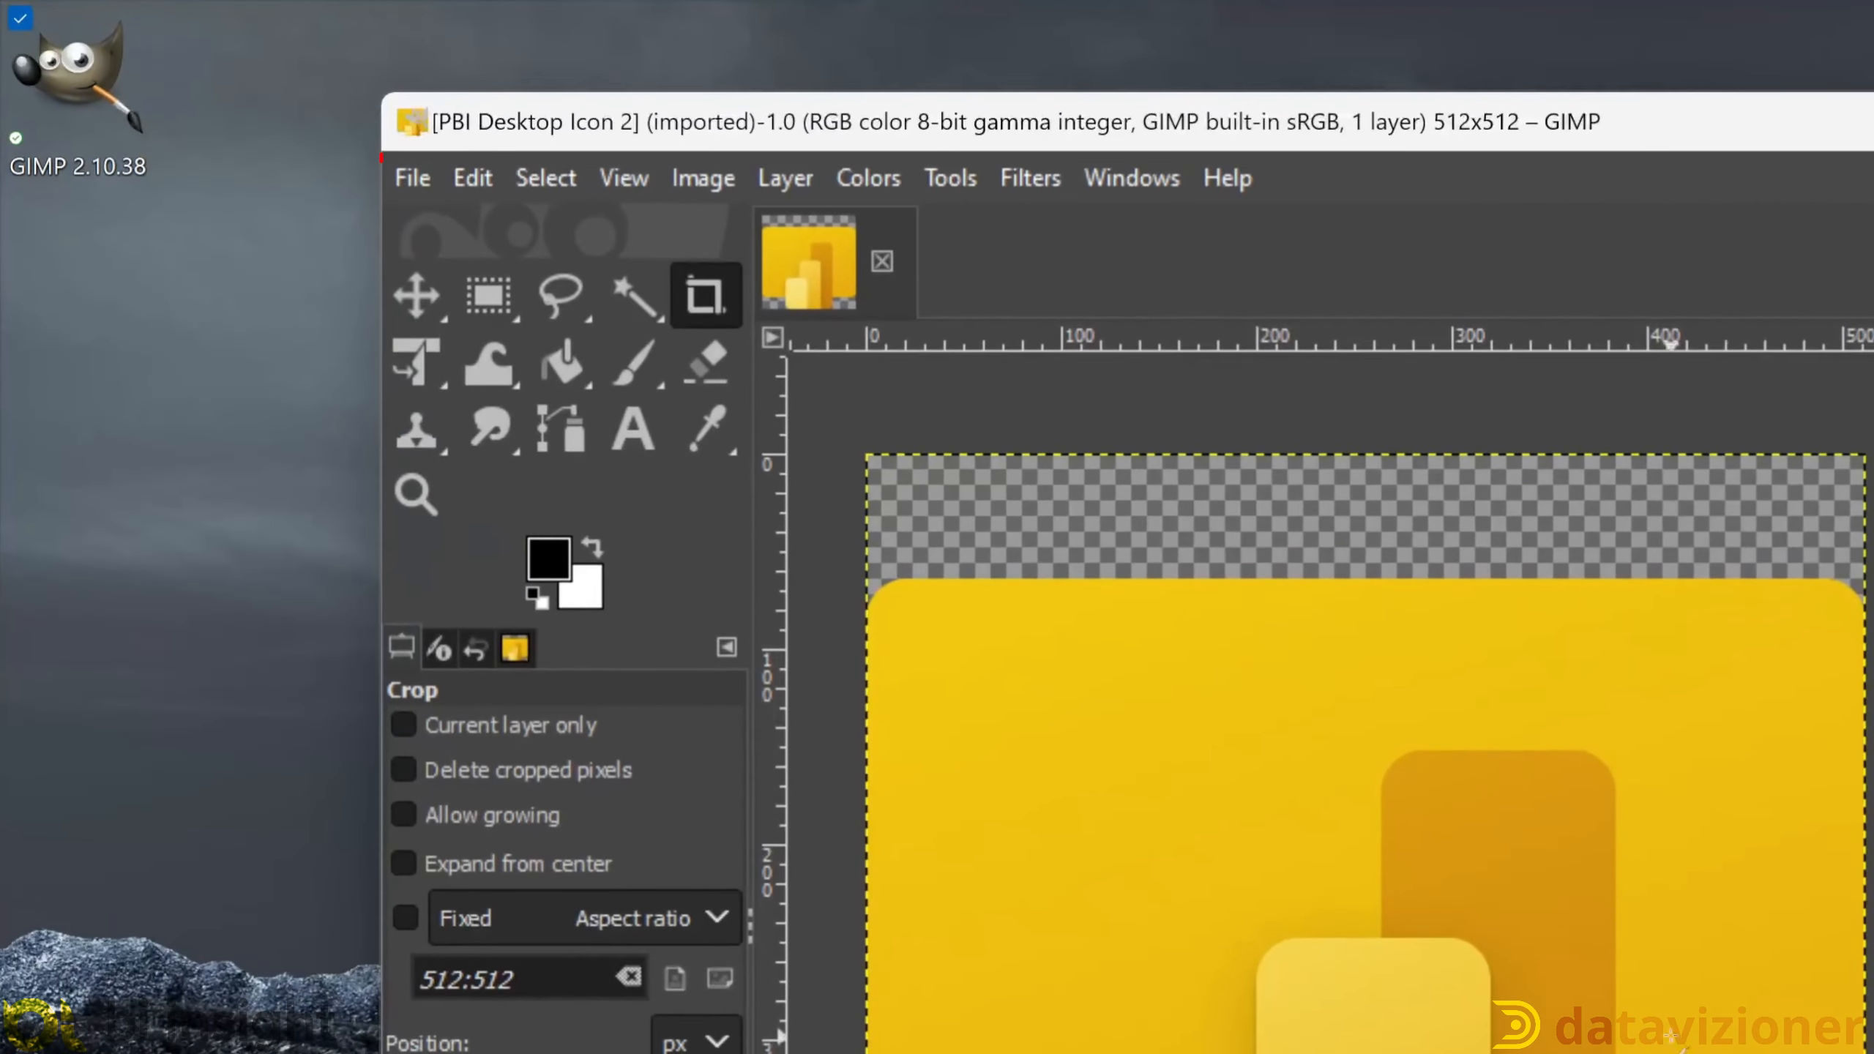
# - Export the image as PBI Desktop Icon 2.ico in Downloads and close GIMP
pyautogui.click(410, 177)
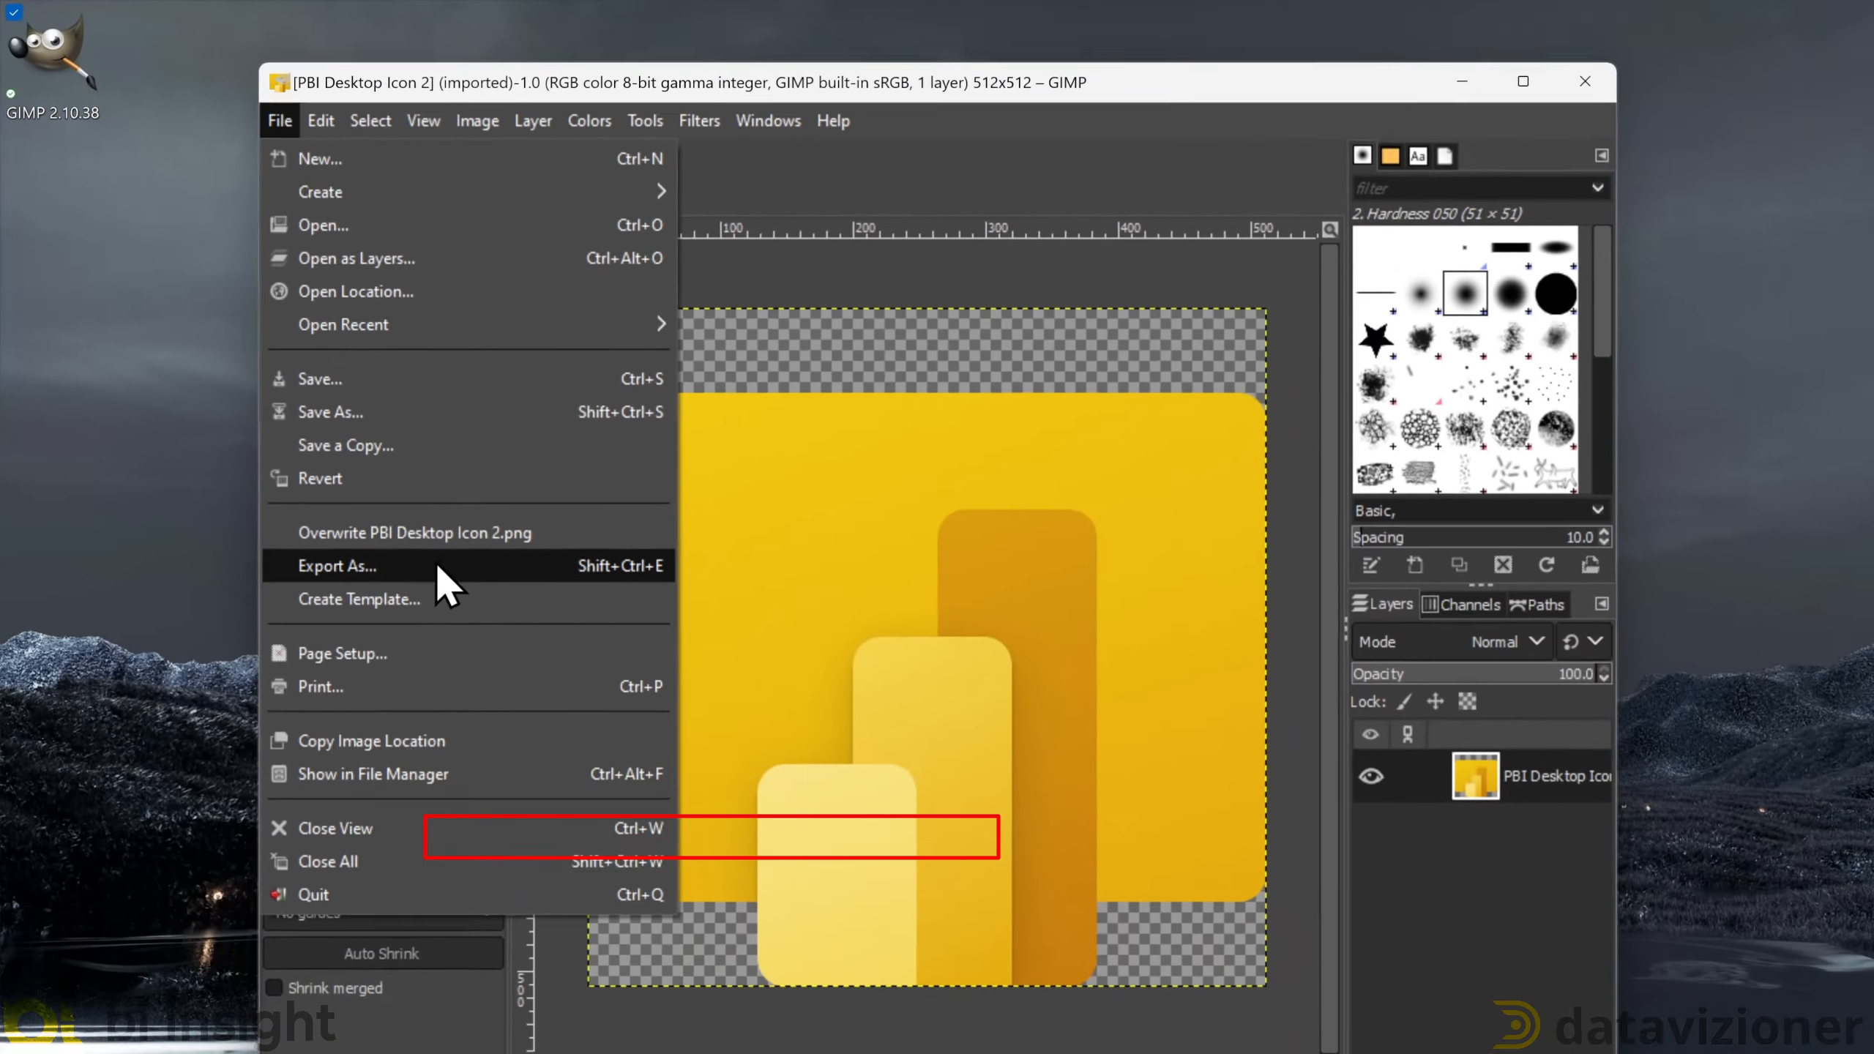
pyautogui.click(336, 565)
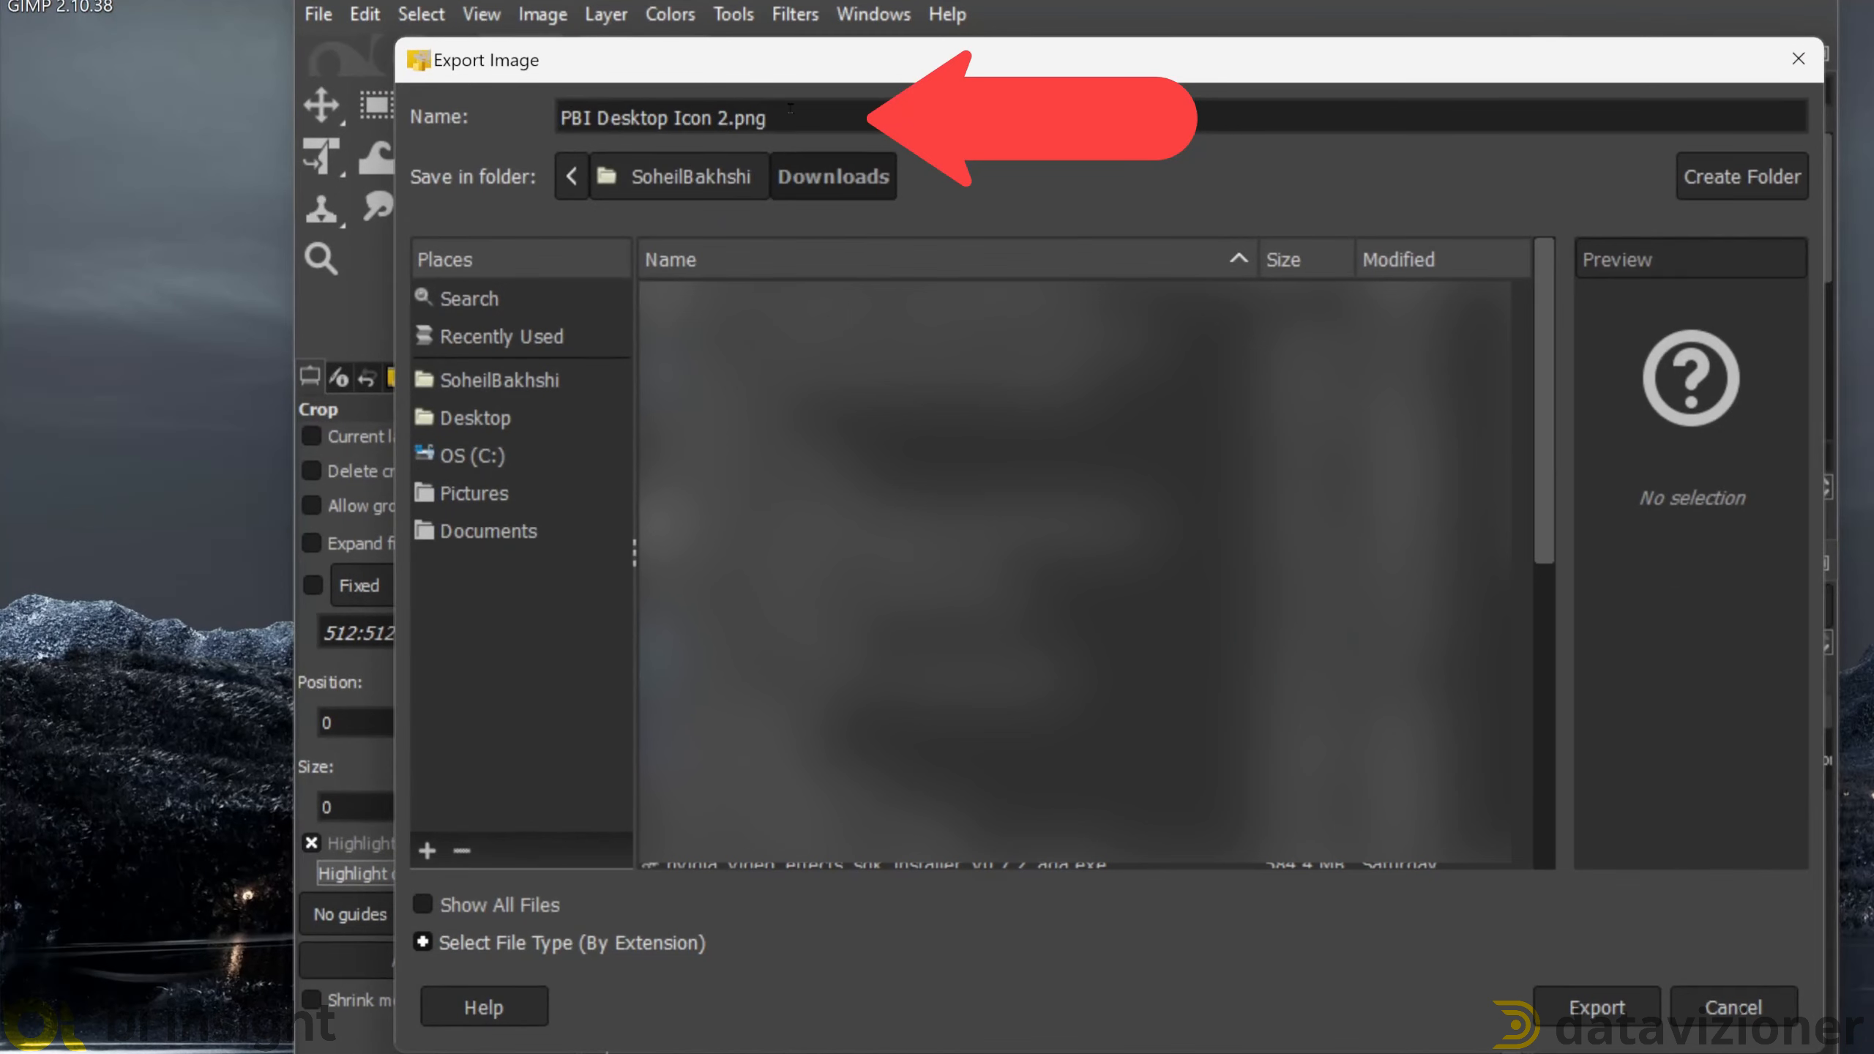
pyautogui.press('BackSpace')
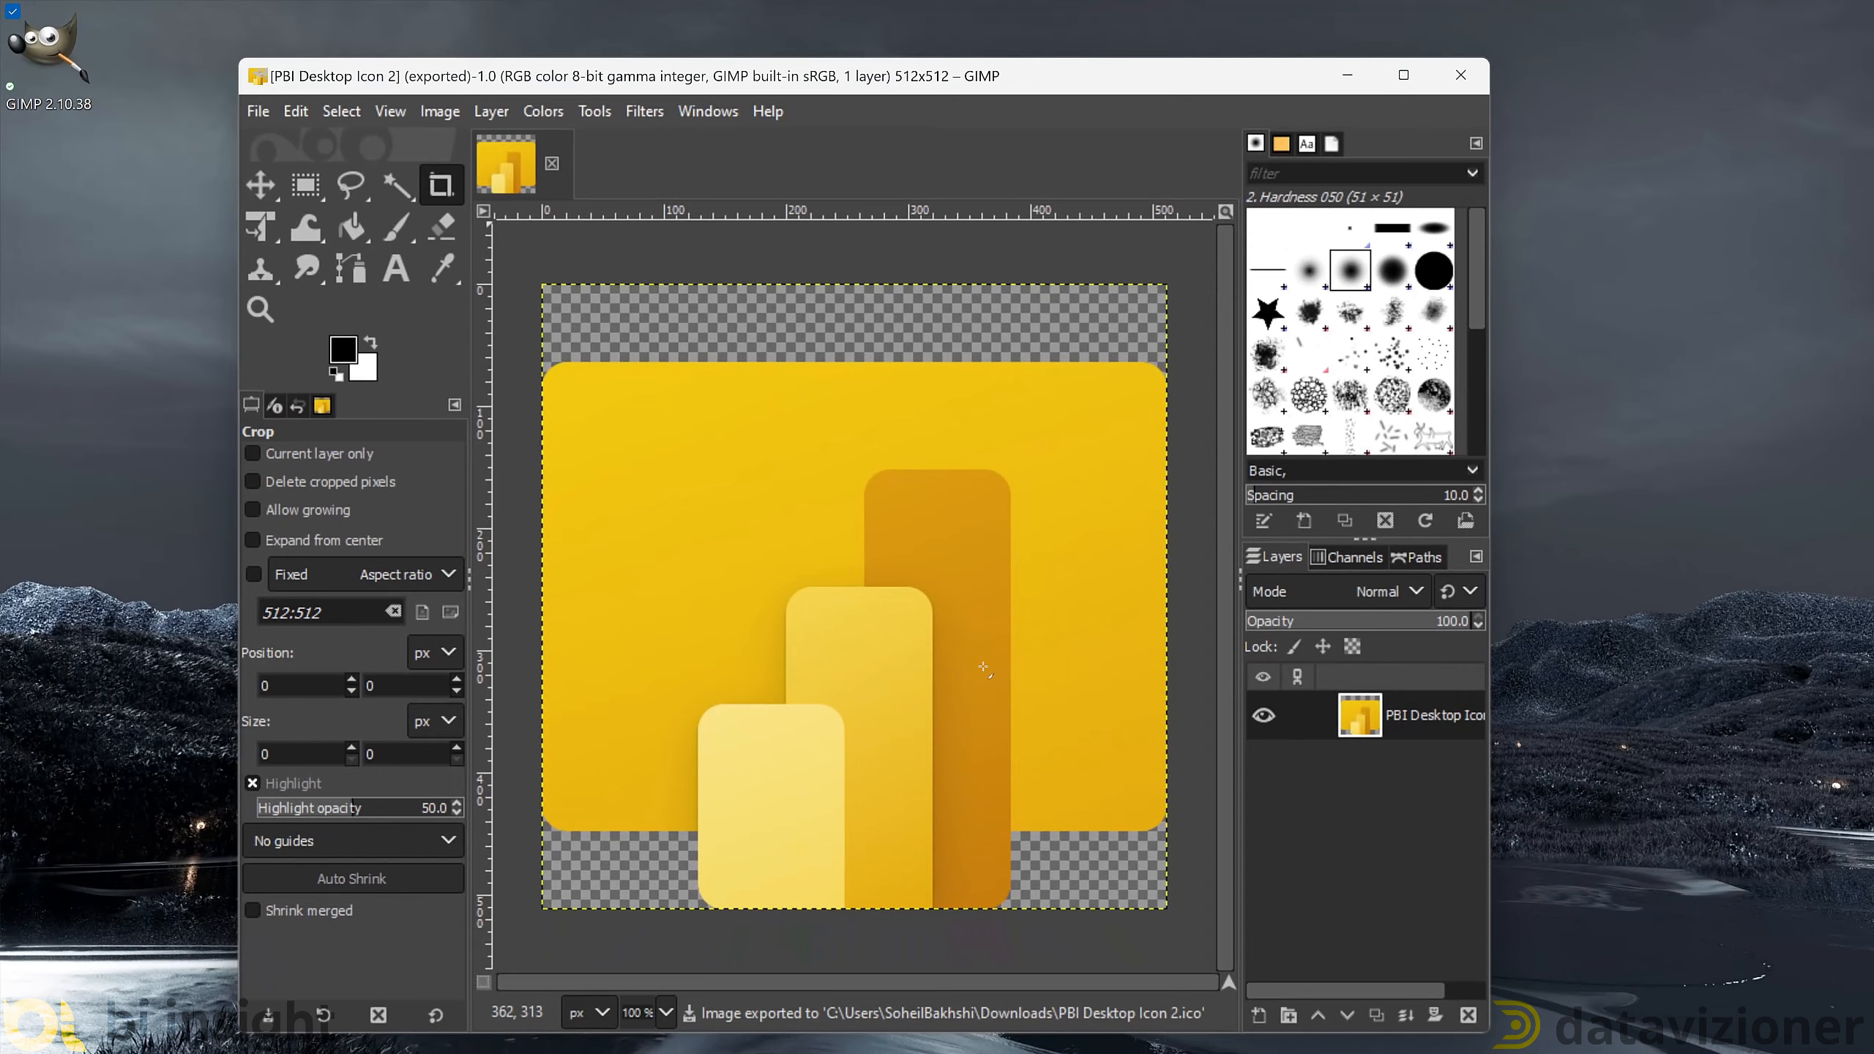
pyautogui.moveTo(1460, 75)
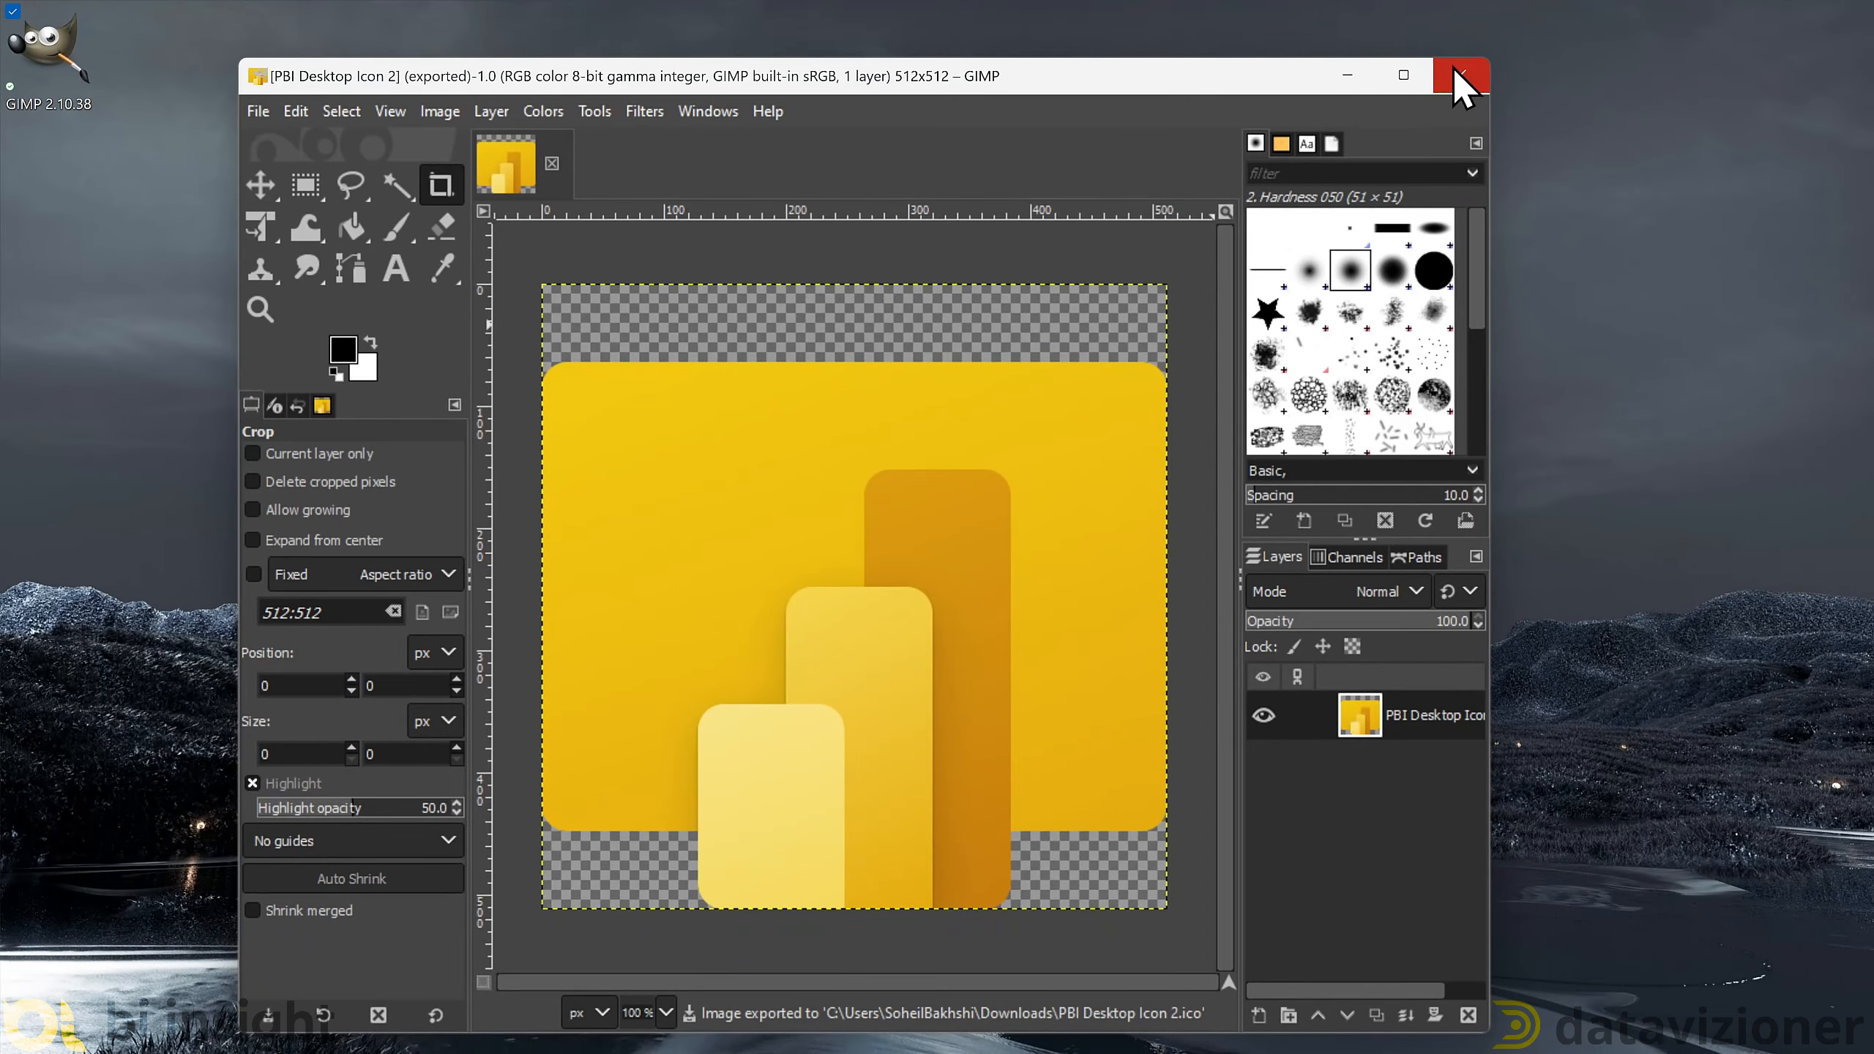
pyautogui.click(1460, 74)
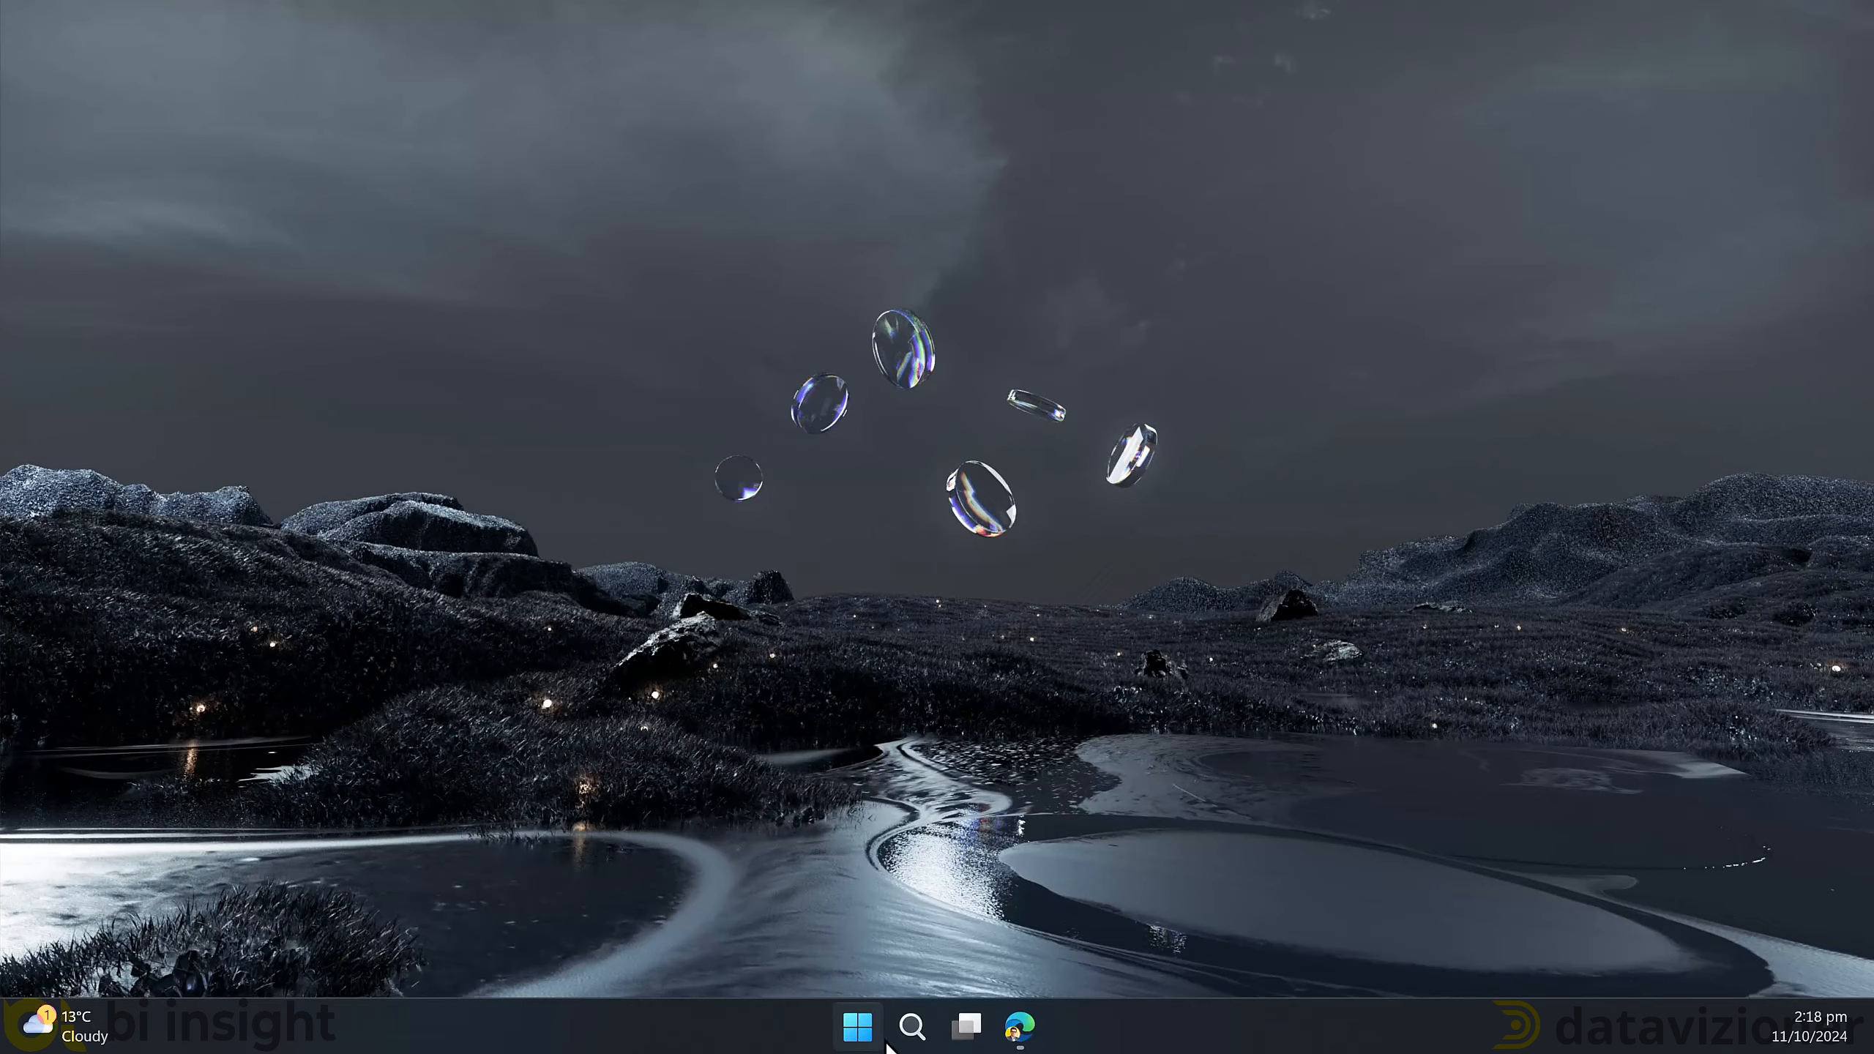
# - Show Downloads with file name extensions visible, listing the .ico beside the .png, then bring up Start
pyautogui.click(855, 1025)
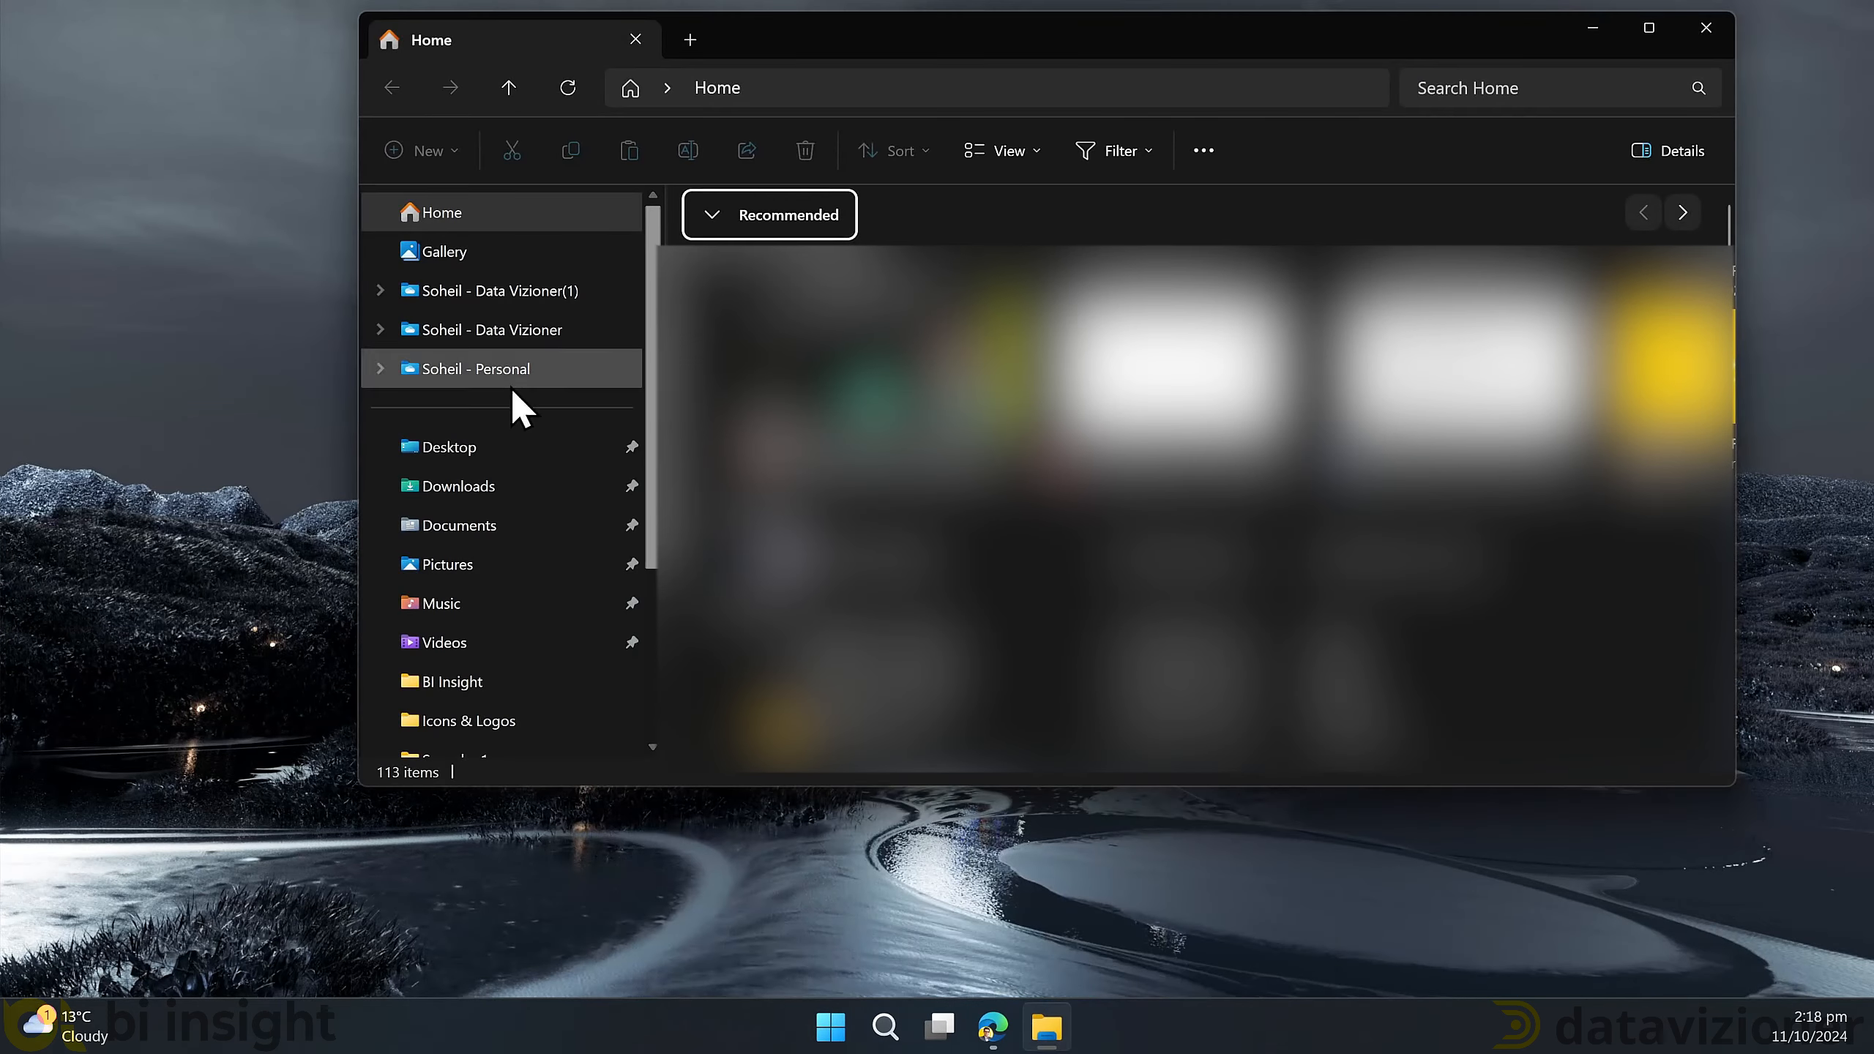
pyautogui.click(458, 484)
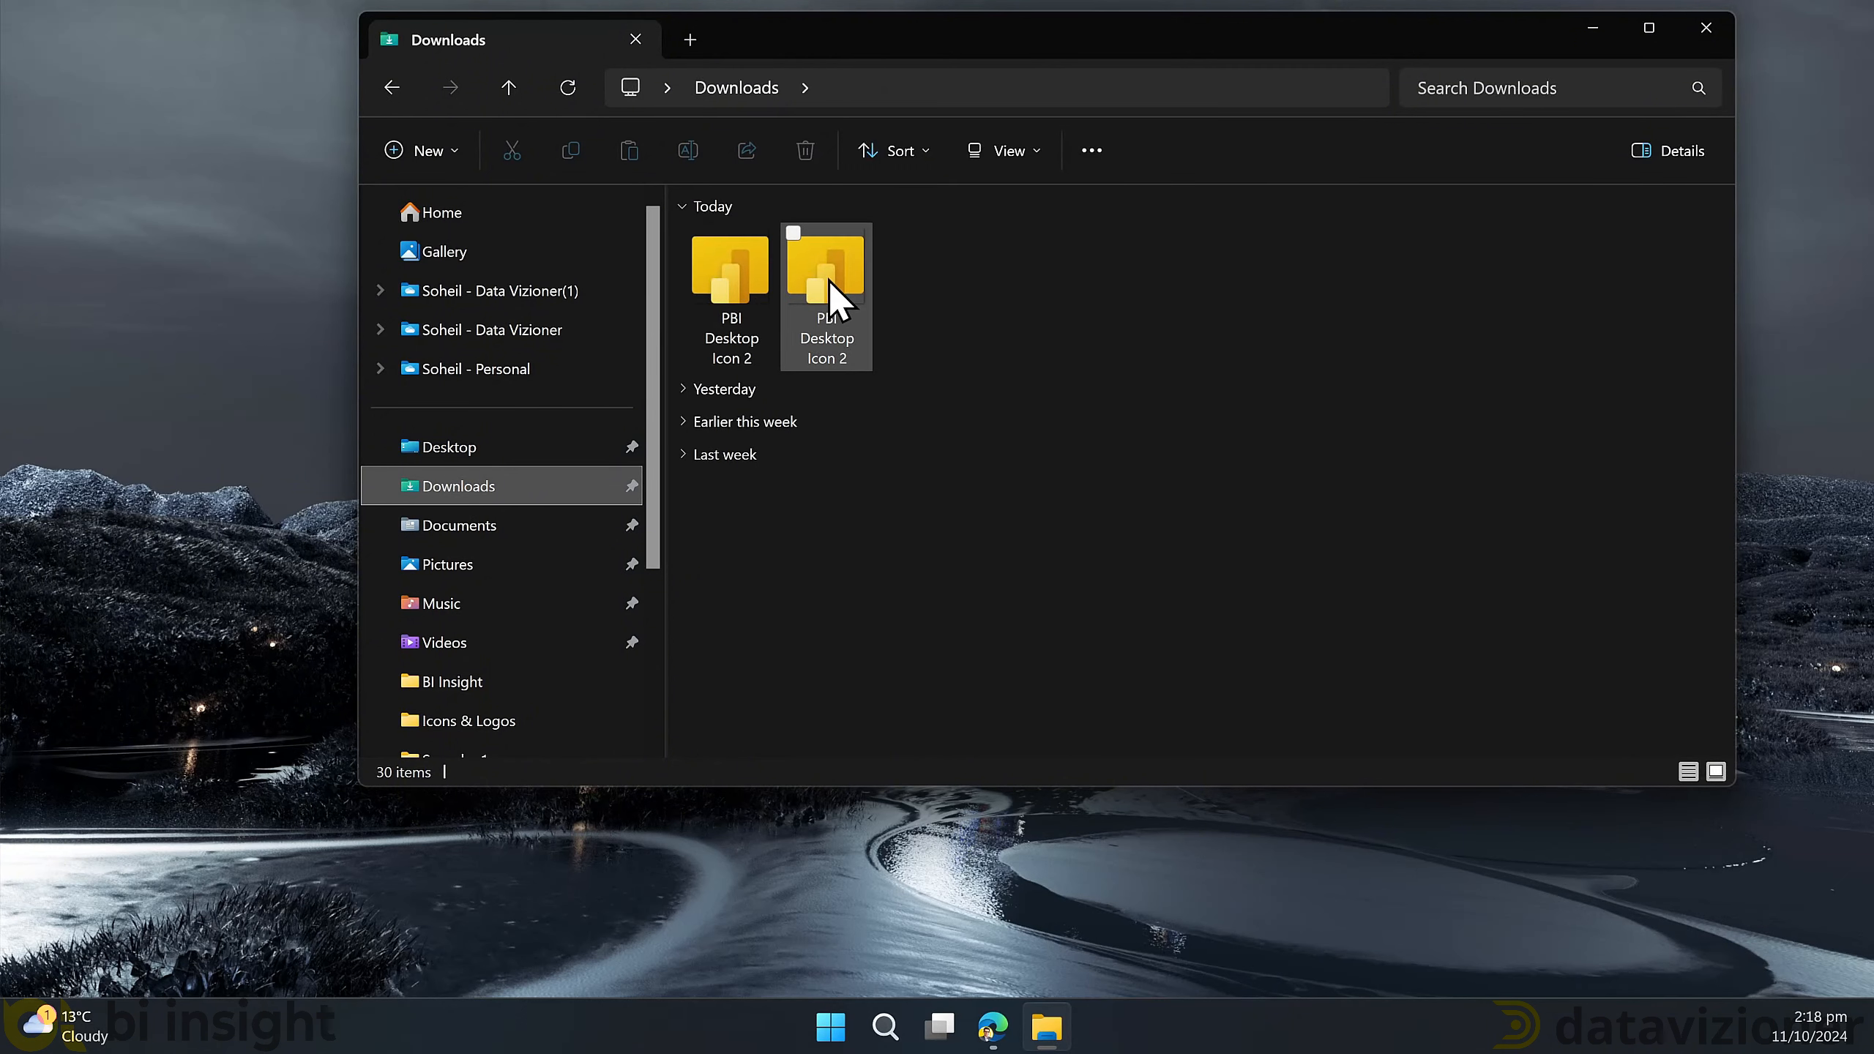
pyautogui.moveTo(724, 322)
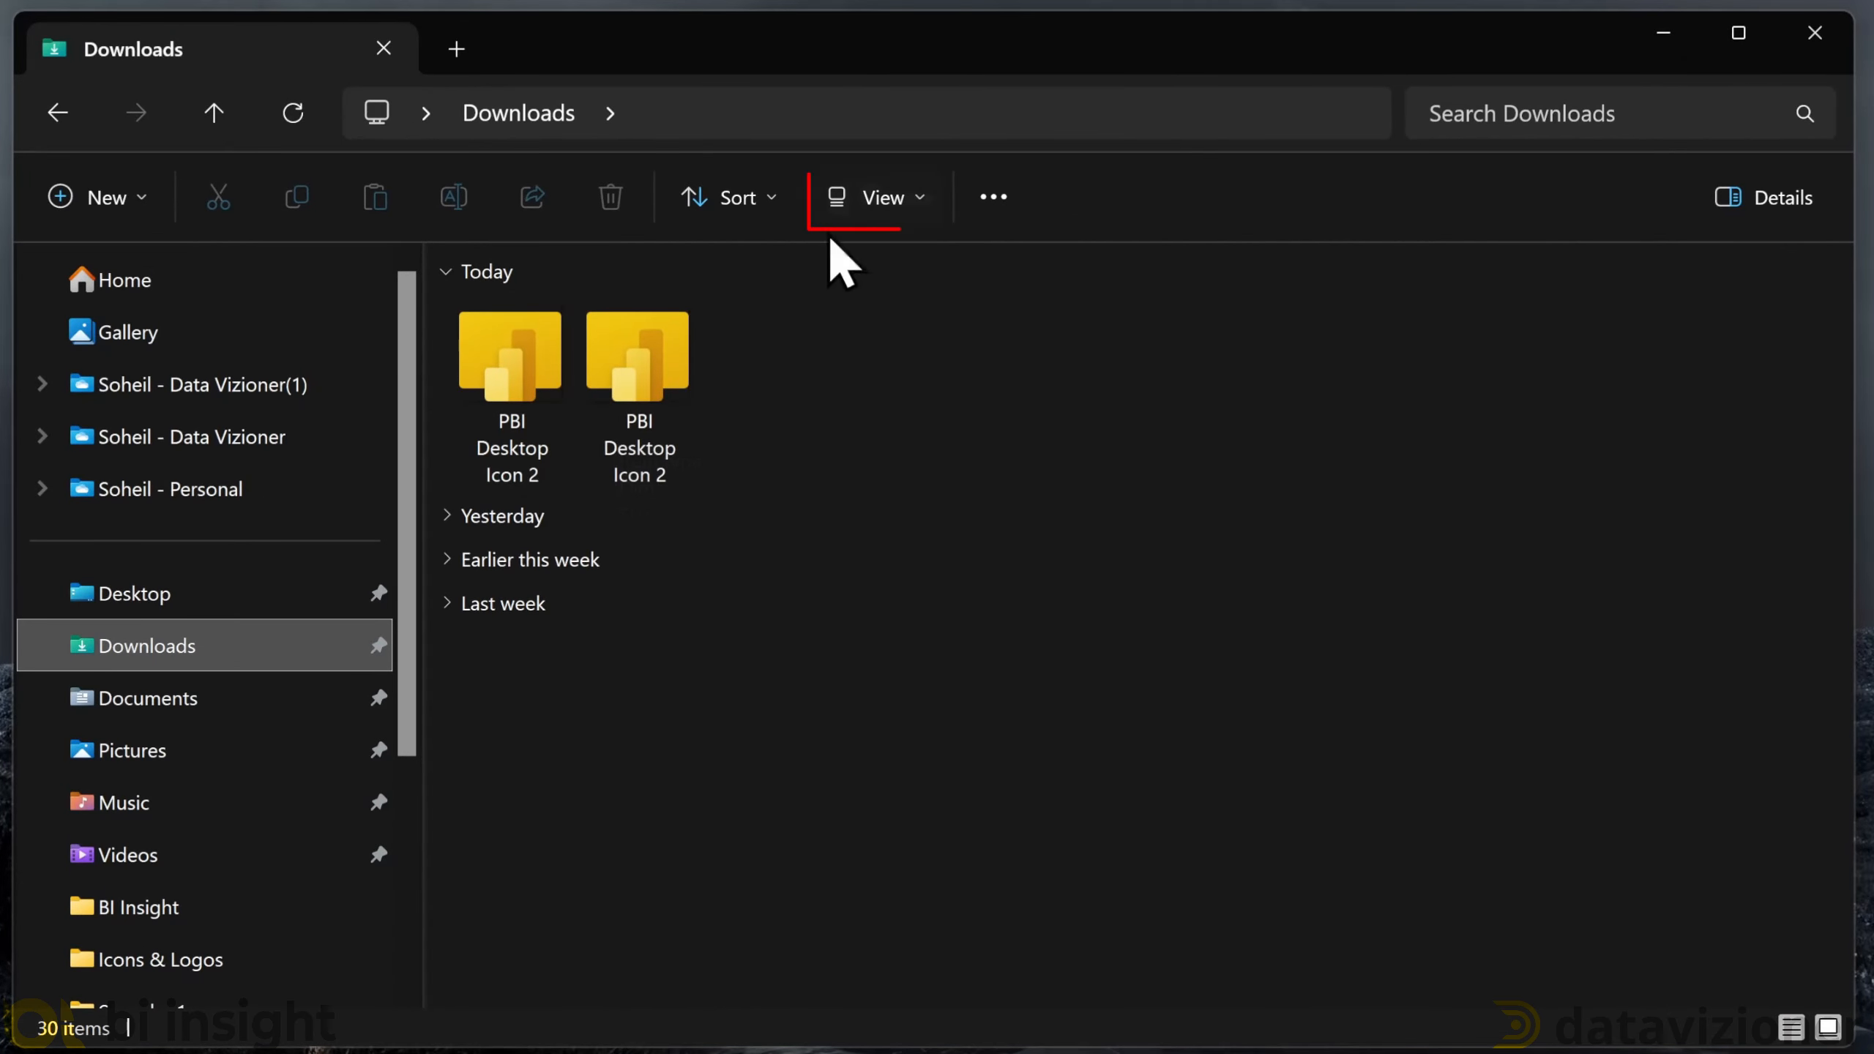
pyautogui.click(874, 196)
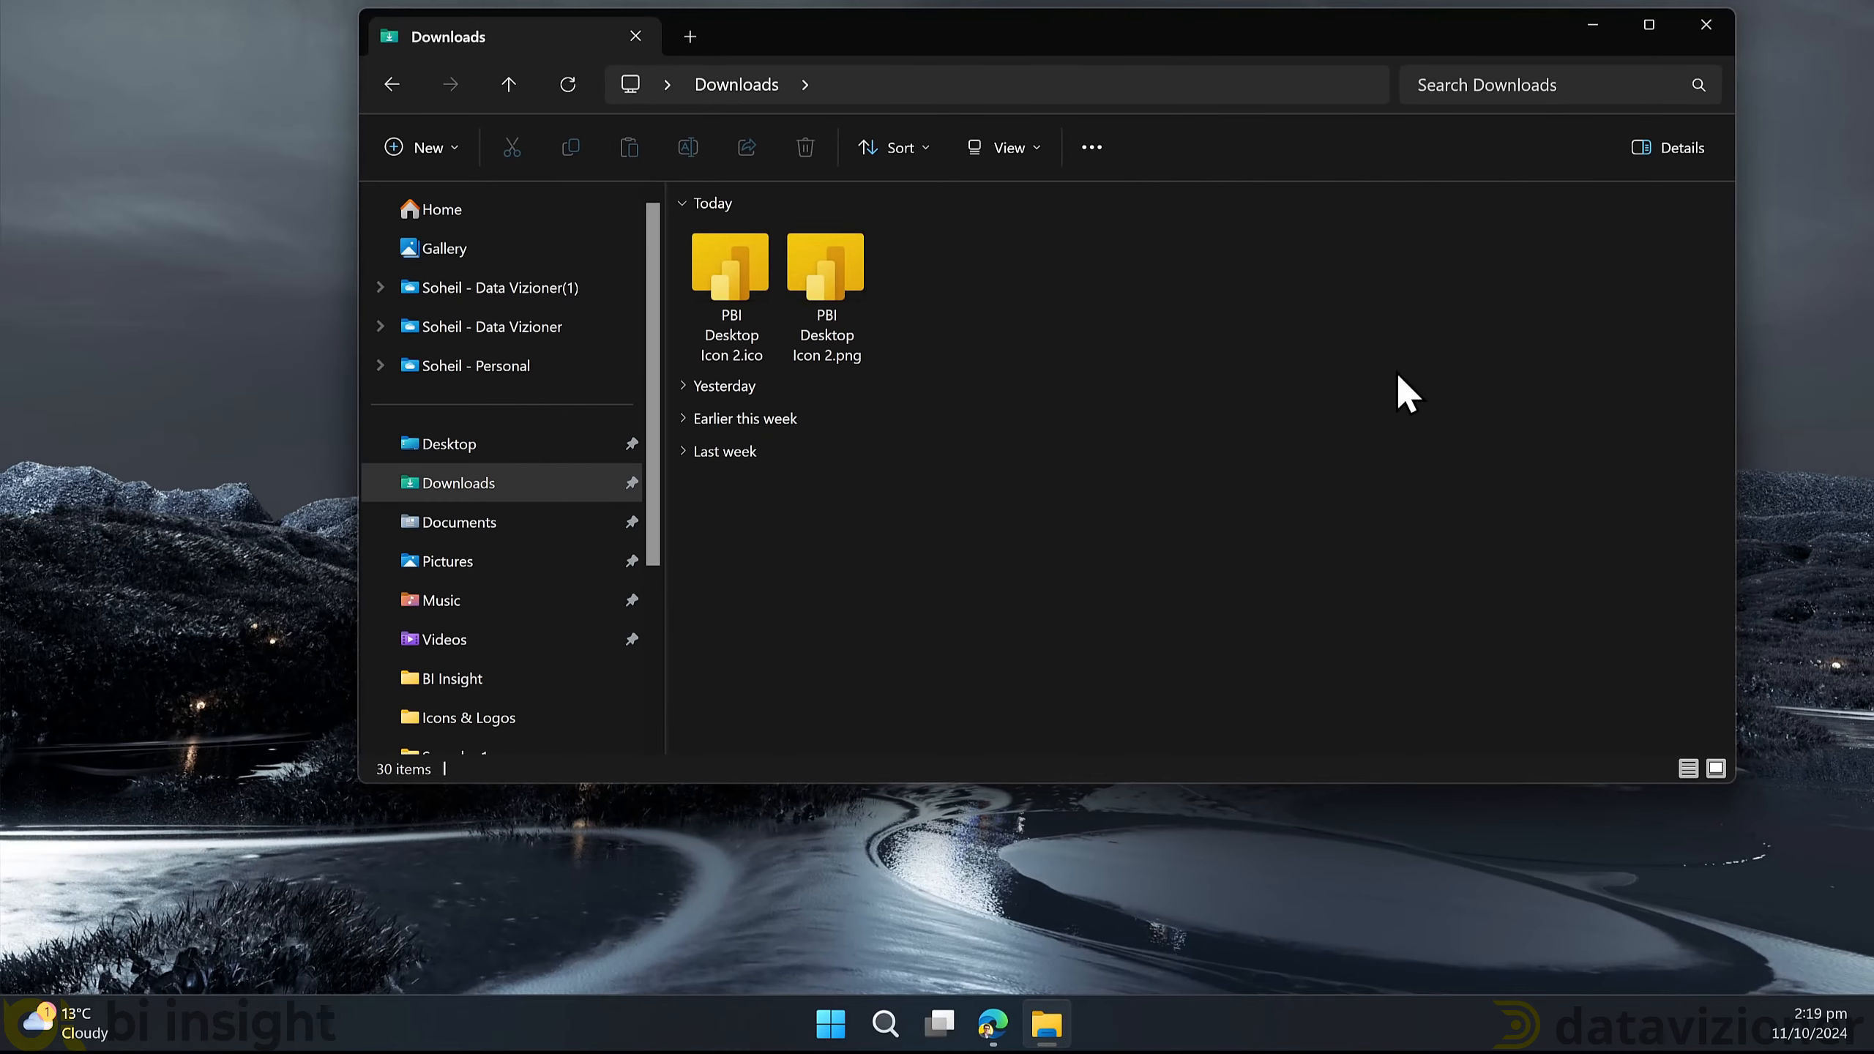
pyautogui.click(830, 1024)
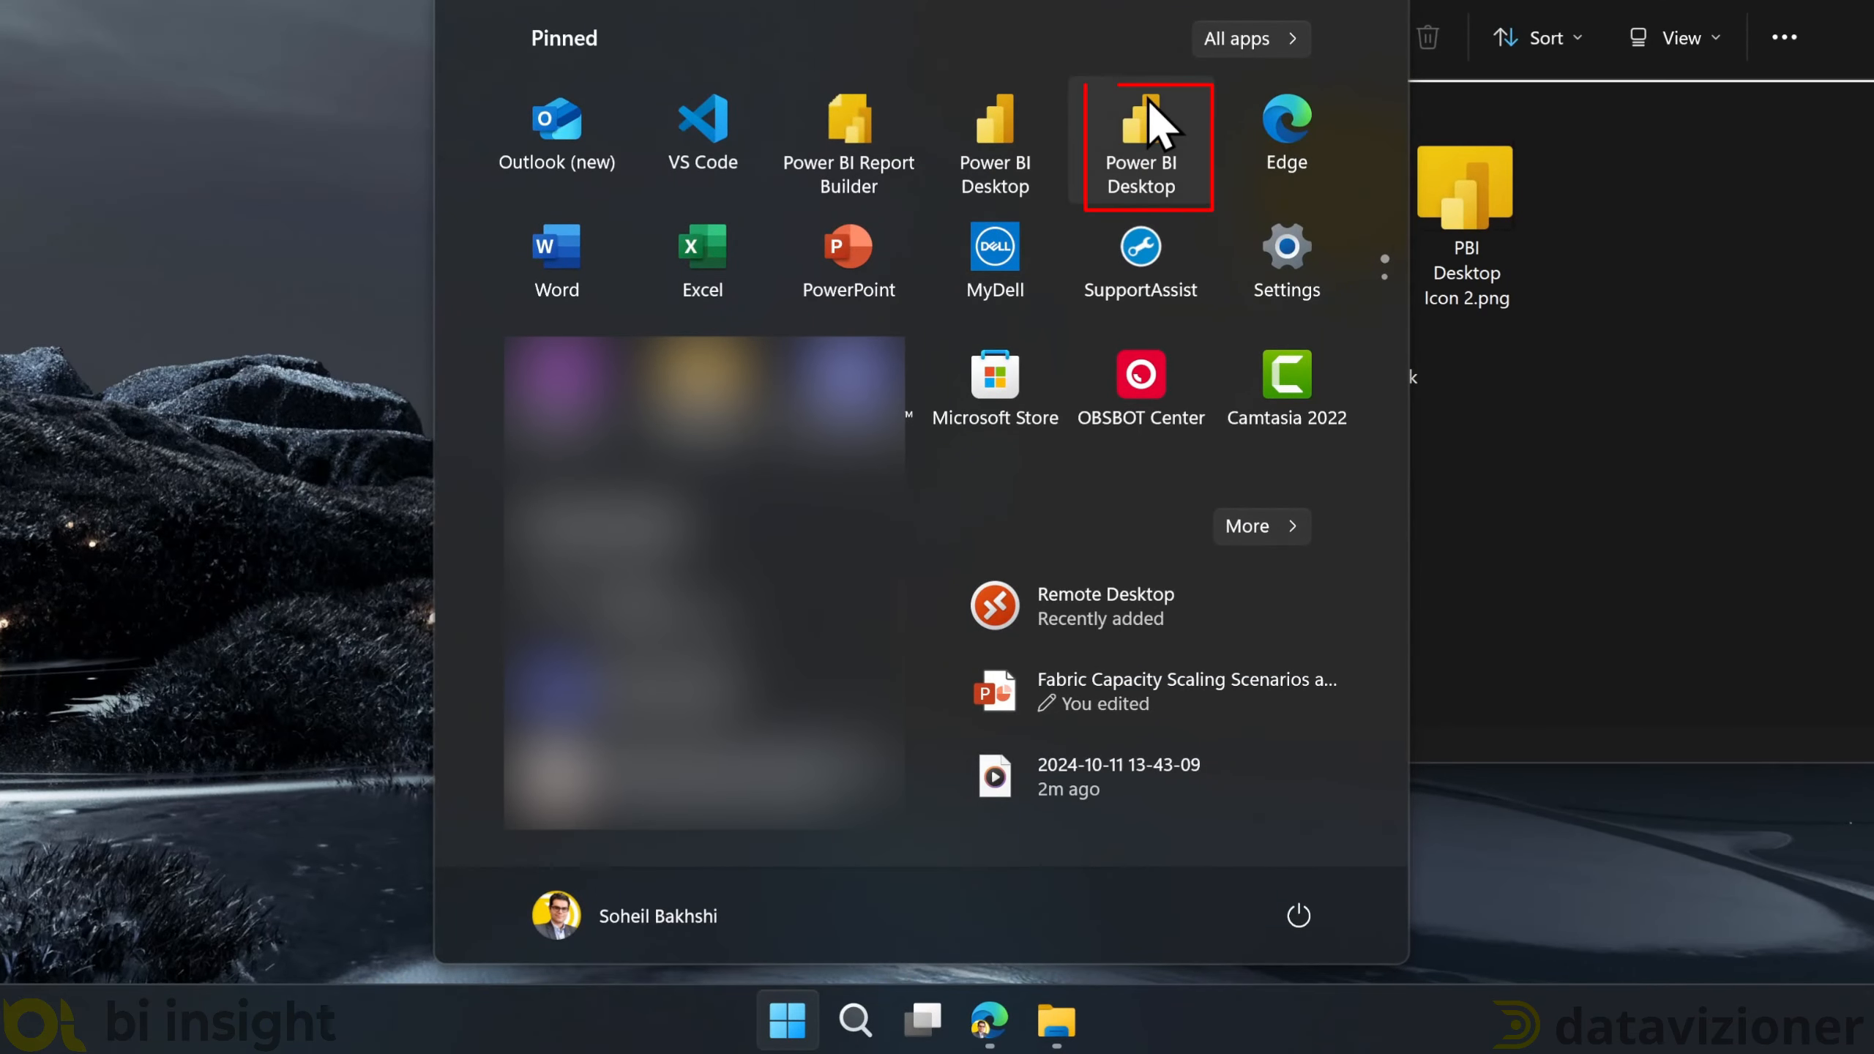
# - Reach the downloaded Power BI Desktop Start-menu shortcut's properties and browse for a new icon
pyautogui.rightClick(1140, 132)
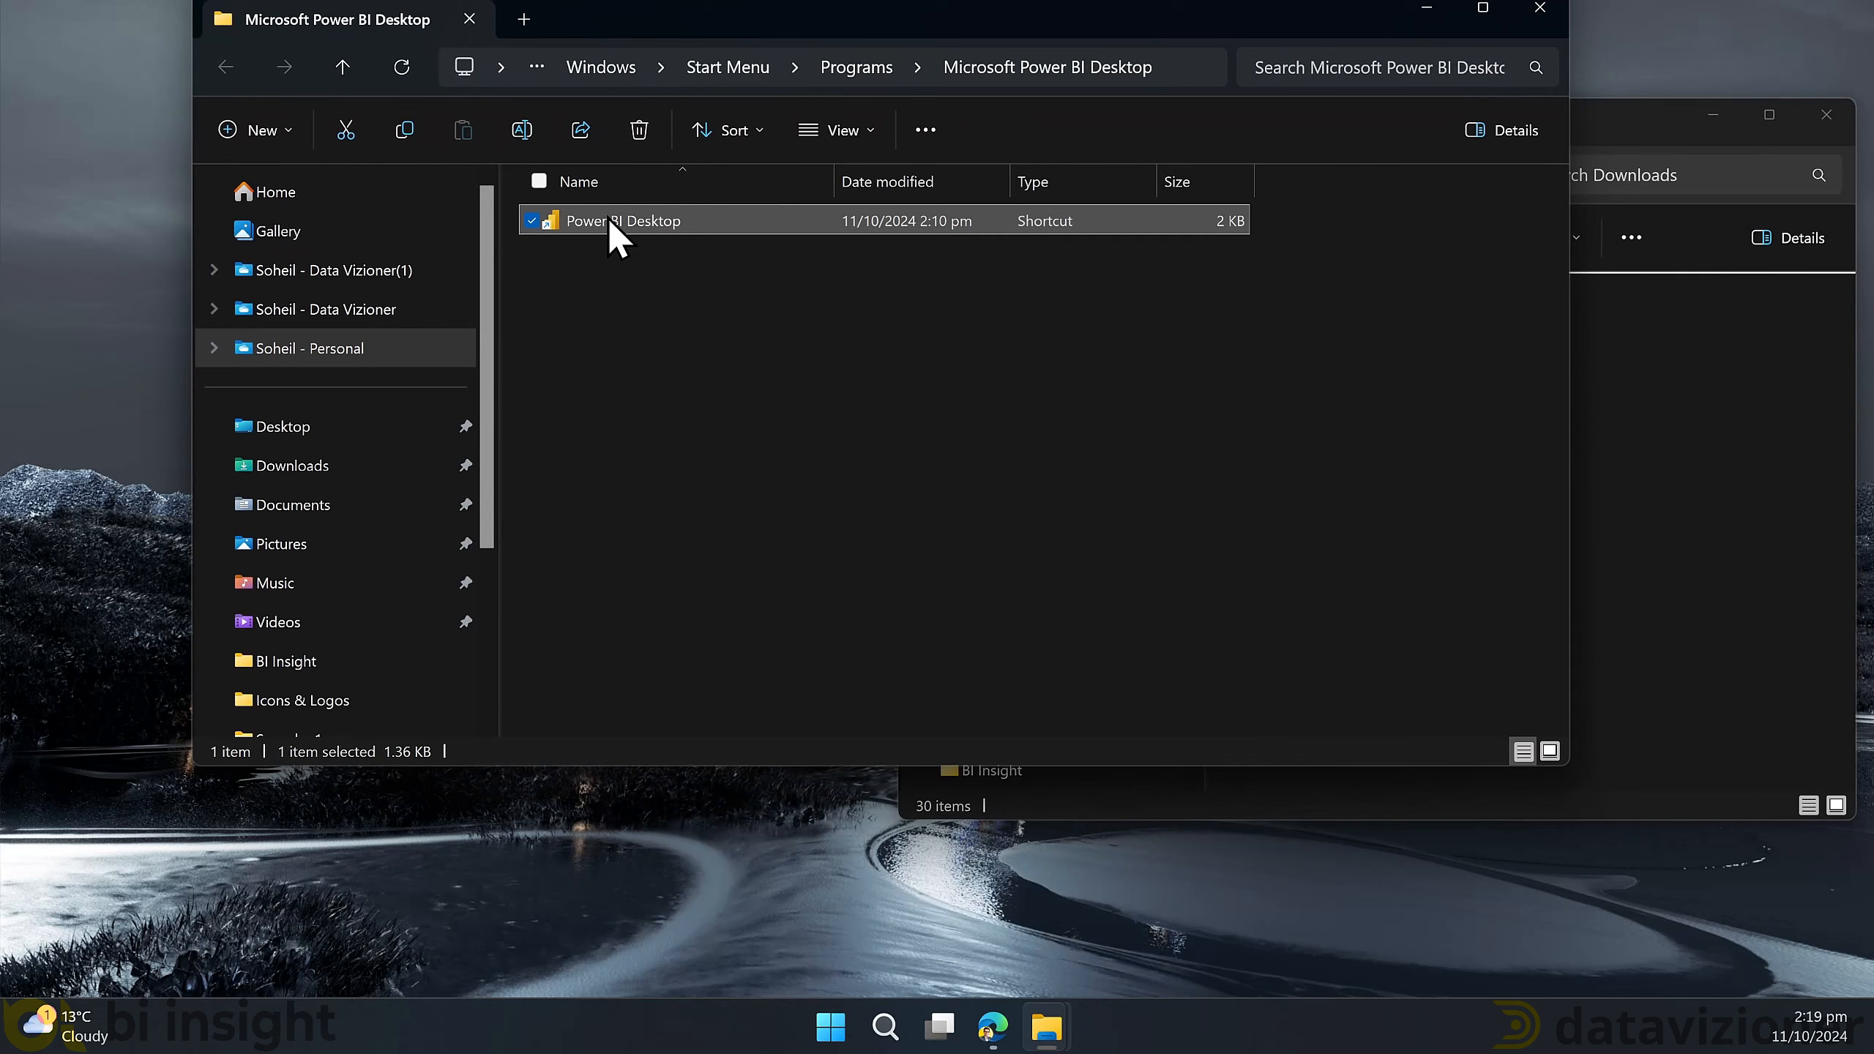
pyautogui.rightClick(619, 220)
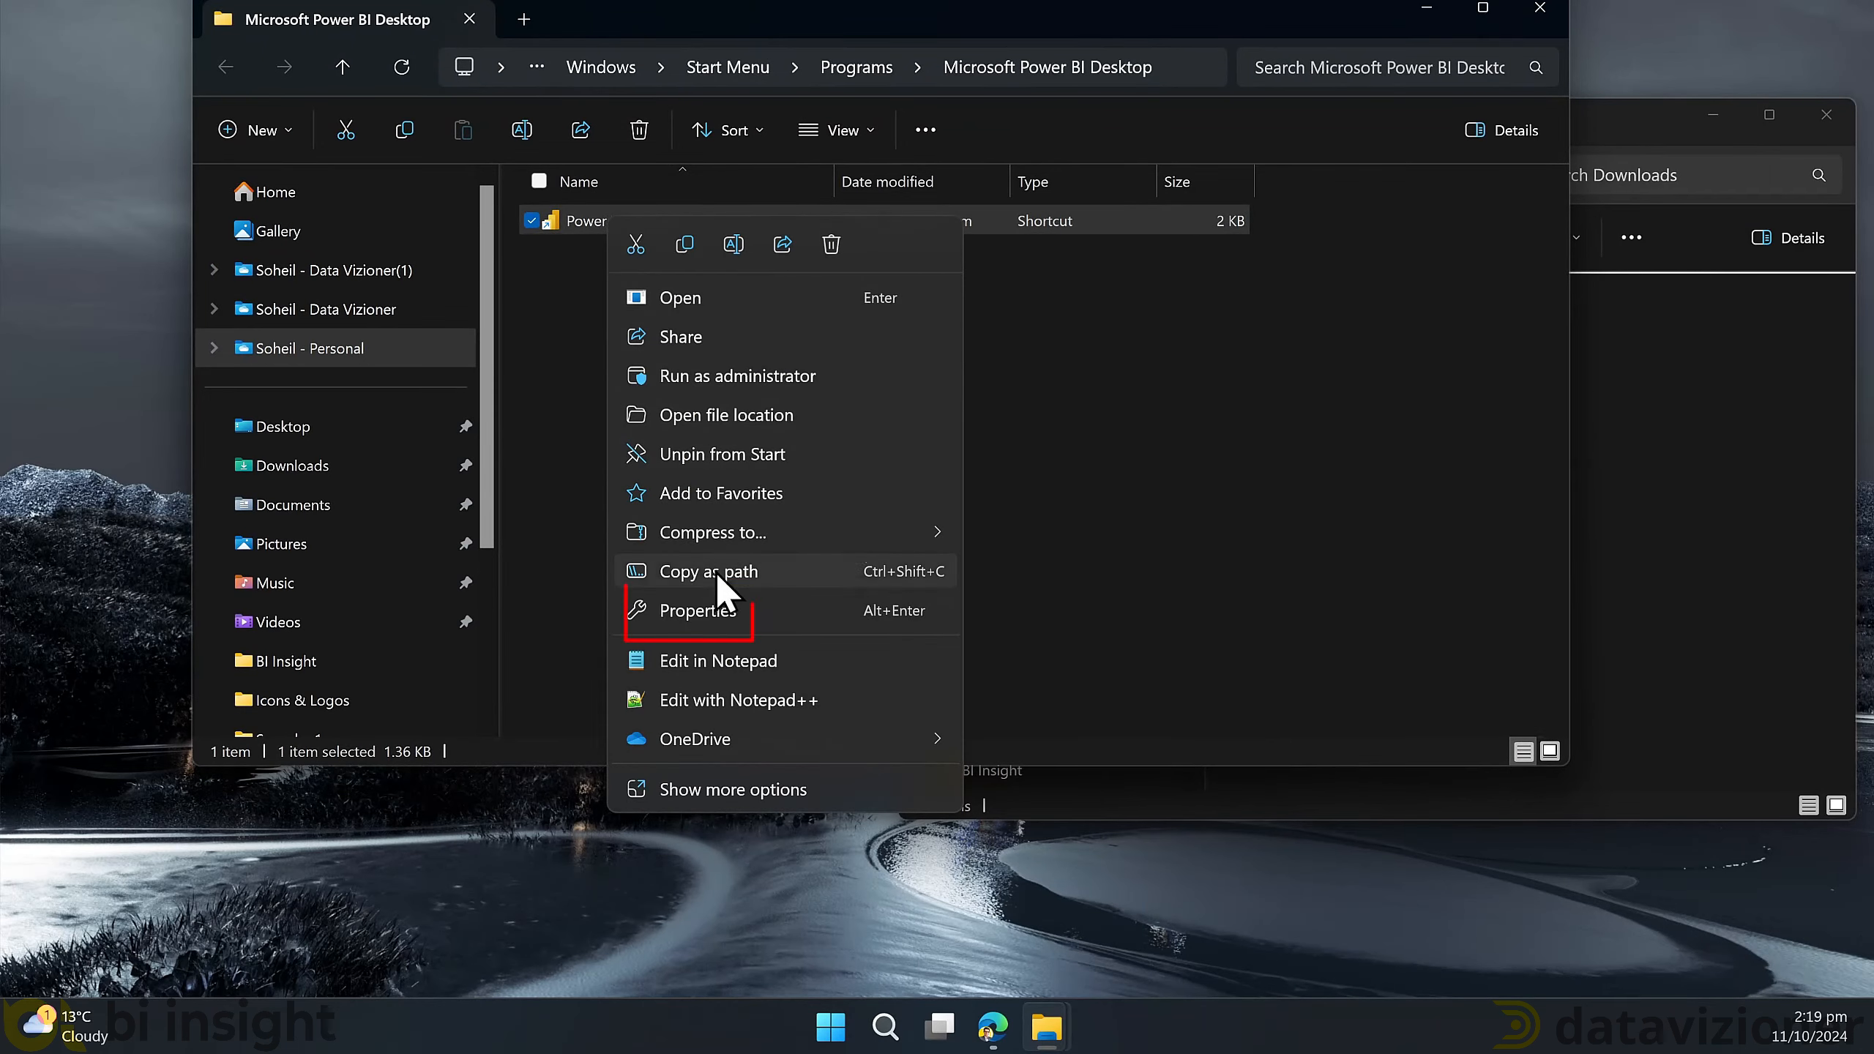
pyautogui.click(697, 610)
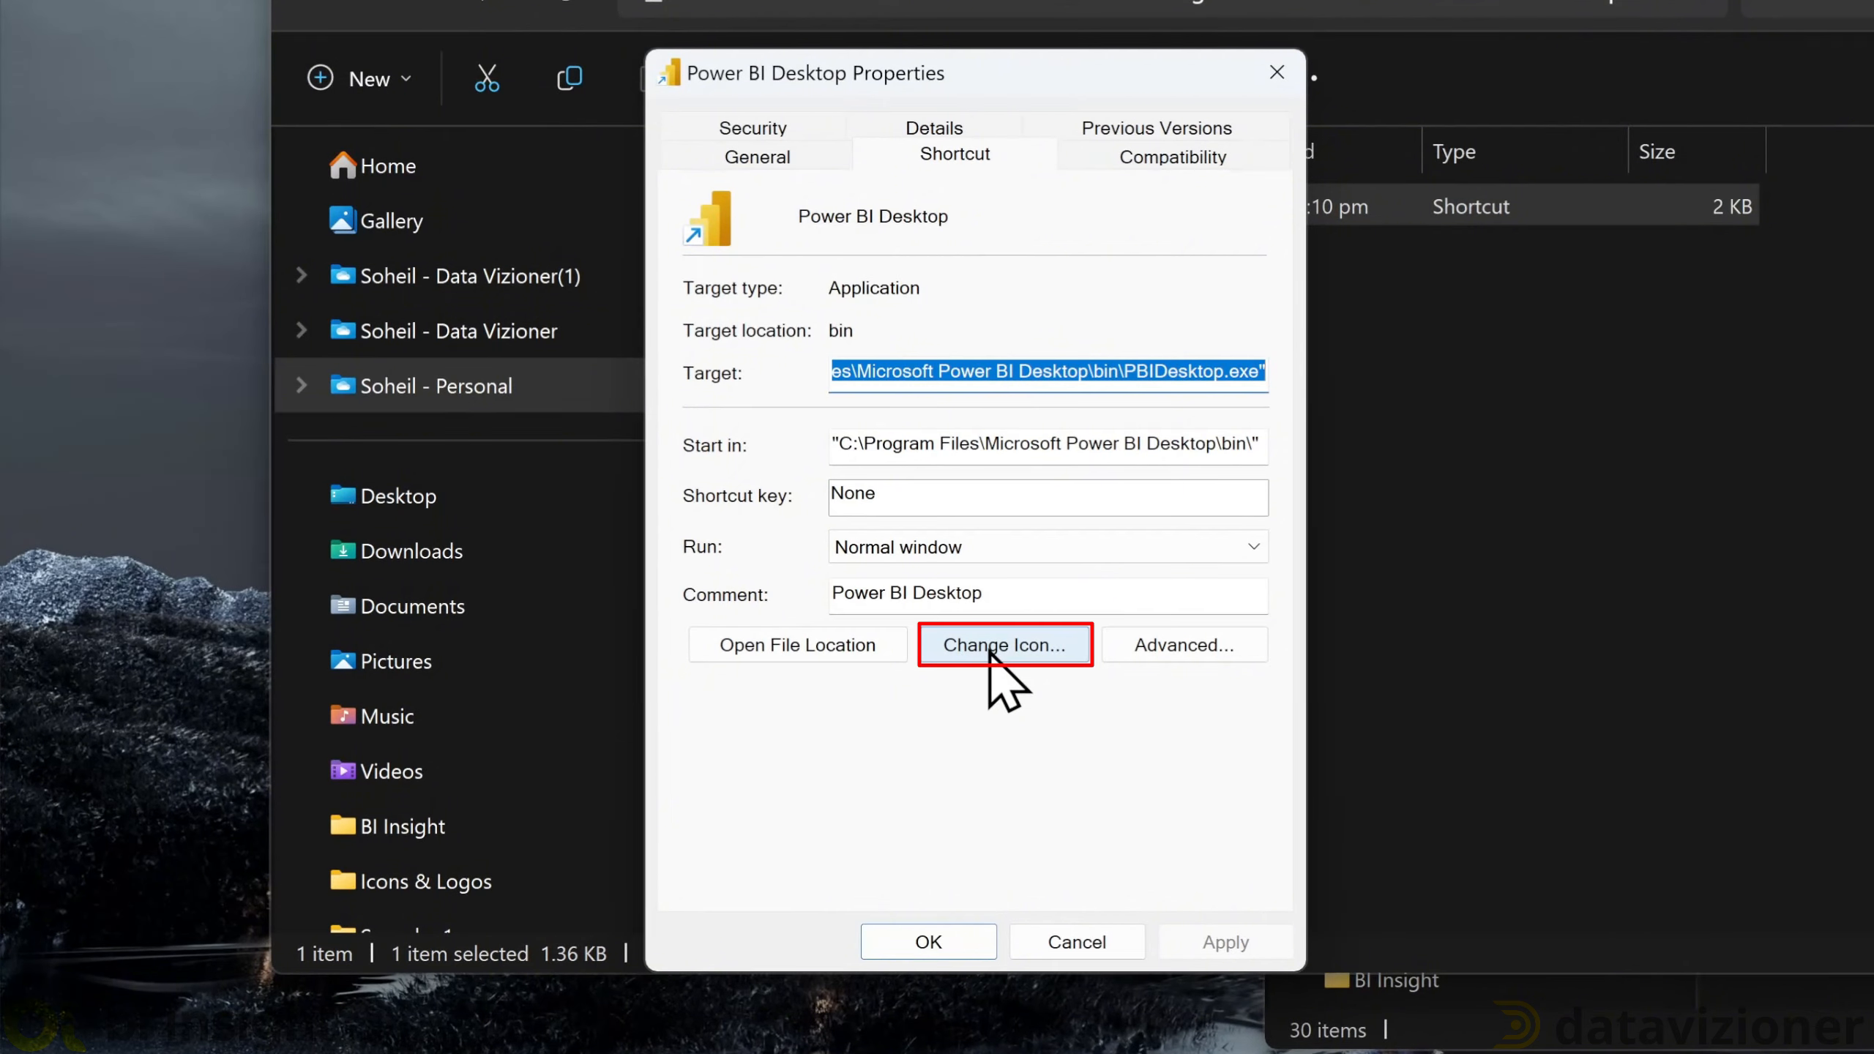
pyautogui.click(1005, 644)
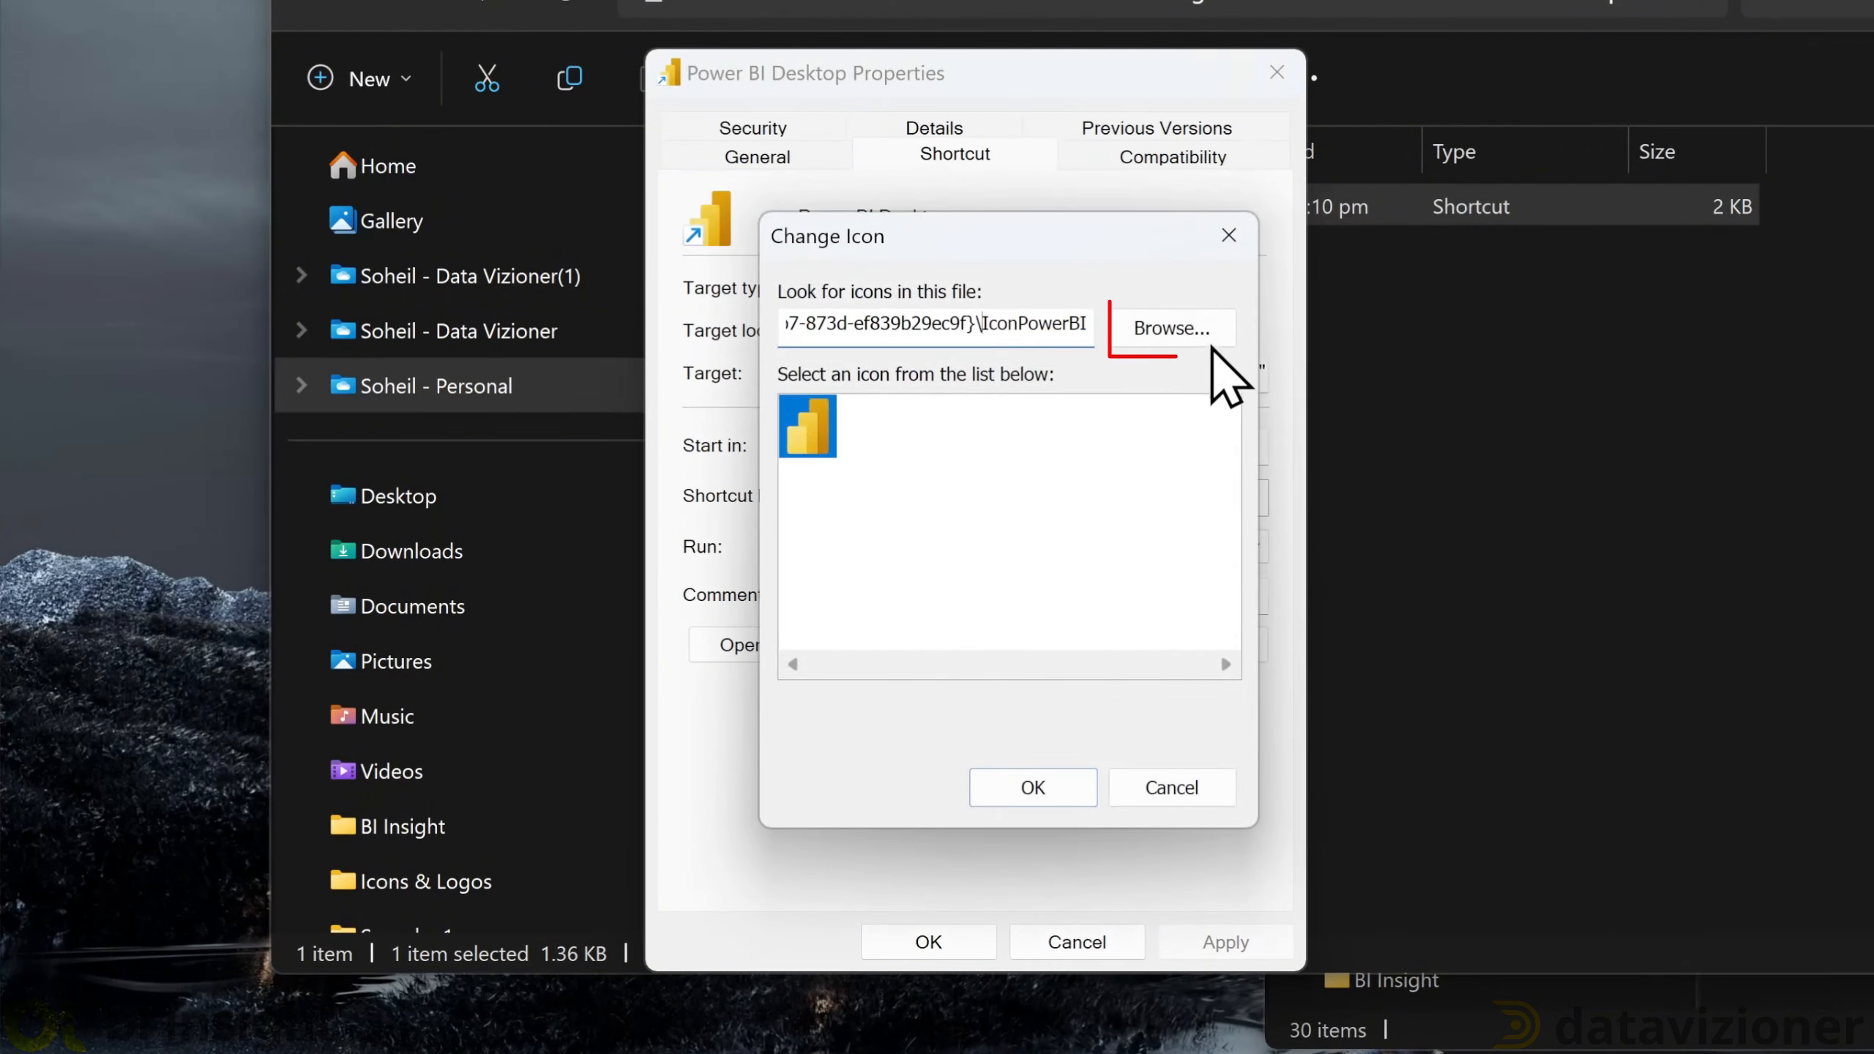
pyautogui.click(1169, 328)
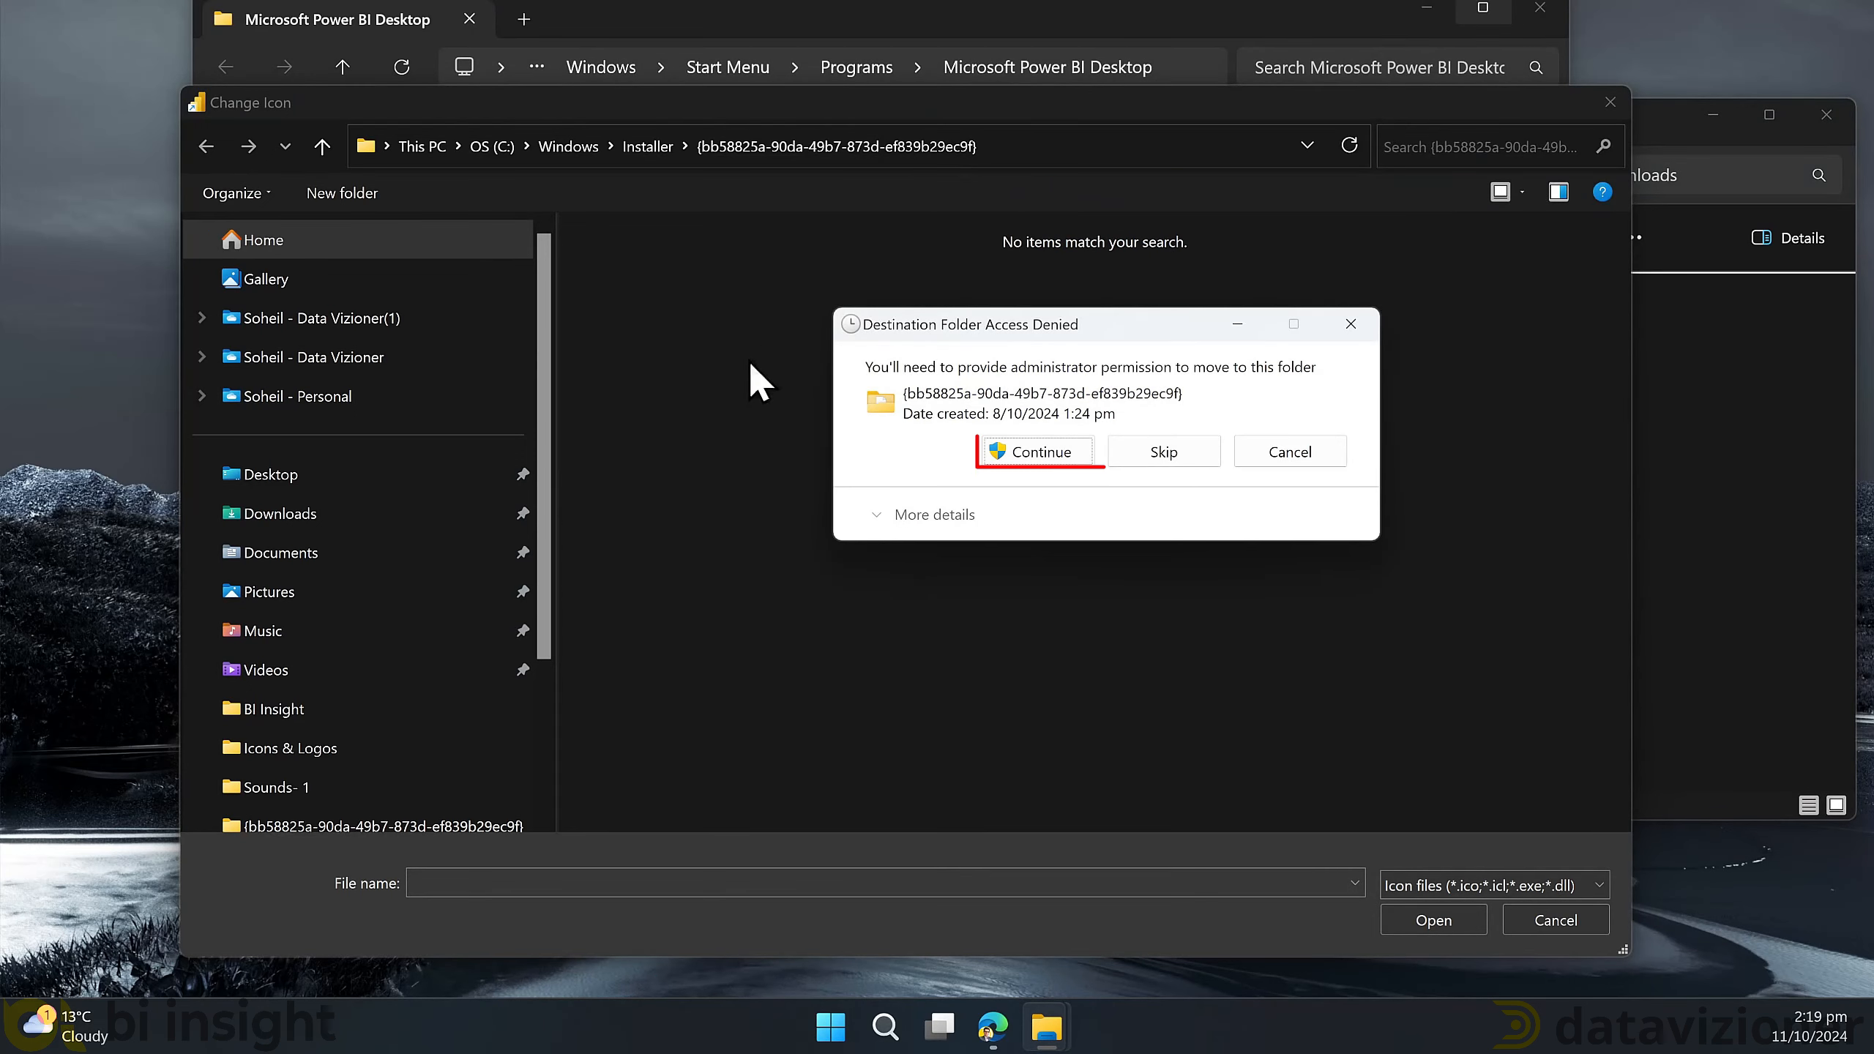
# - Assign the custom .ico to the shortcut with administrator approval and close its properties
pyautogui.click(1038, 452)
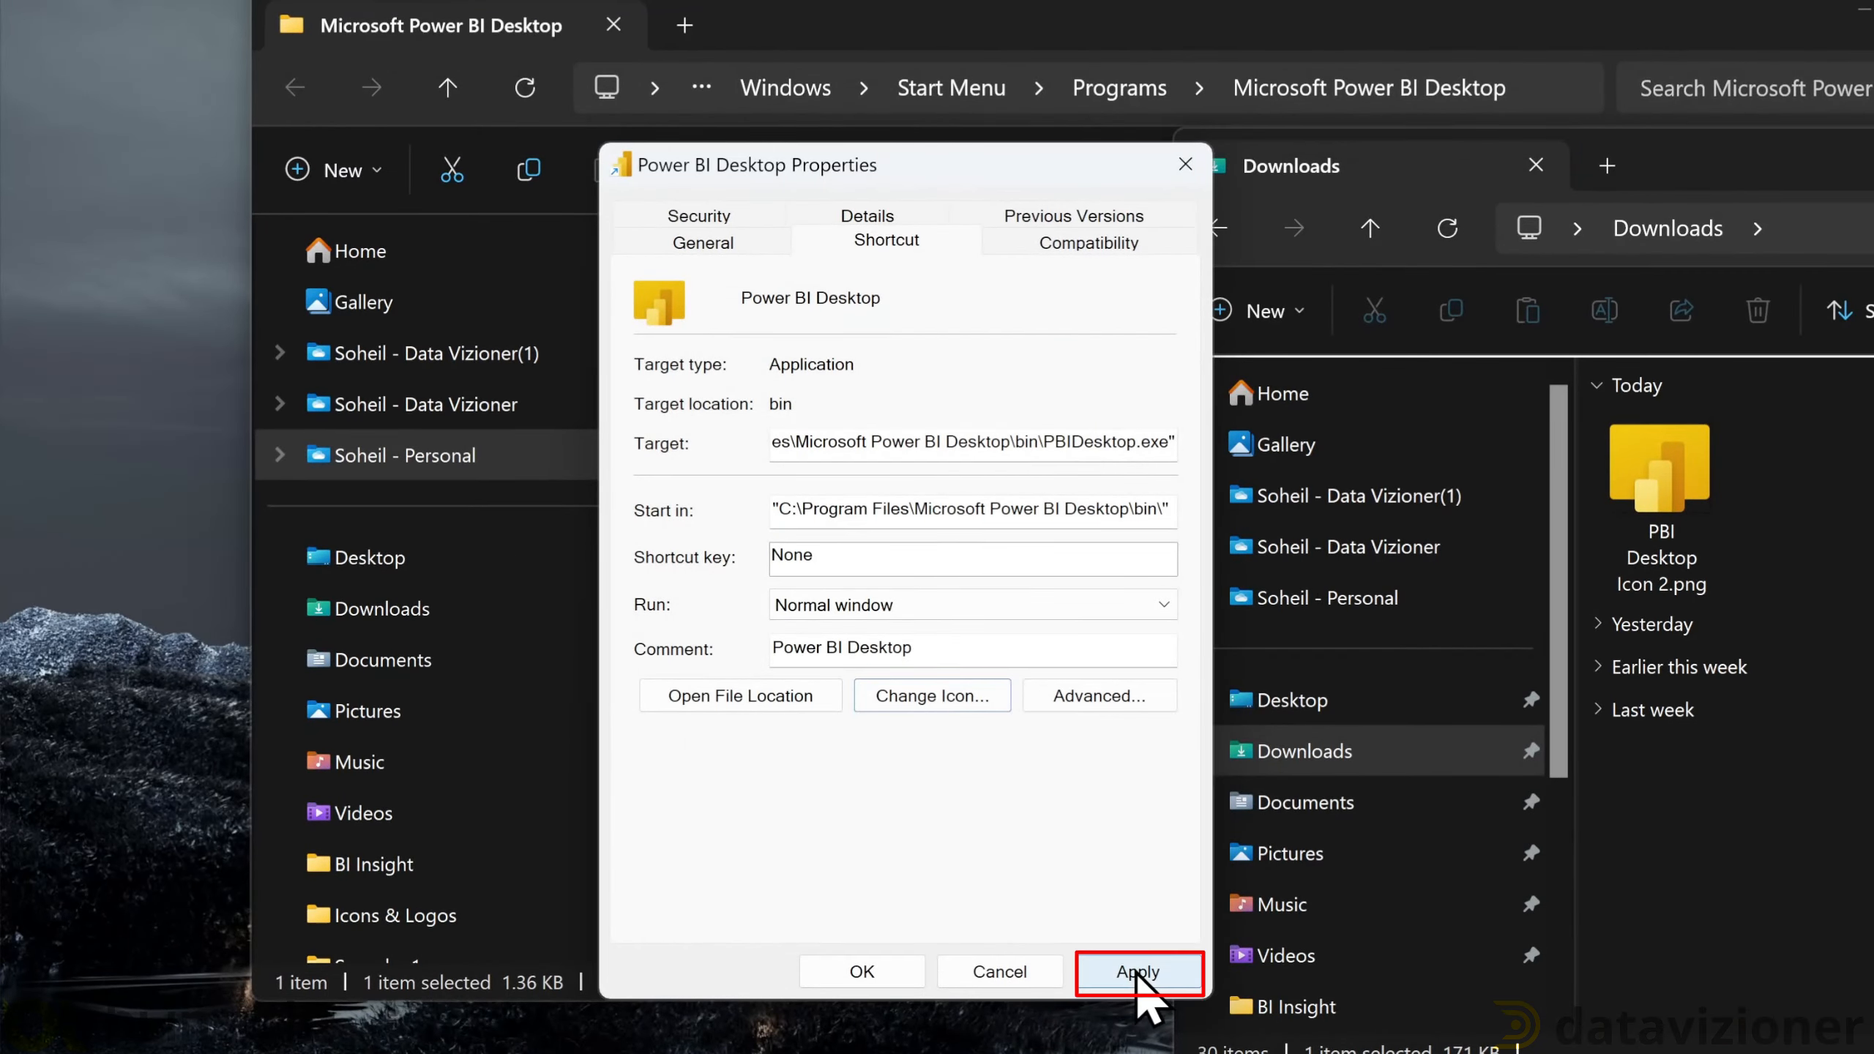
pyautogui.click(1137, 971)
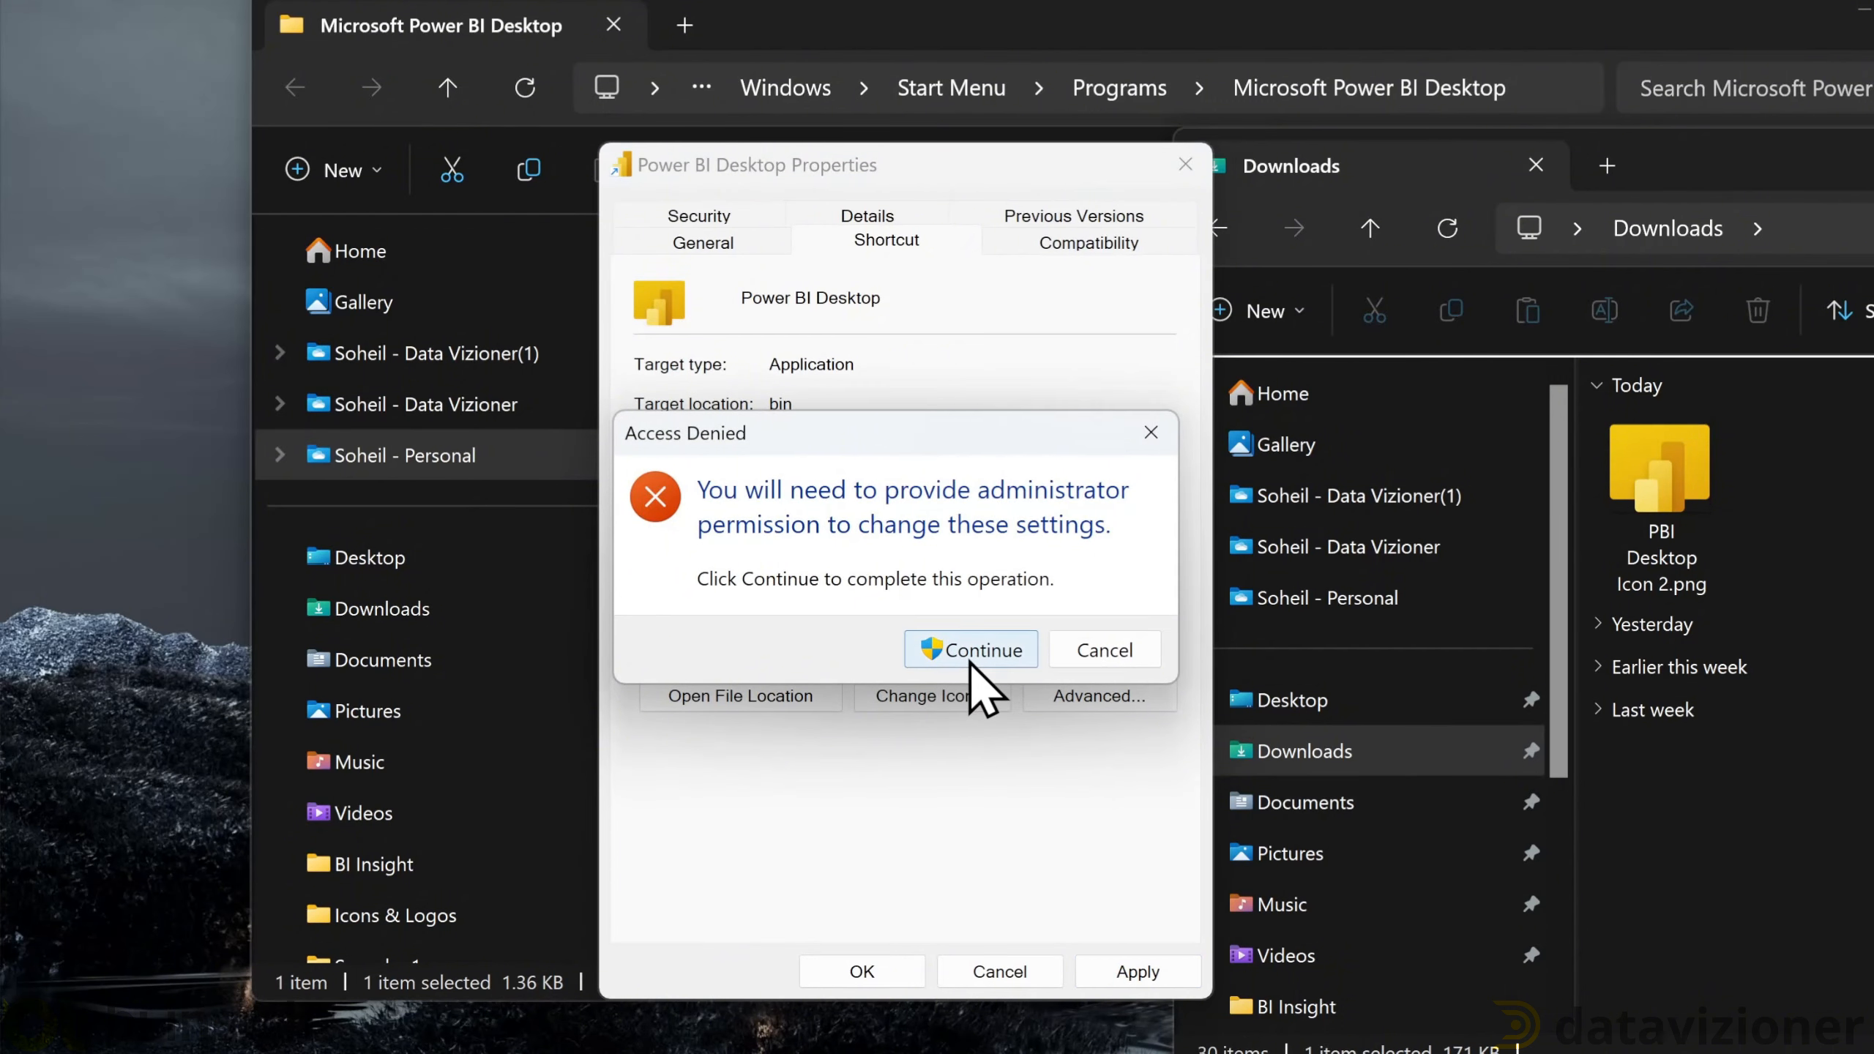
pyautogui.click(970, 649)
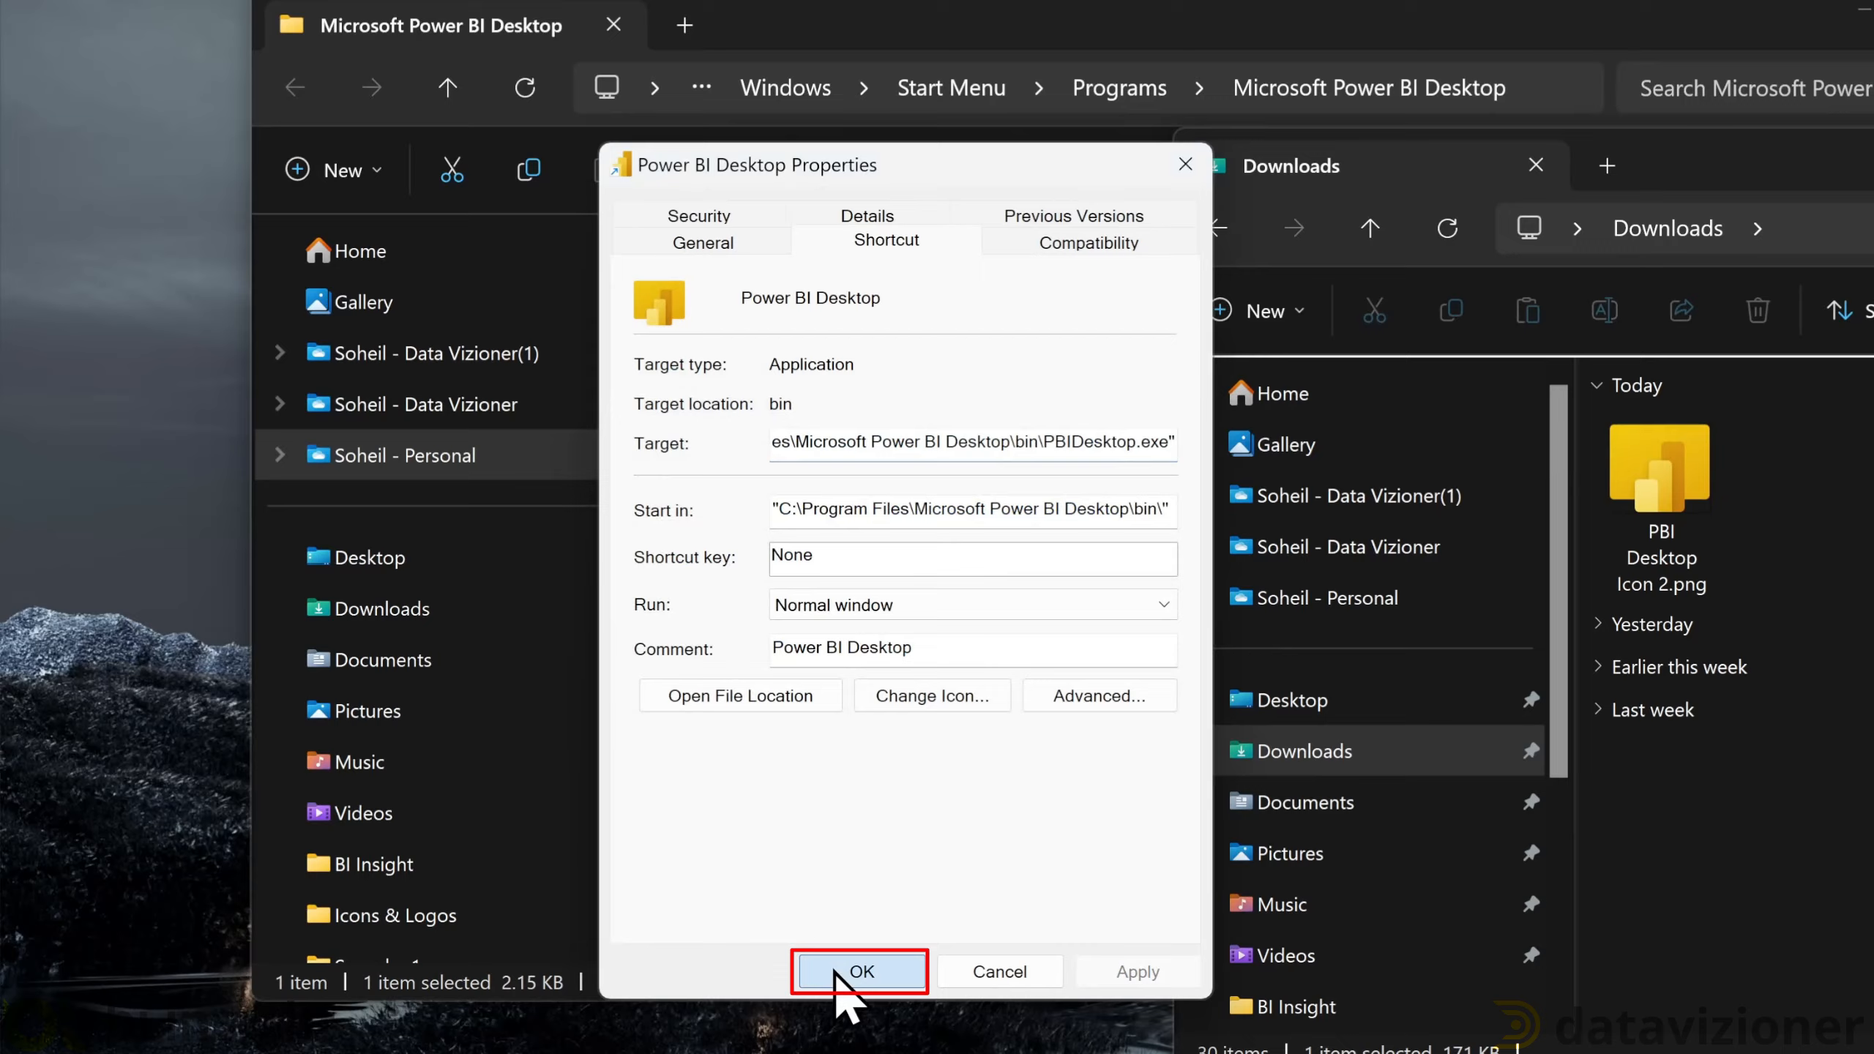
pyautogui.click(830, 1026)
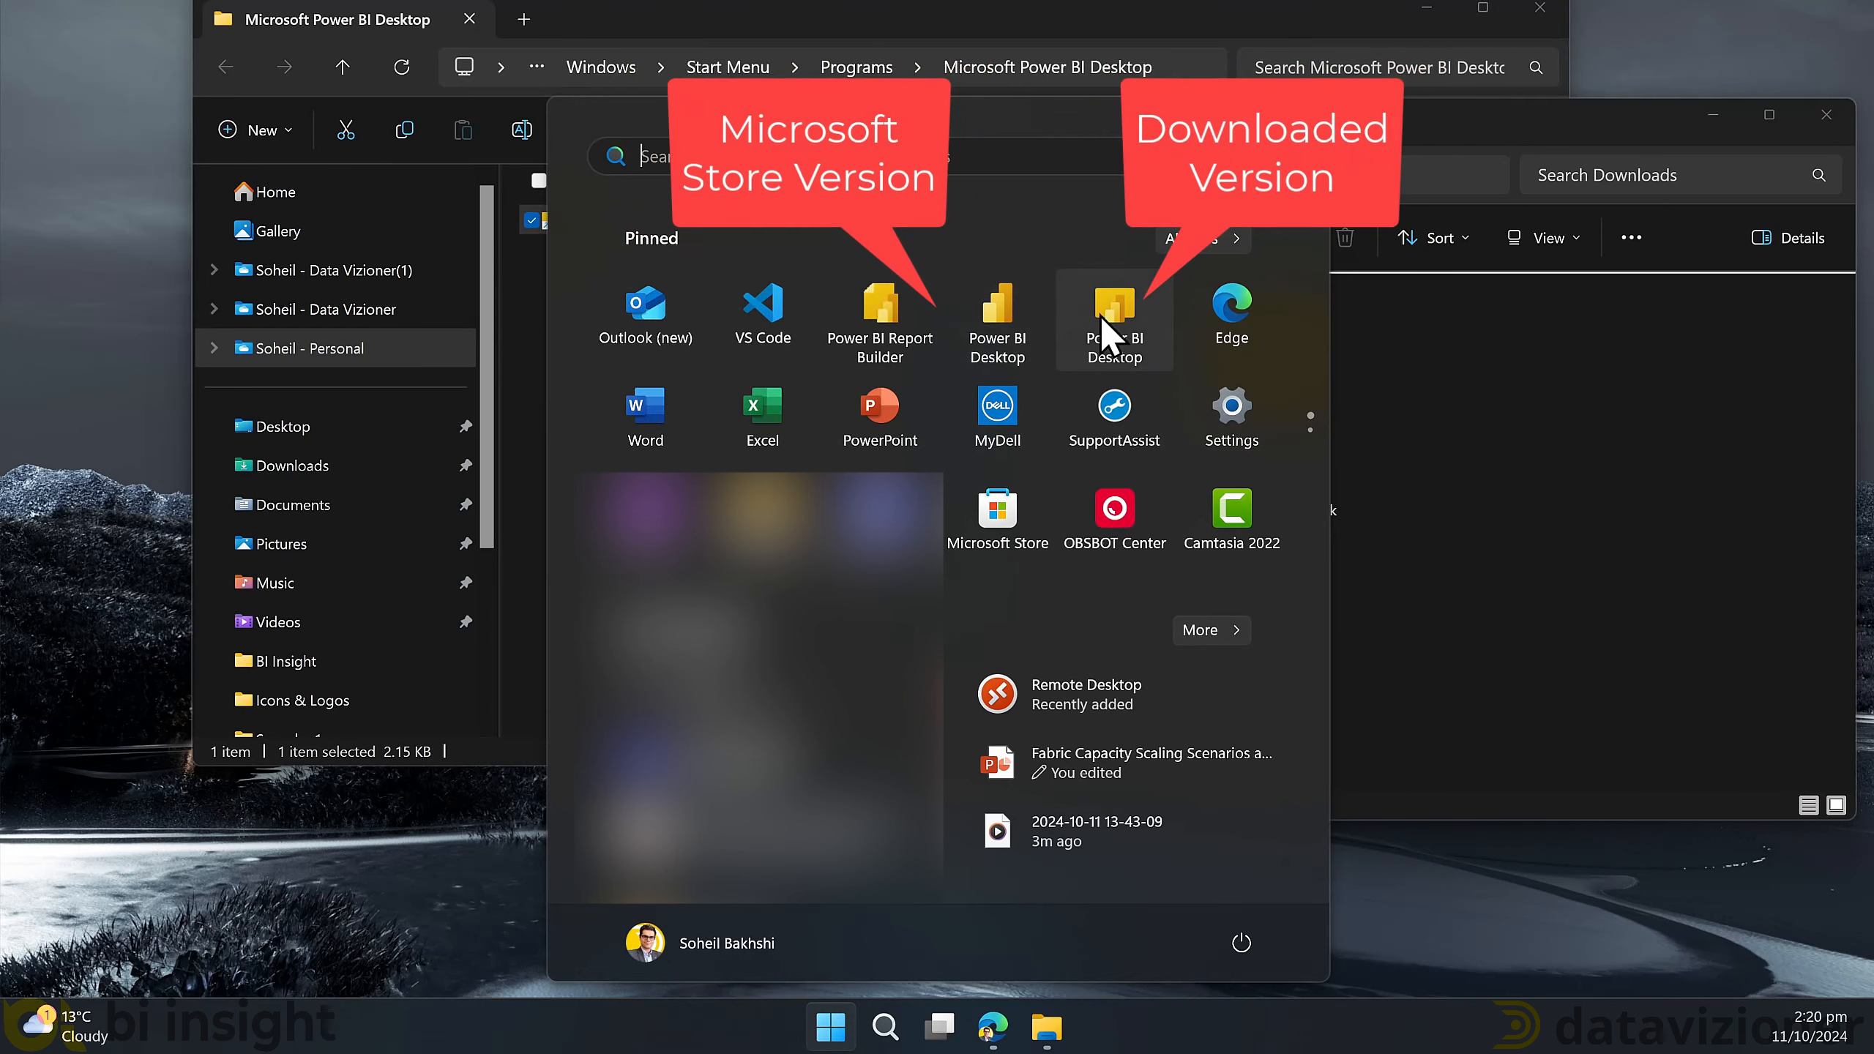
pyautogui.moveTo(1016, 347)
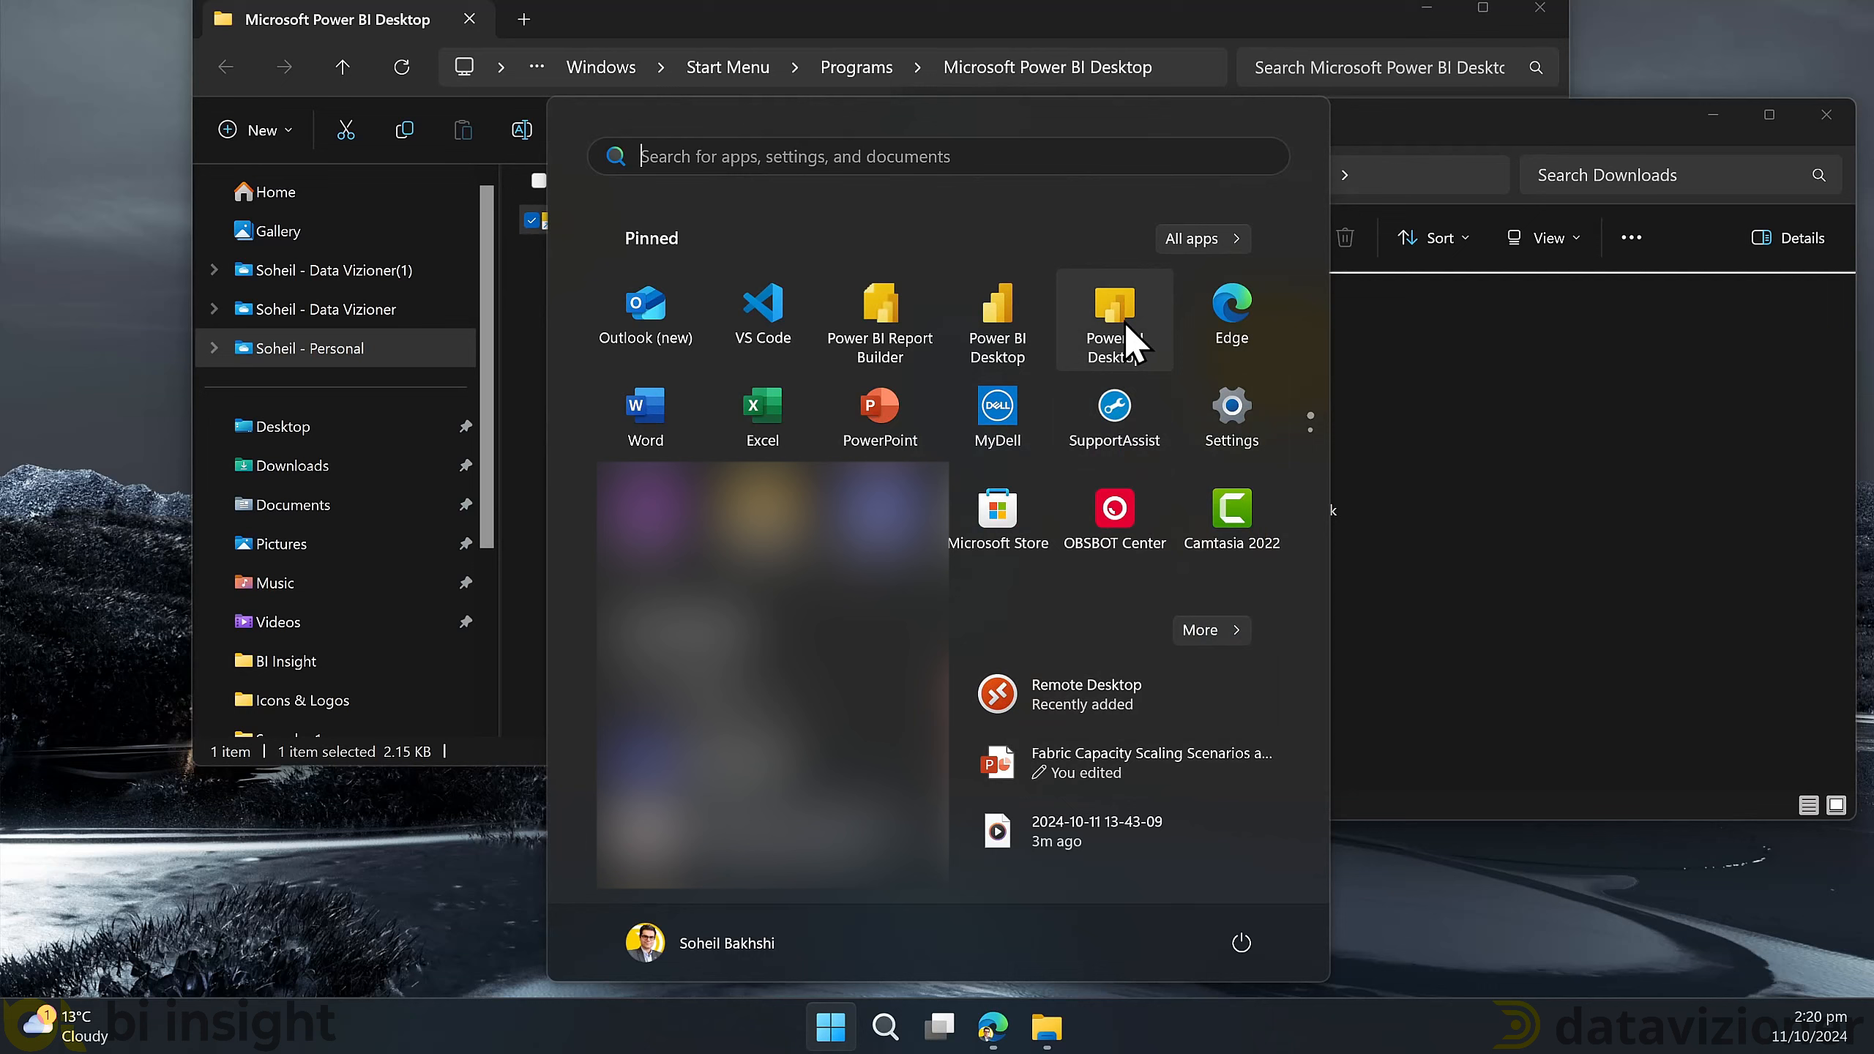
pyautogui.moveTo(1116, 335)
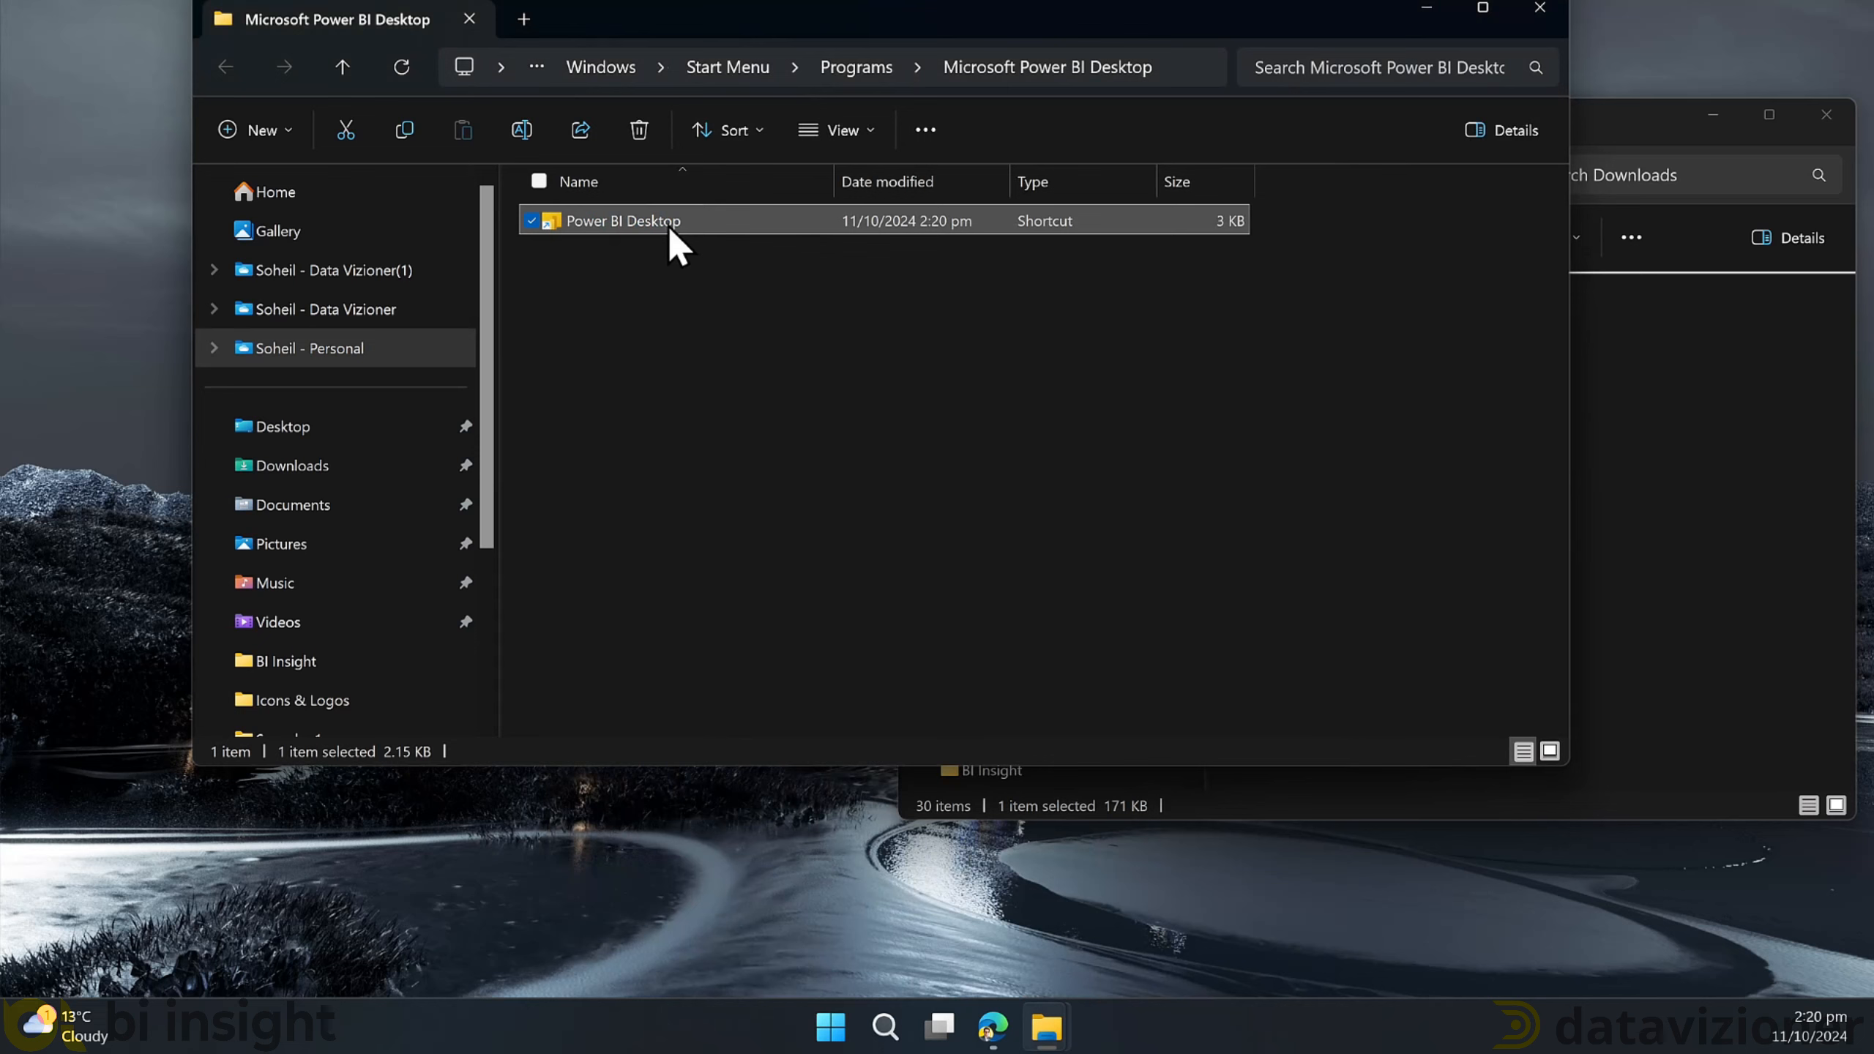
# - Point the Power BI Desktop Start-menu shortcut back to its original IconPowerBI icon
pyautogui.rightClick(620, 220)
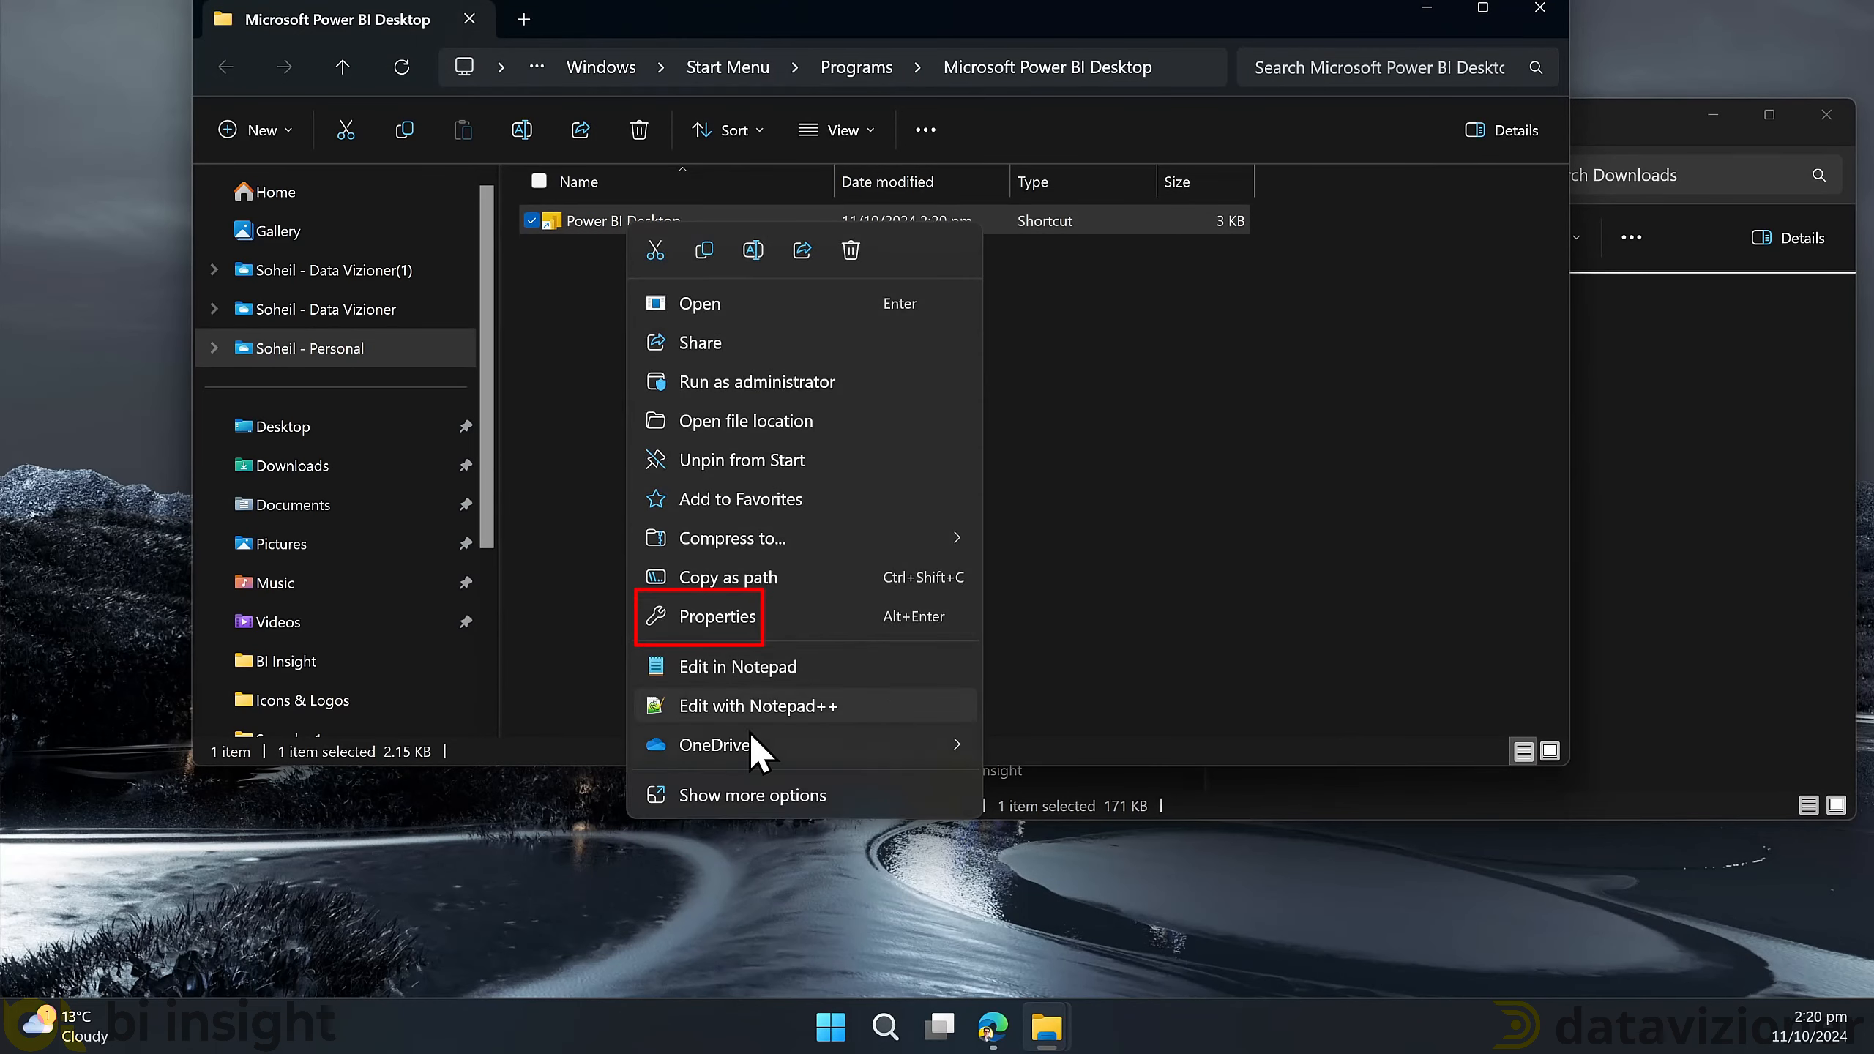
pyautogui.click(716, 618)
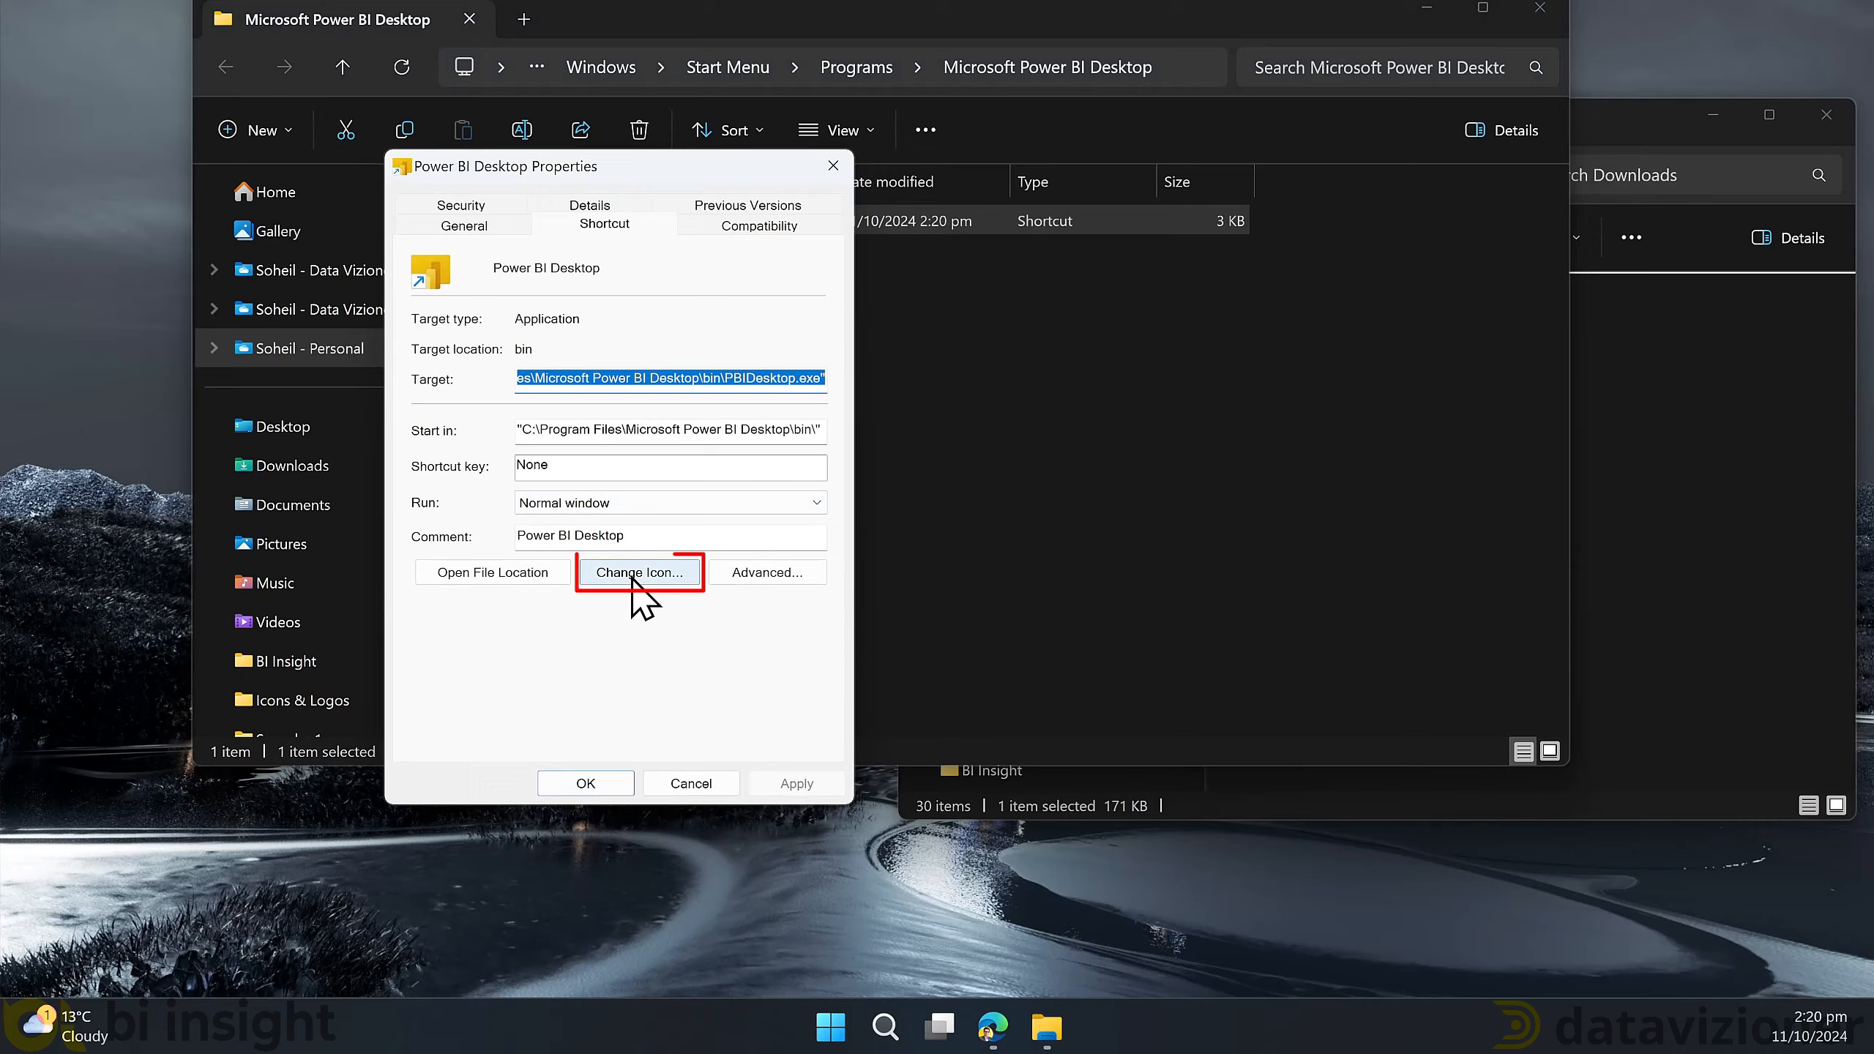
pyautogui.click(638, 571)
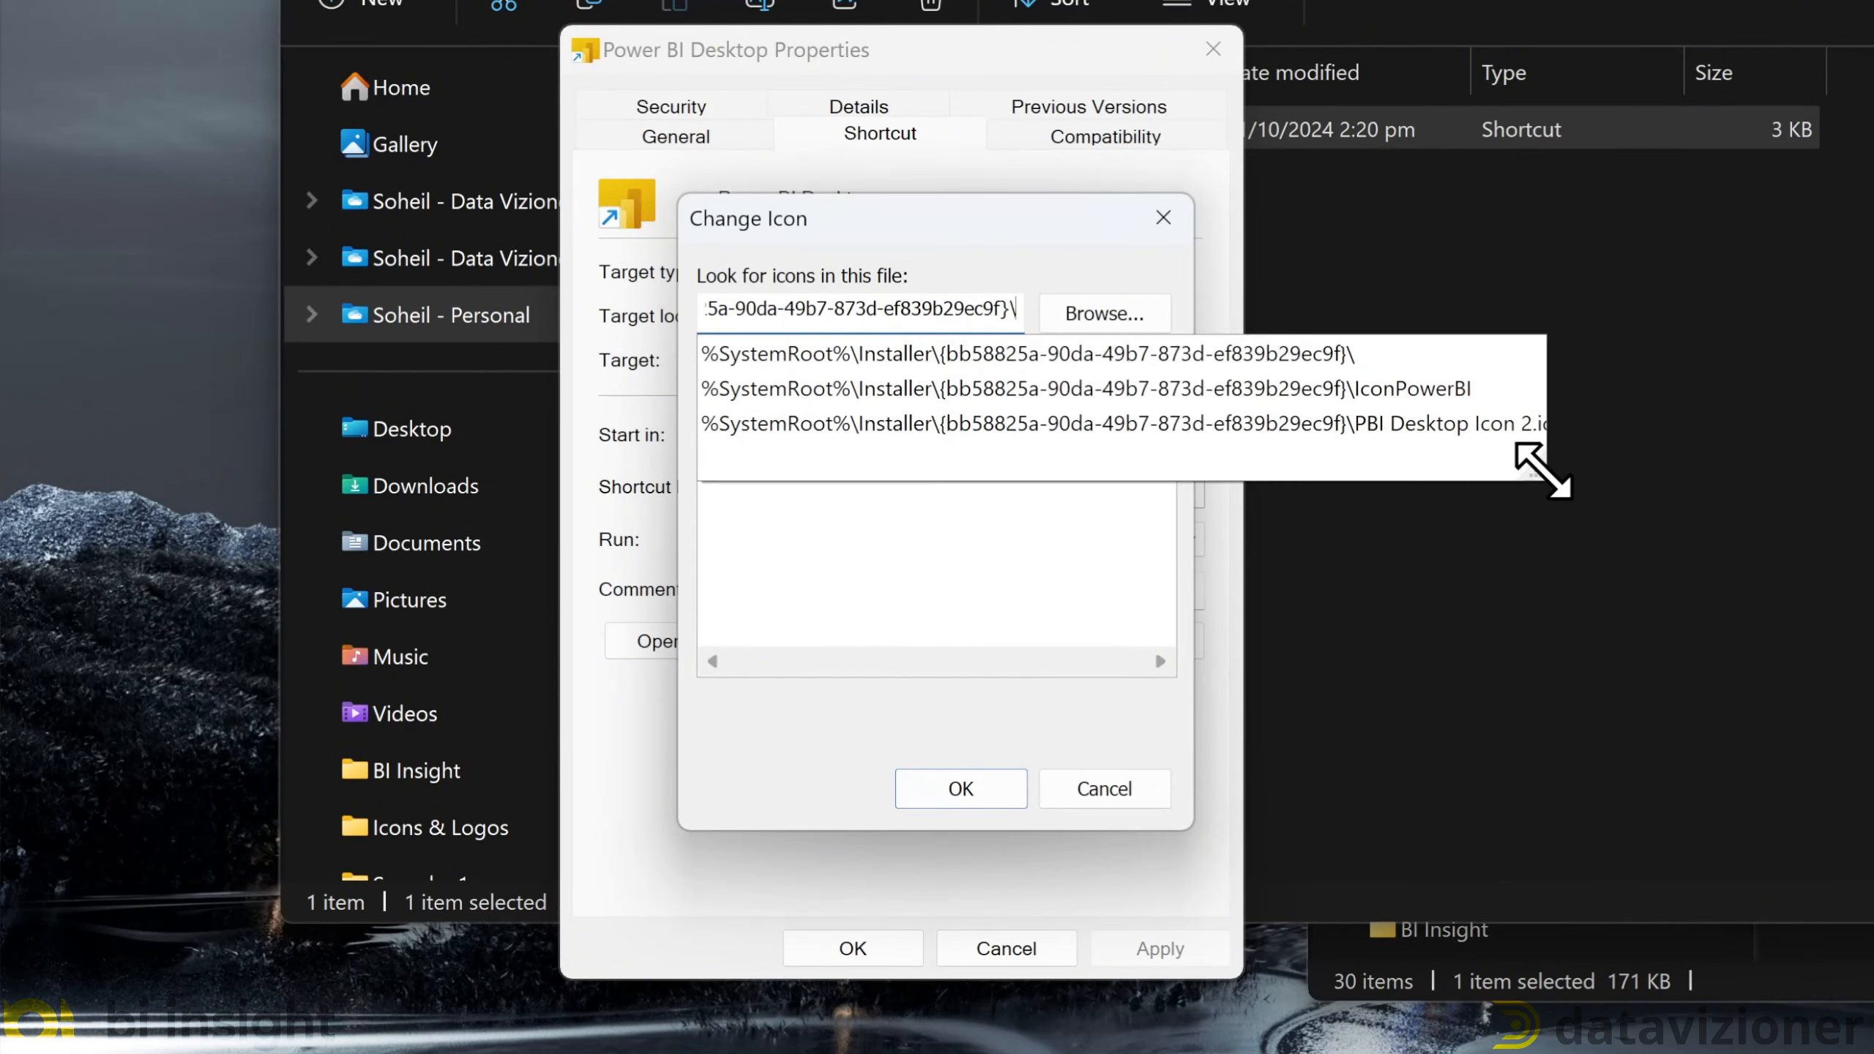
pyautogui.click(1073, 388)
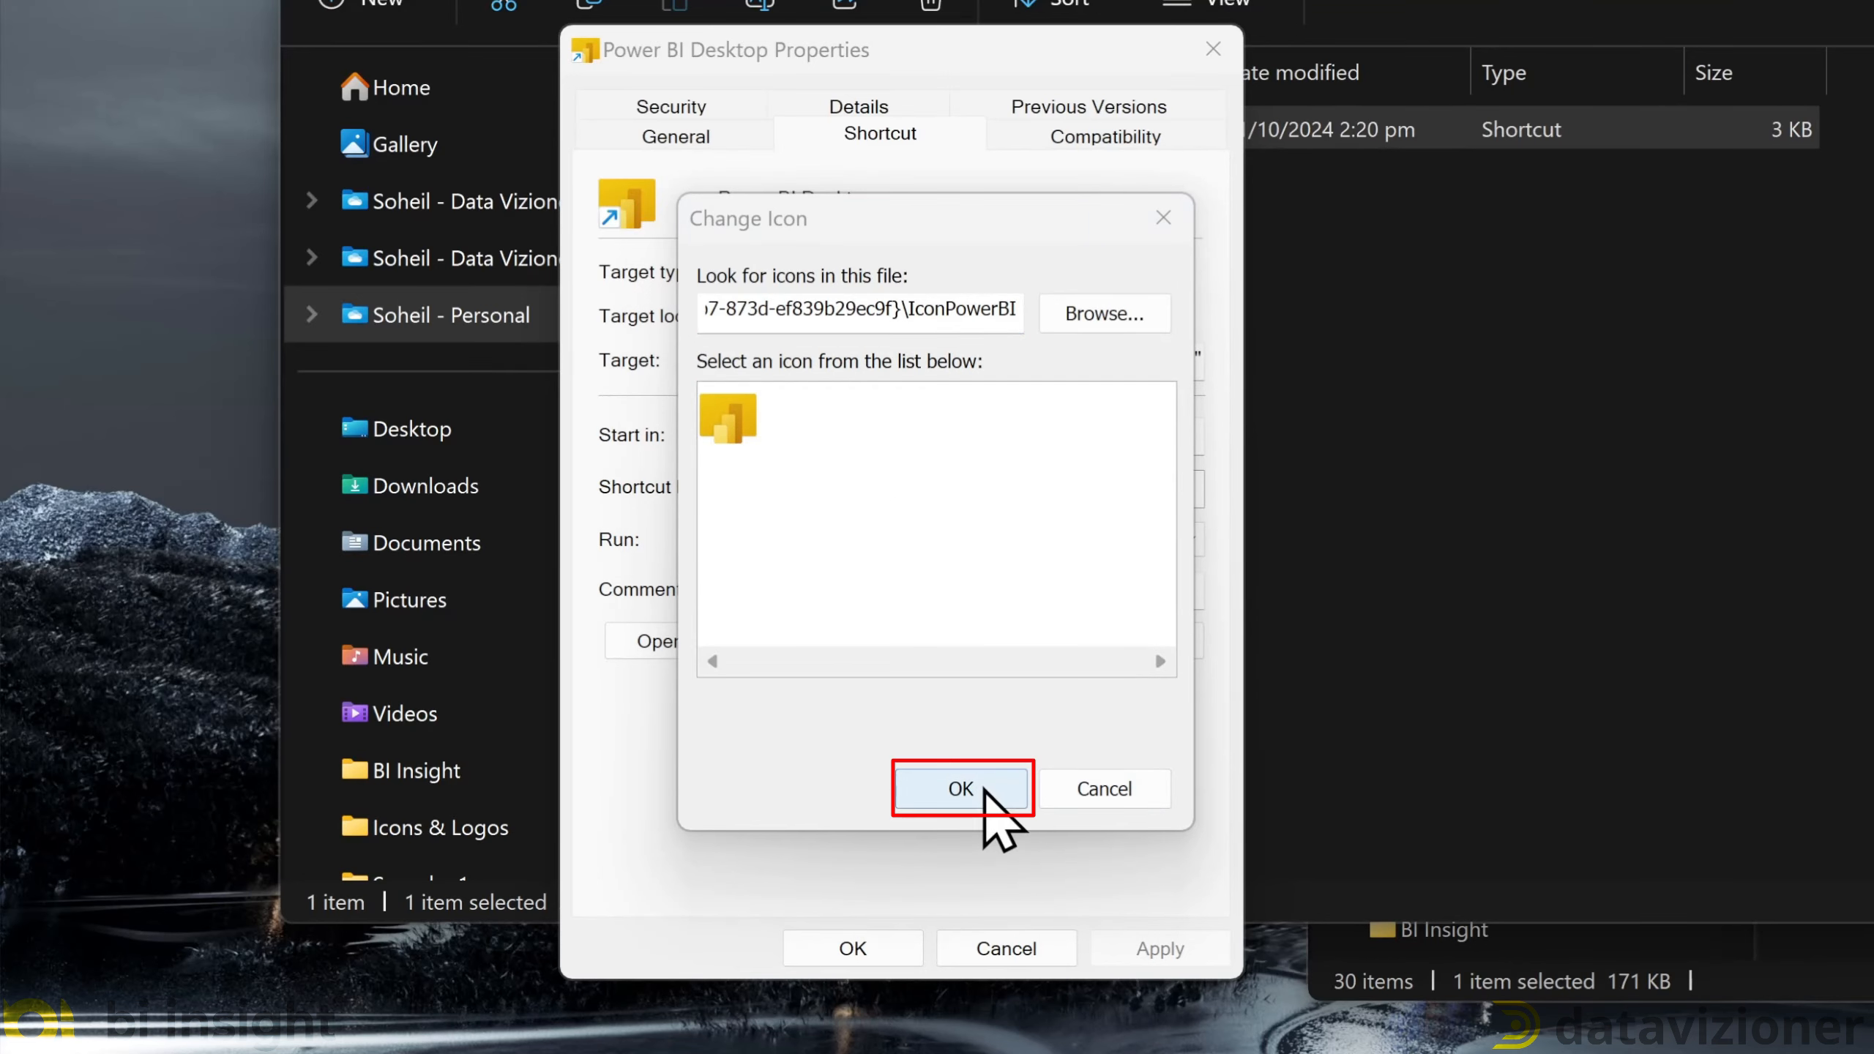
# - Save the restored icon with administrator approval and clear the folder selection
pyautogui.click(961, 788)
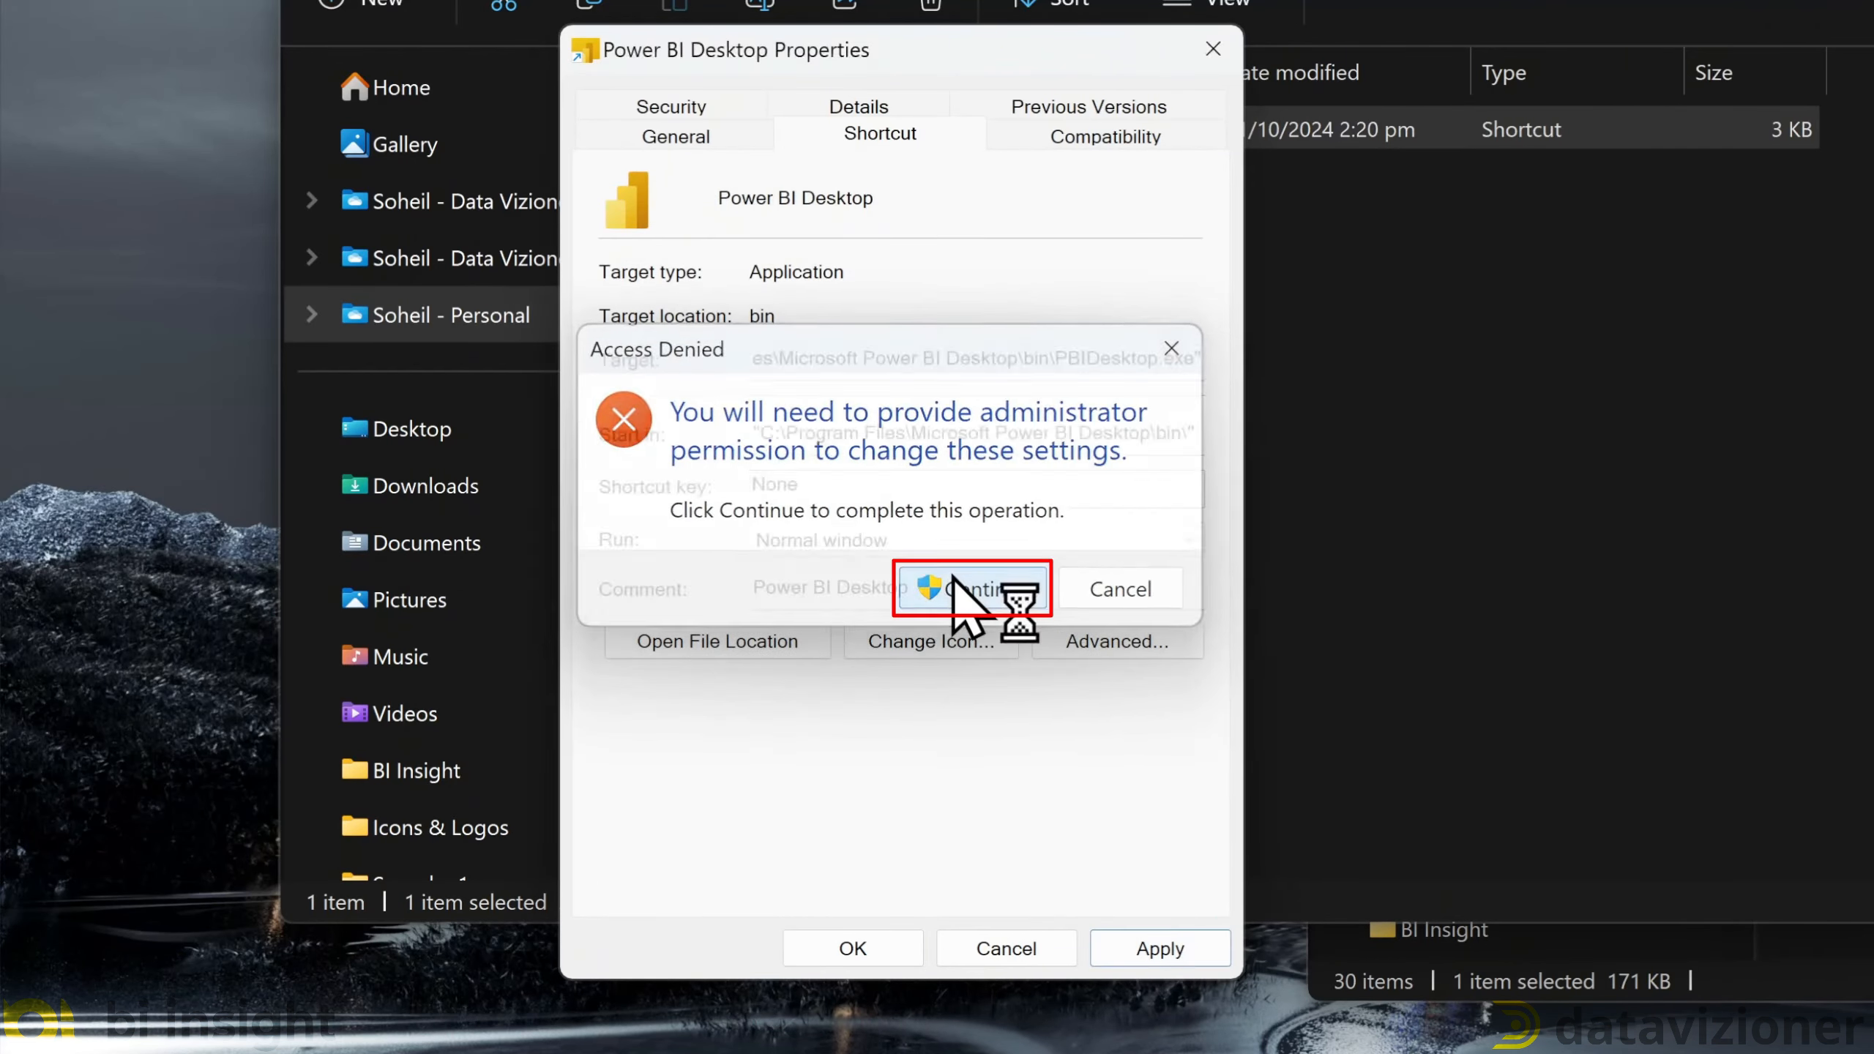
pyautogui.click(972, 588)
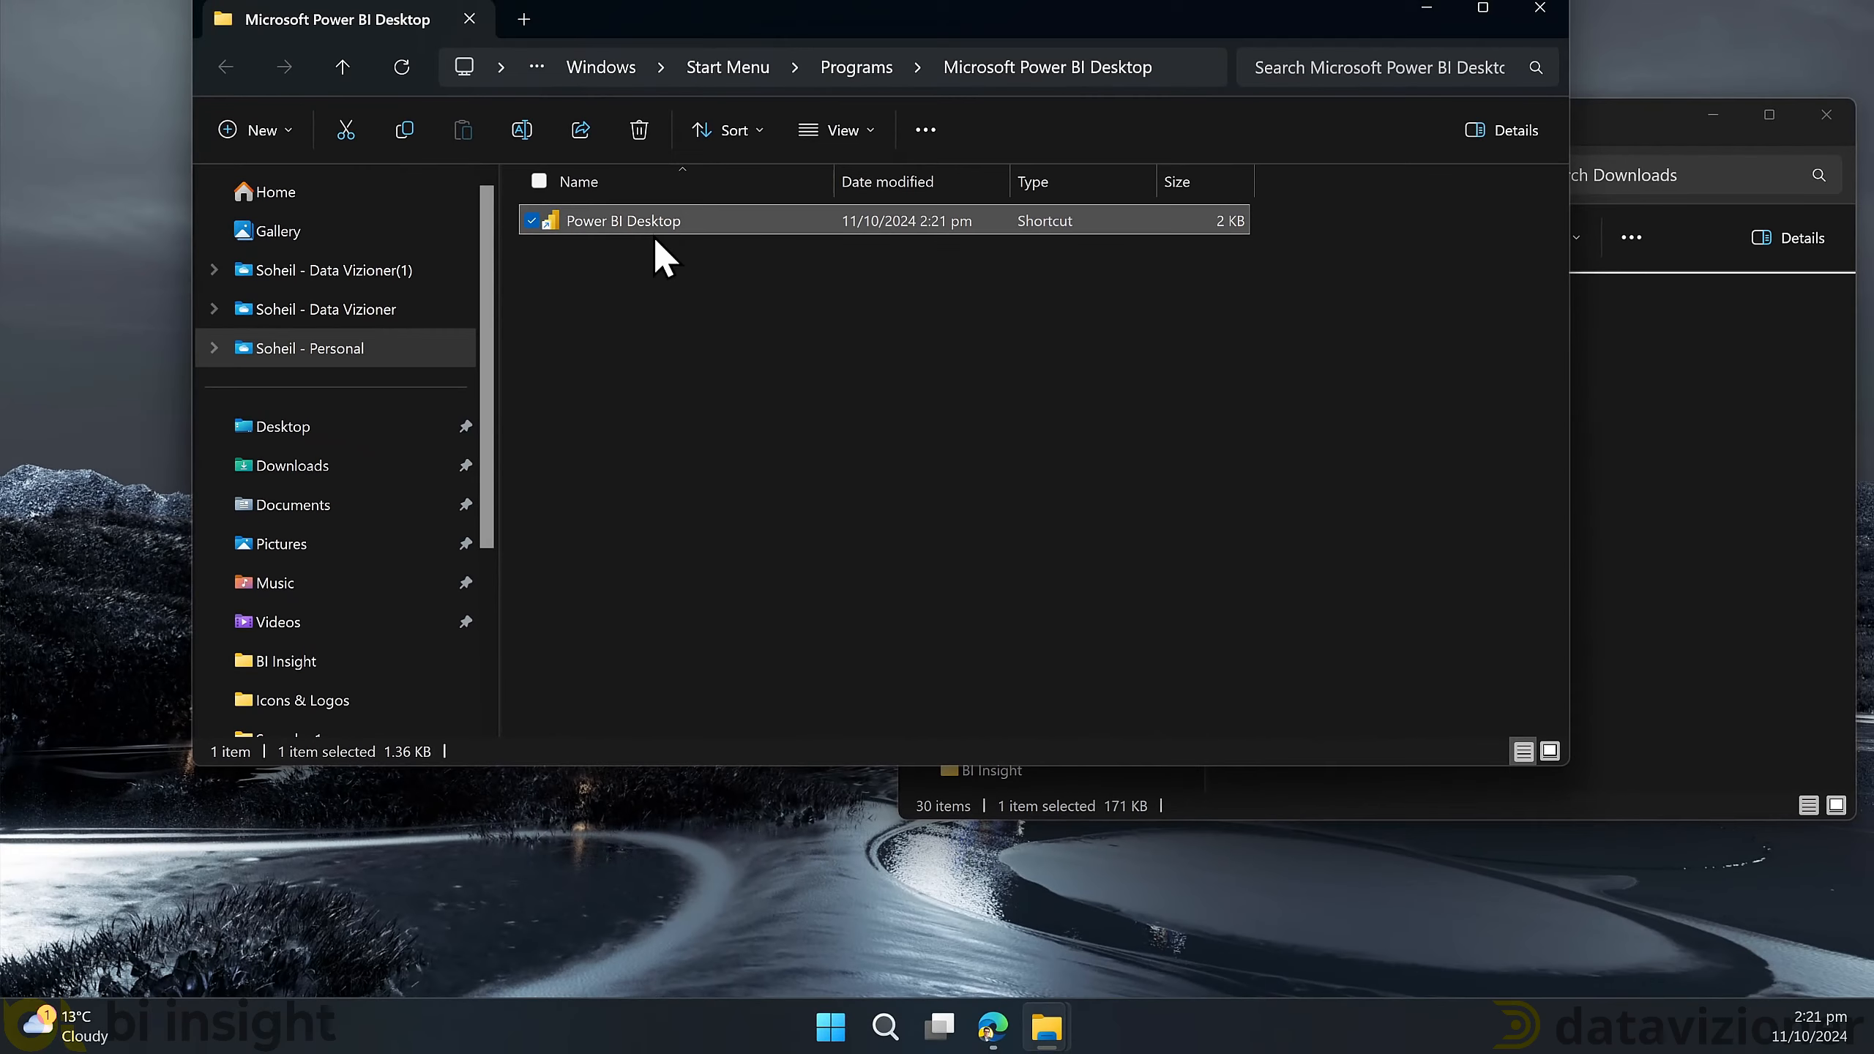
pyautogui.click(830, 1025)
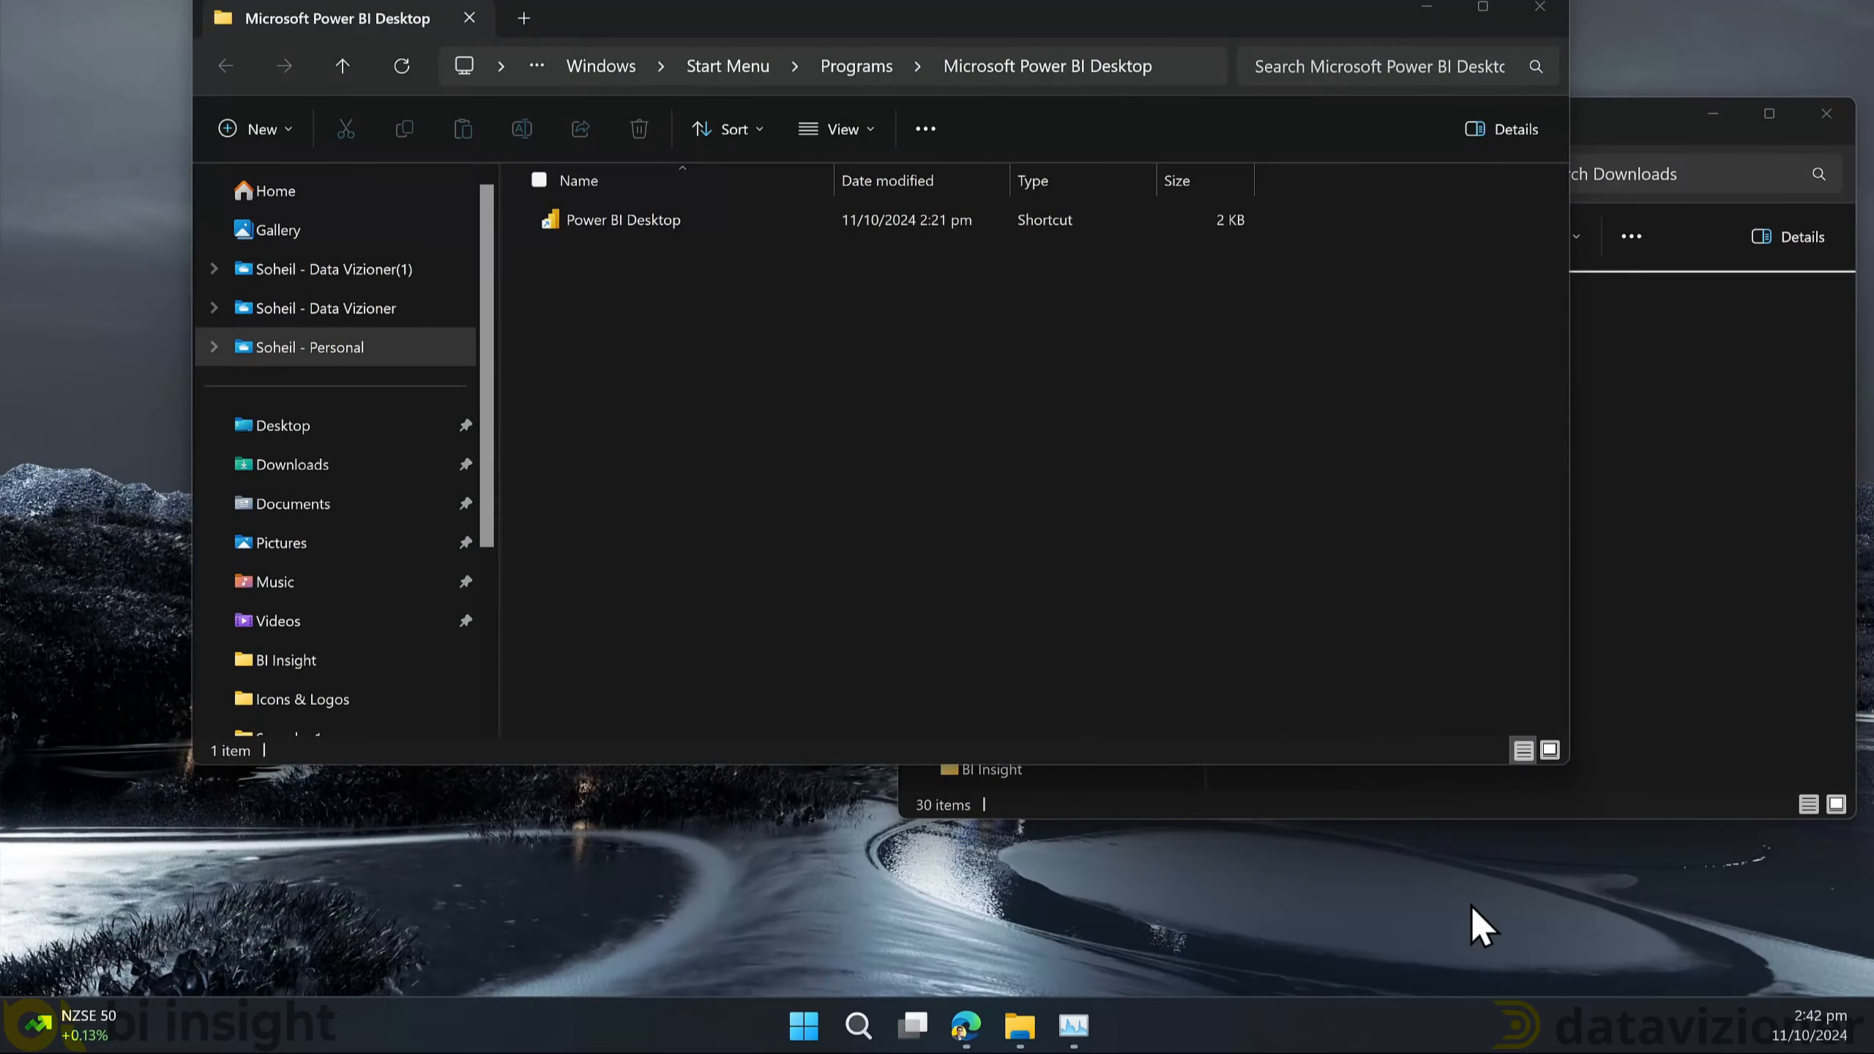
# - Launch Power BI Desktop from a Start search for 'power BI Desktop'
pyautogui.click(803, 1024)
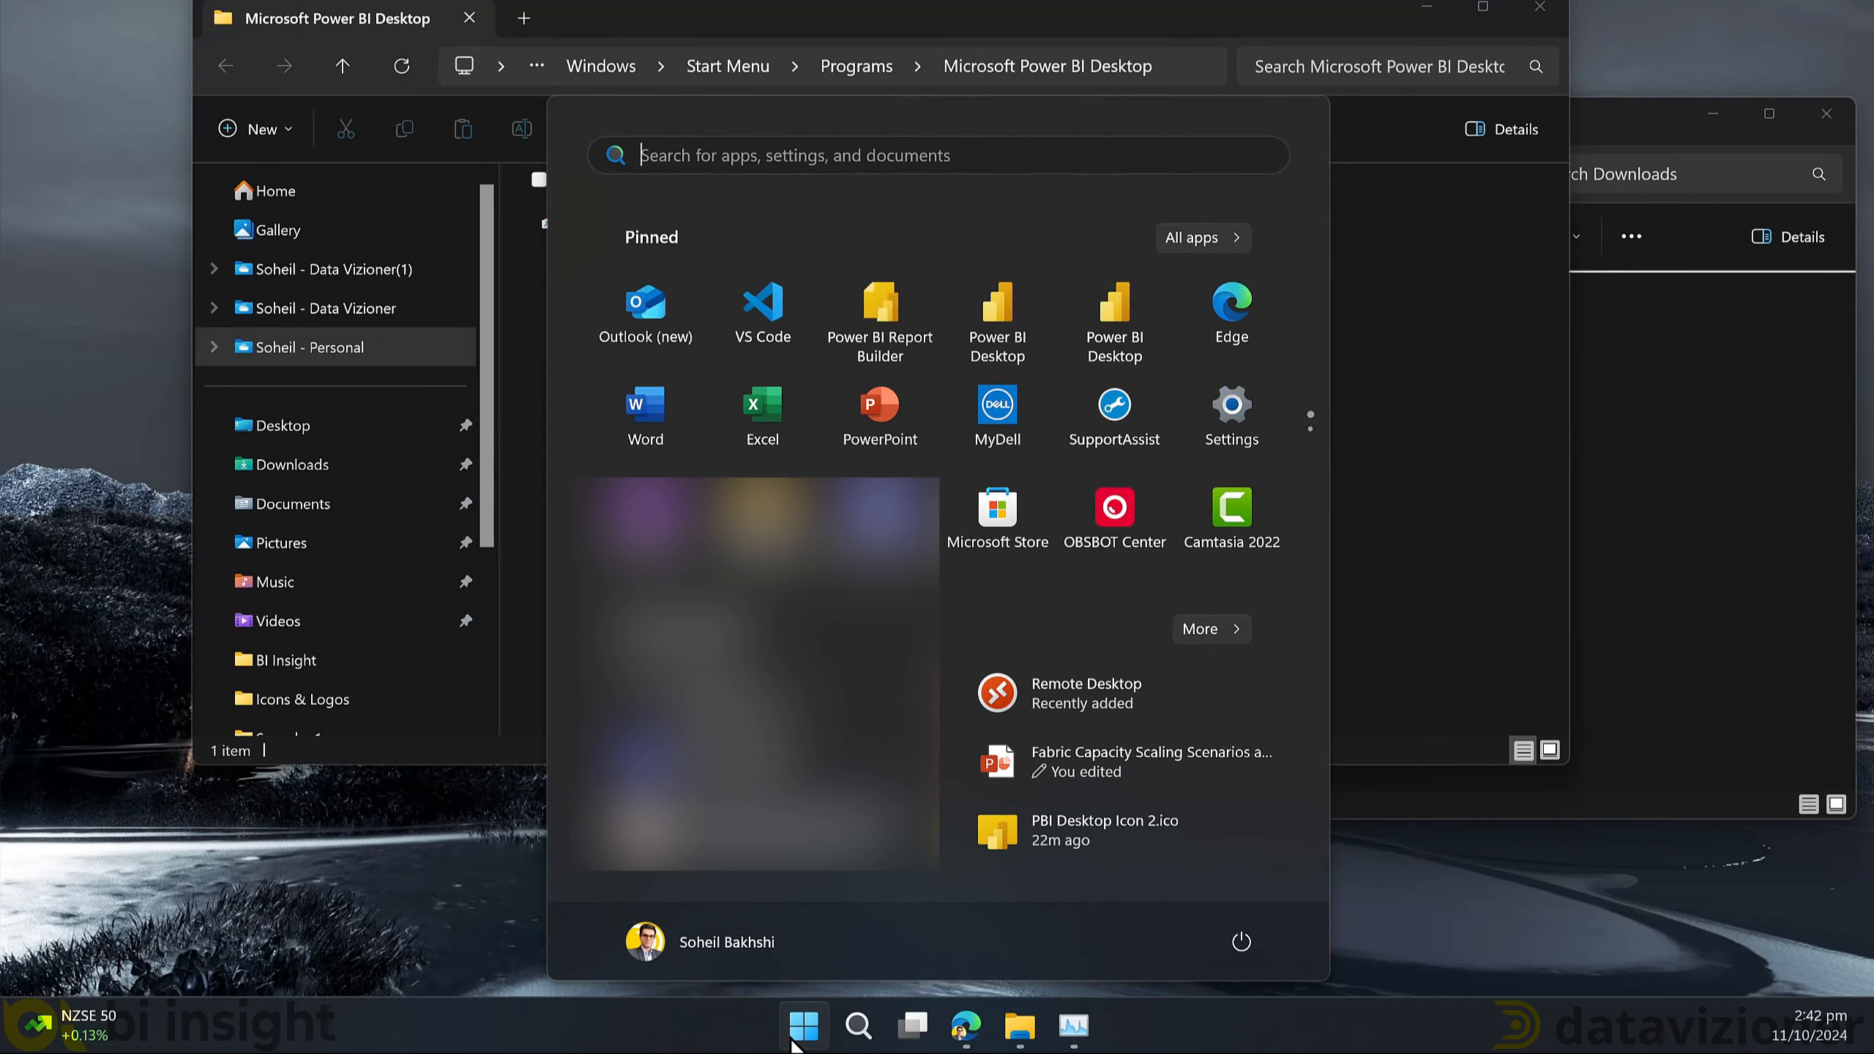
pyautogui.write('power BI Desktop')
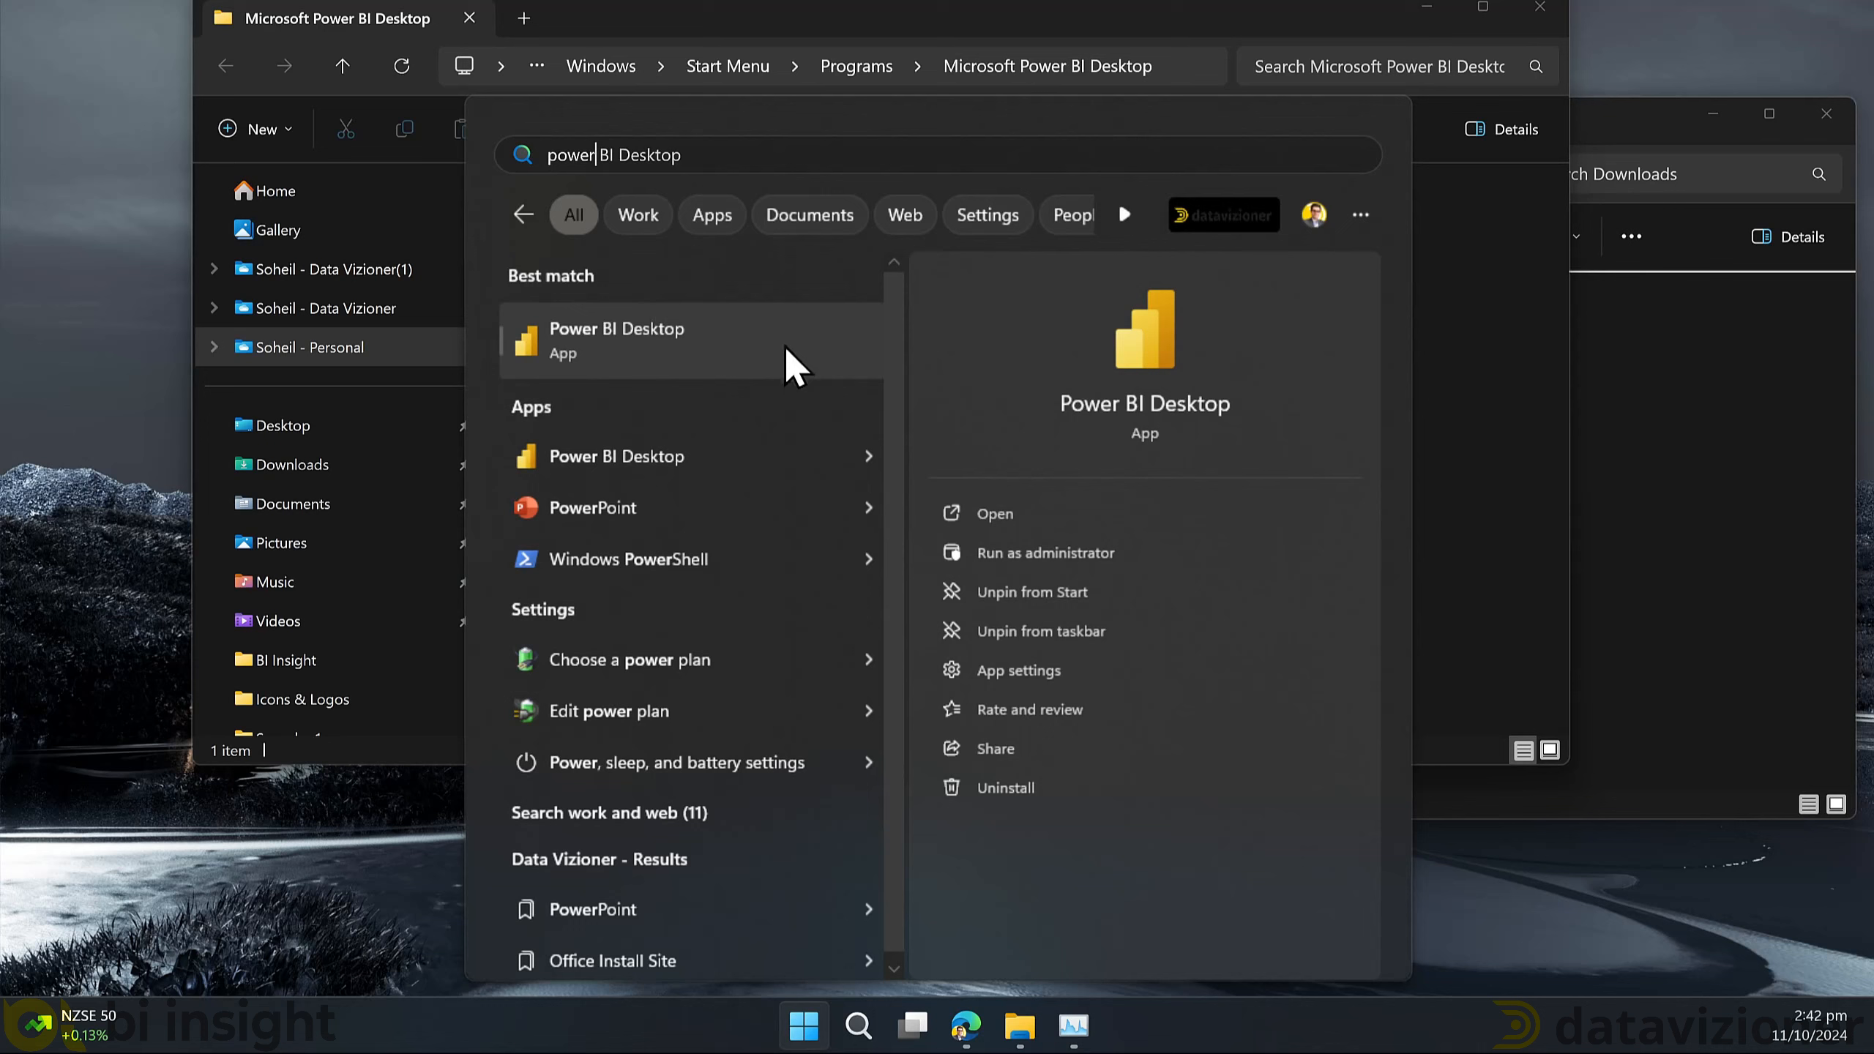
pyautogui.moveTo(992, 512)
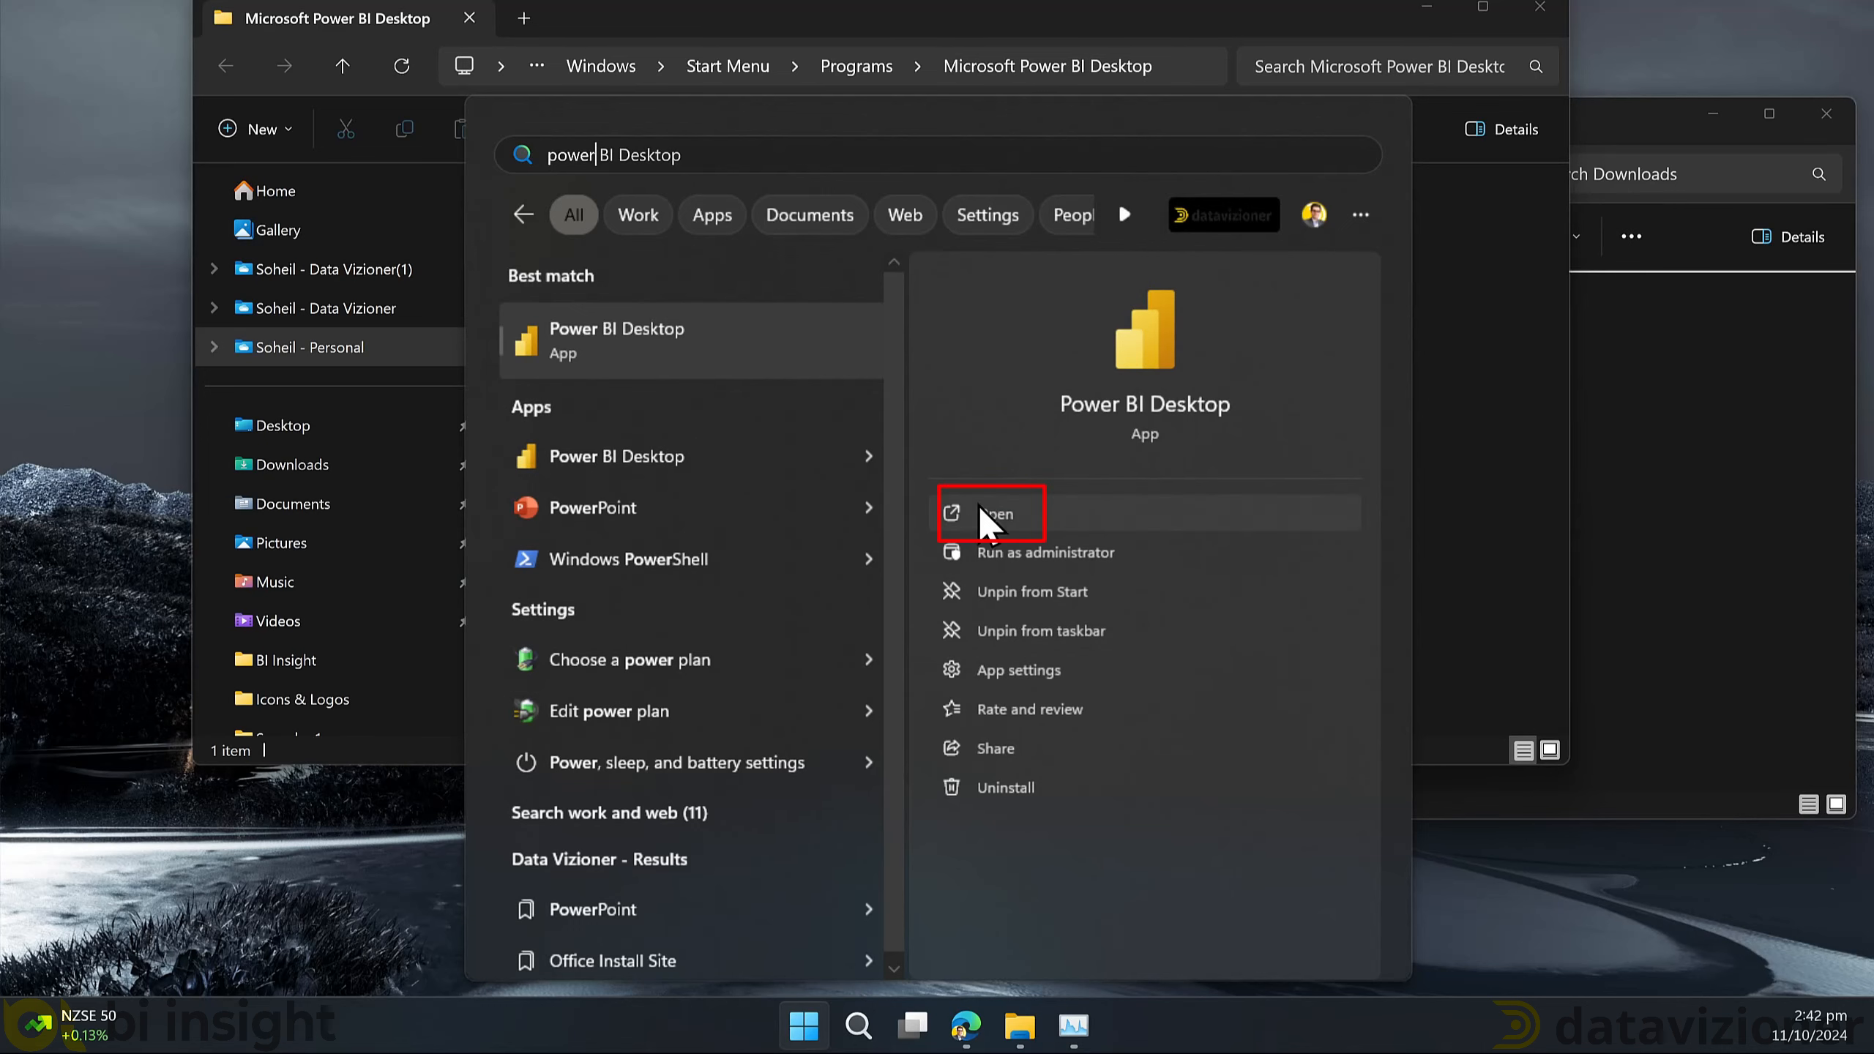
pyautogui.click(1001, 513)
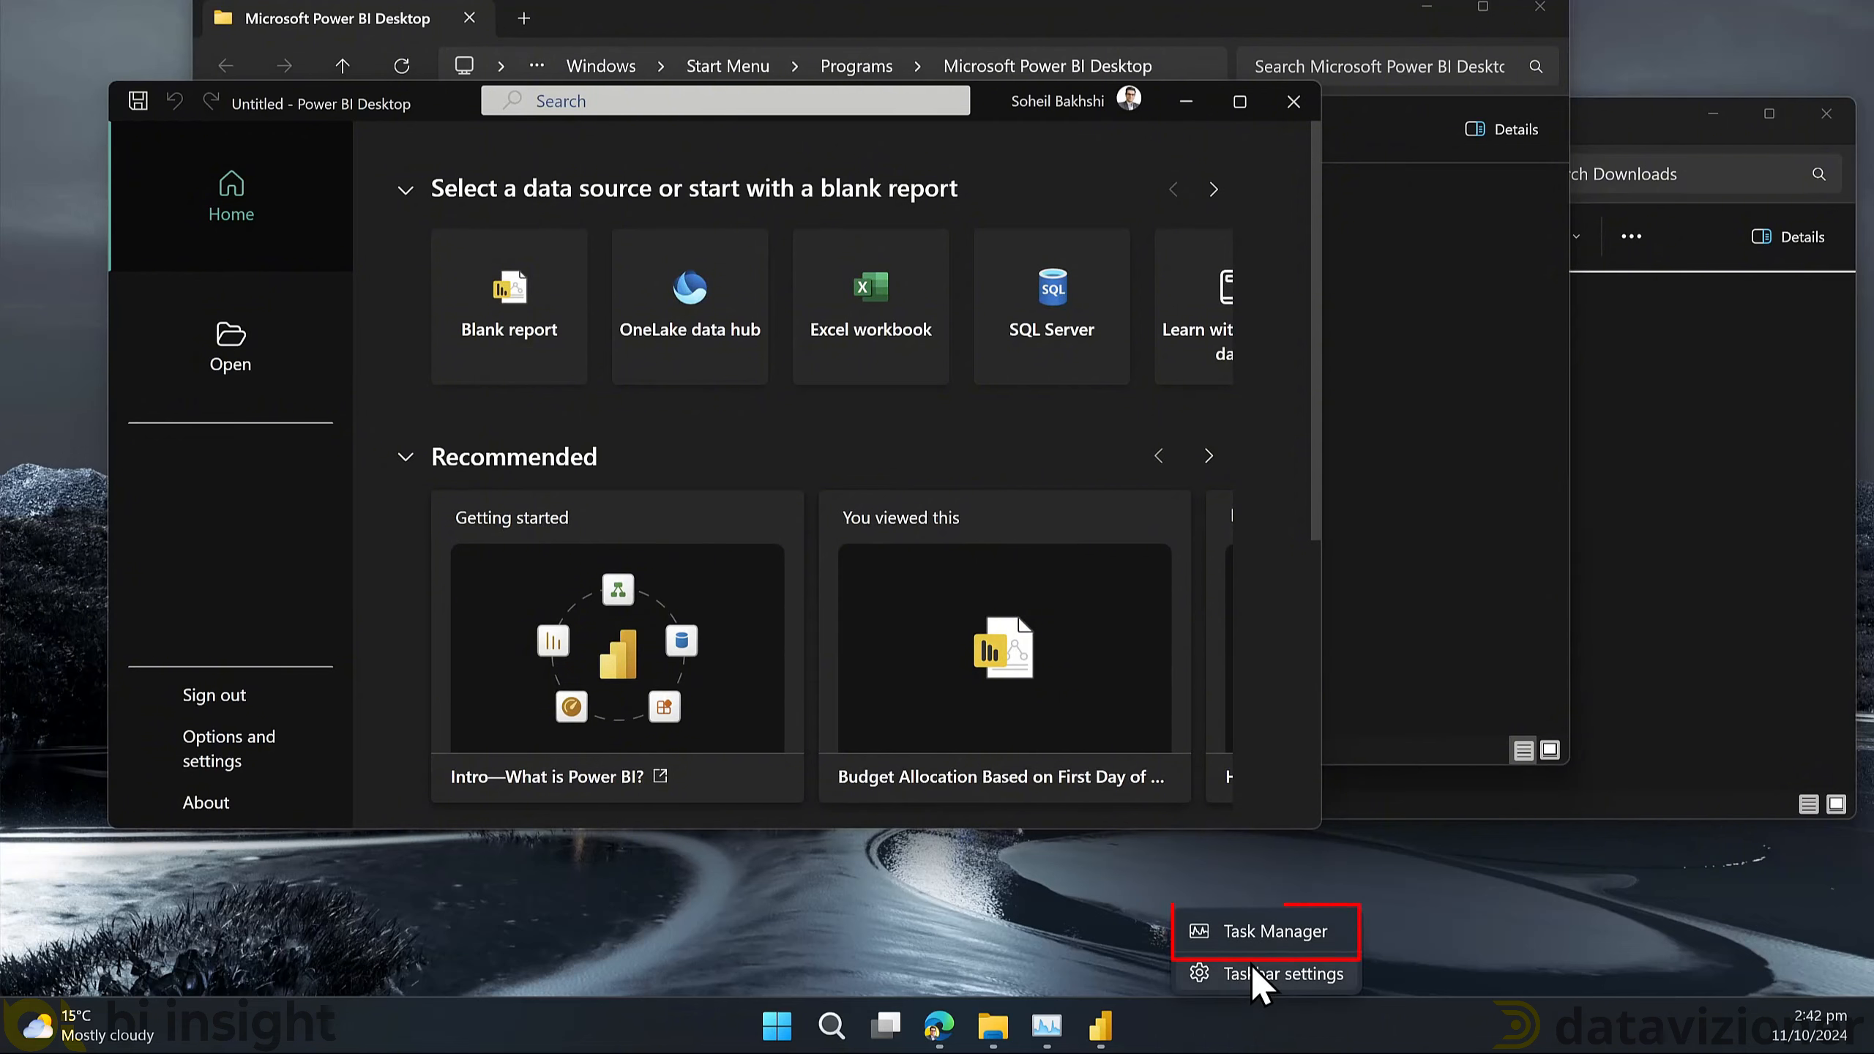
# - From Task Manager, reveal the bin folder holding the running PBIDesktop.exe
pyautogui.click(1269, 931)
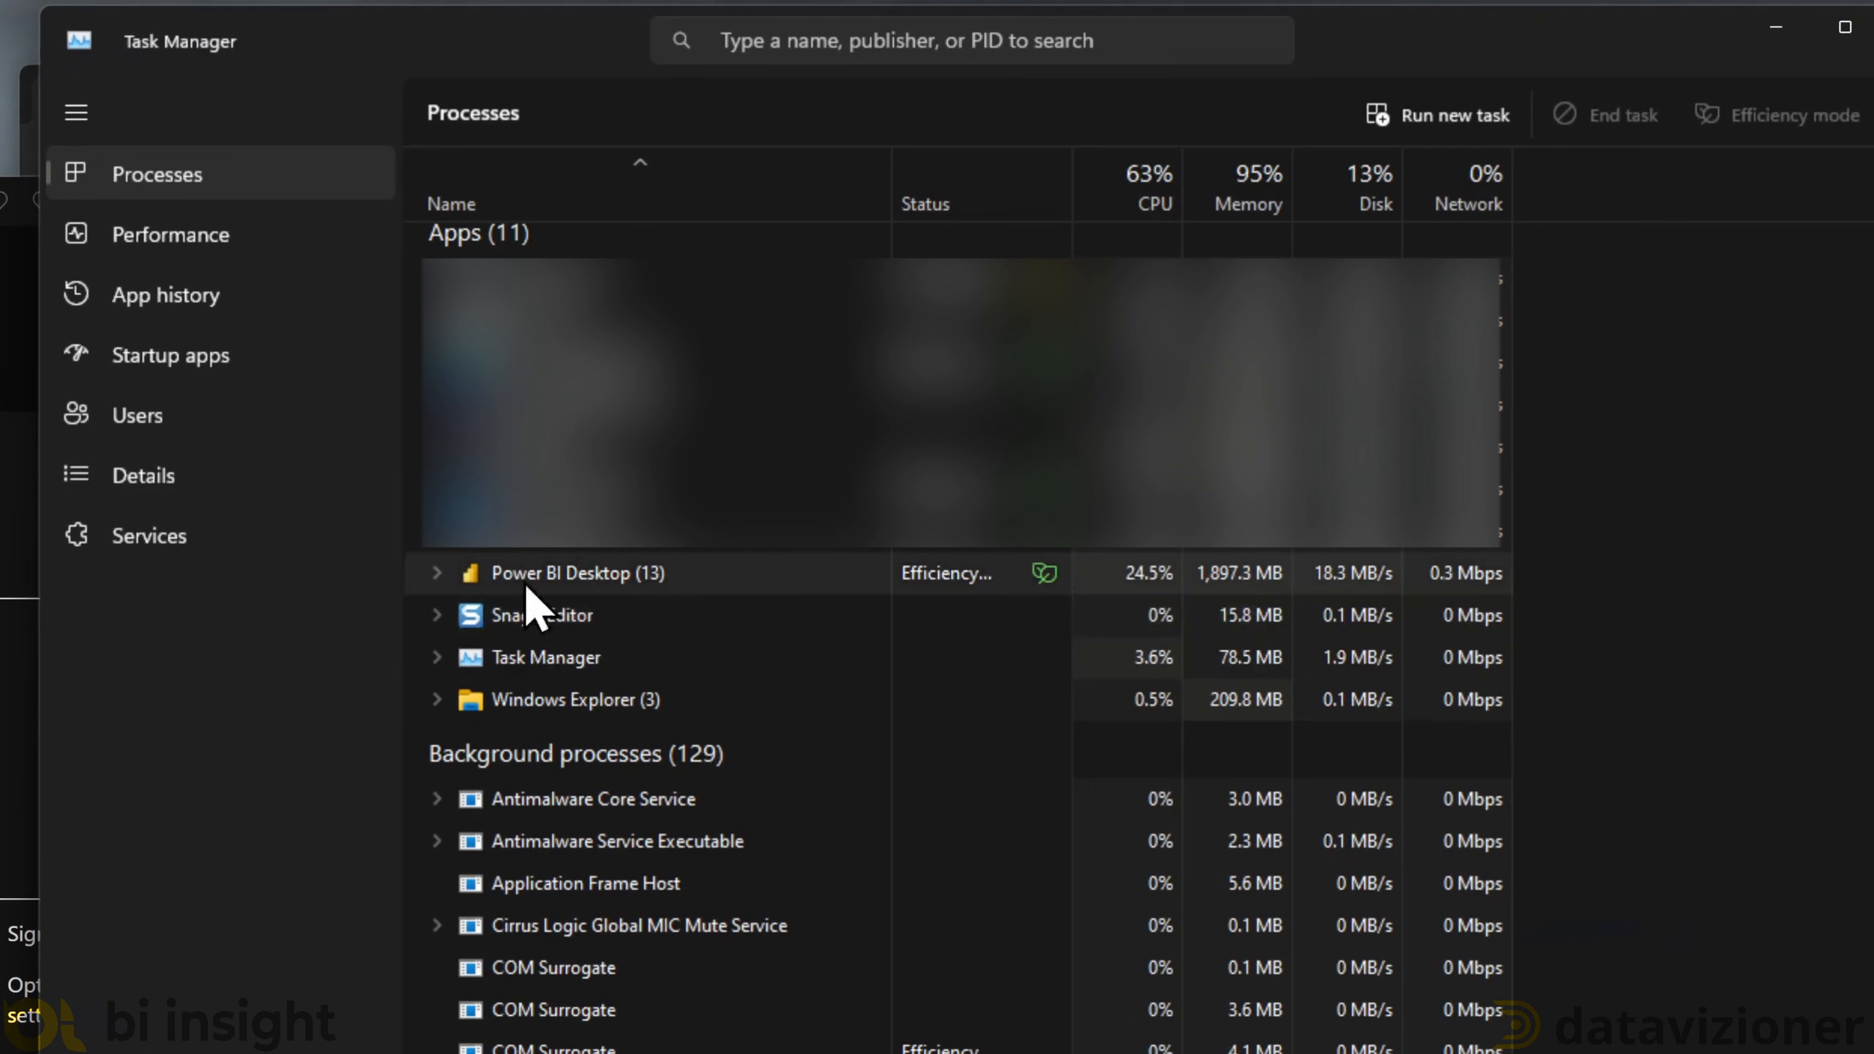
pyautogui.click(437, 572)
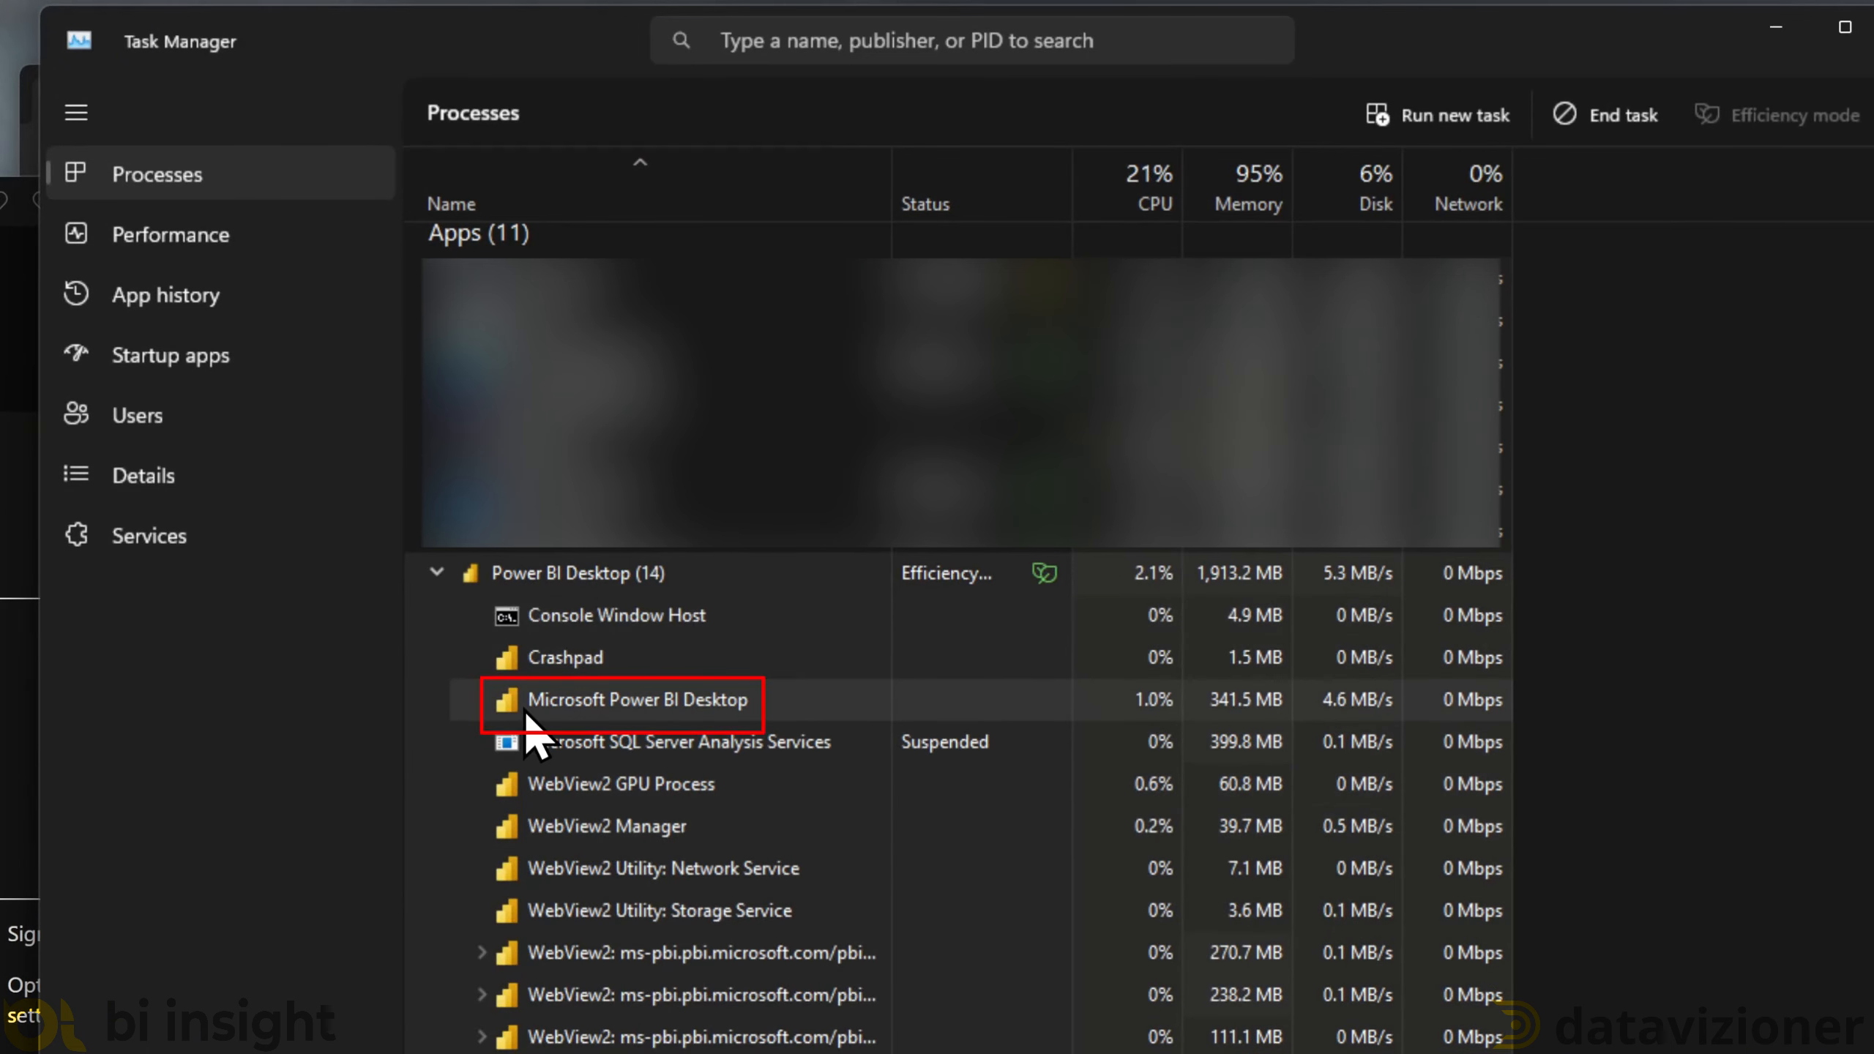
pyautogui.rightClick(640, 700)
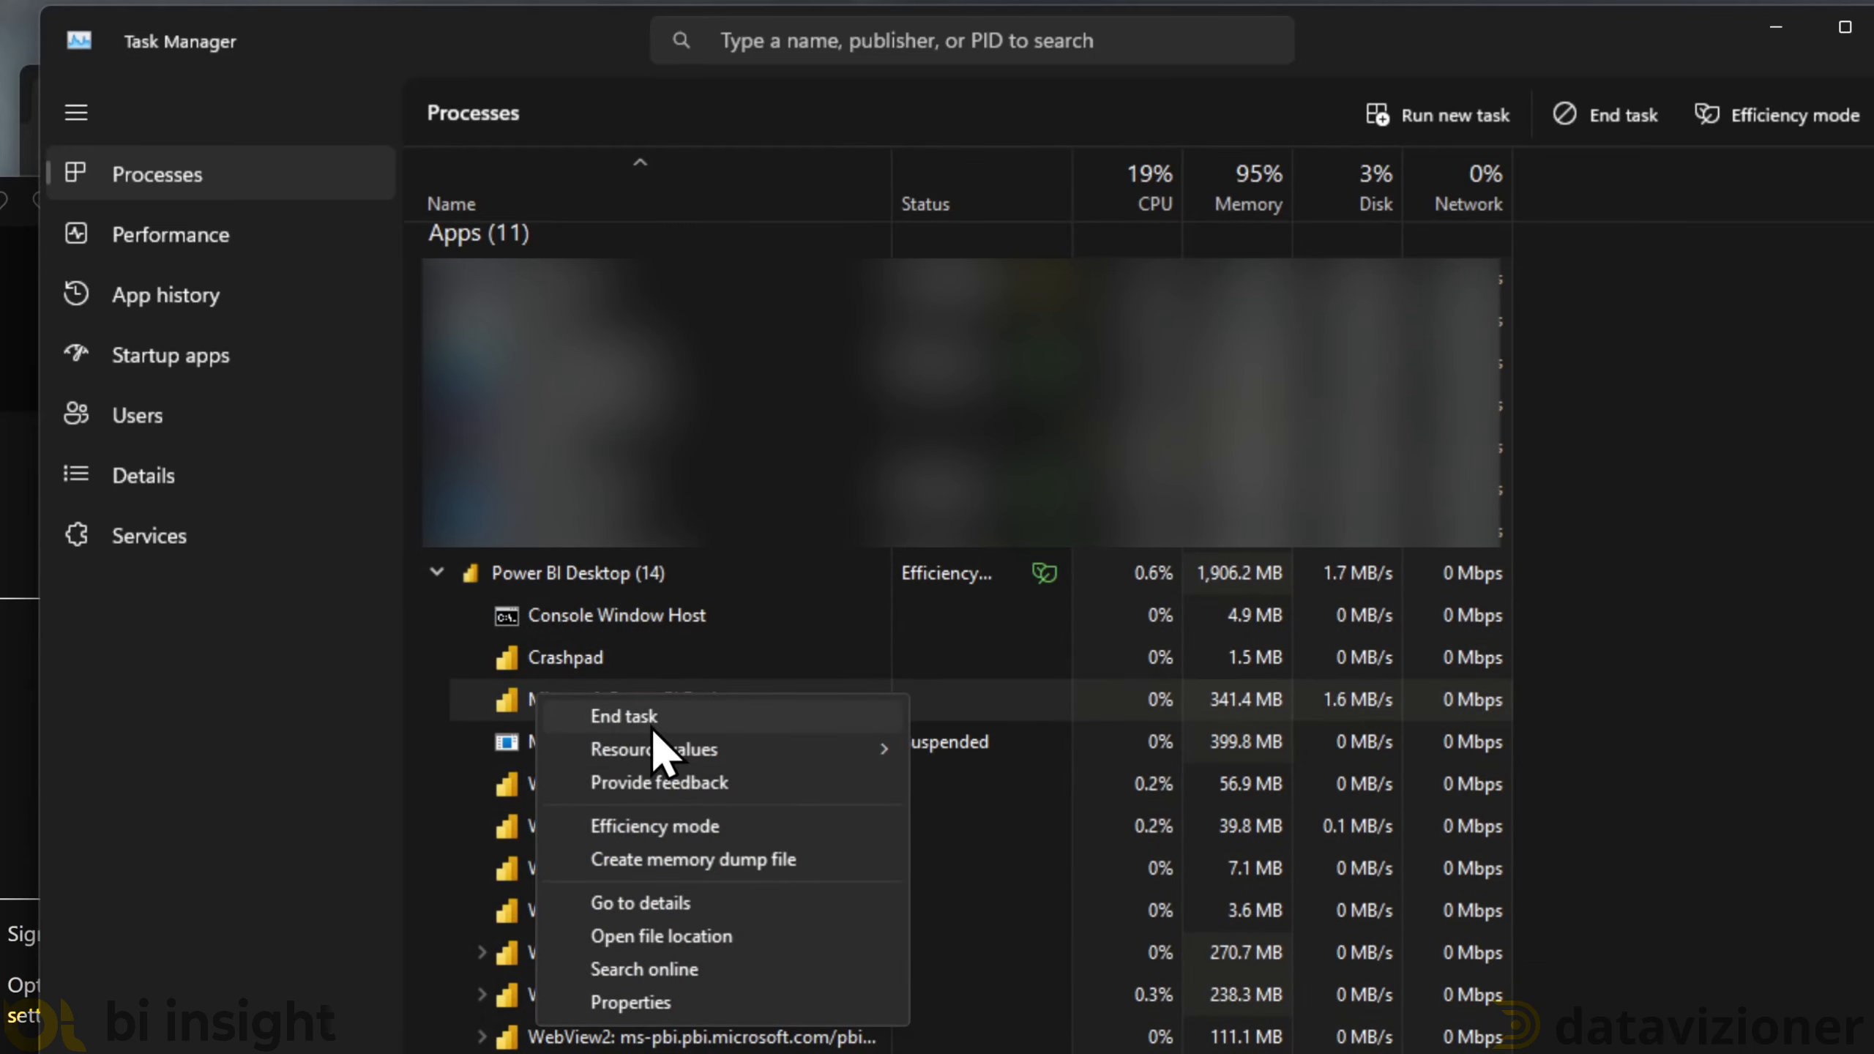
pyautogui.moveTo(660, 935)
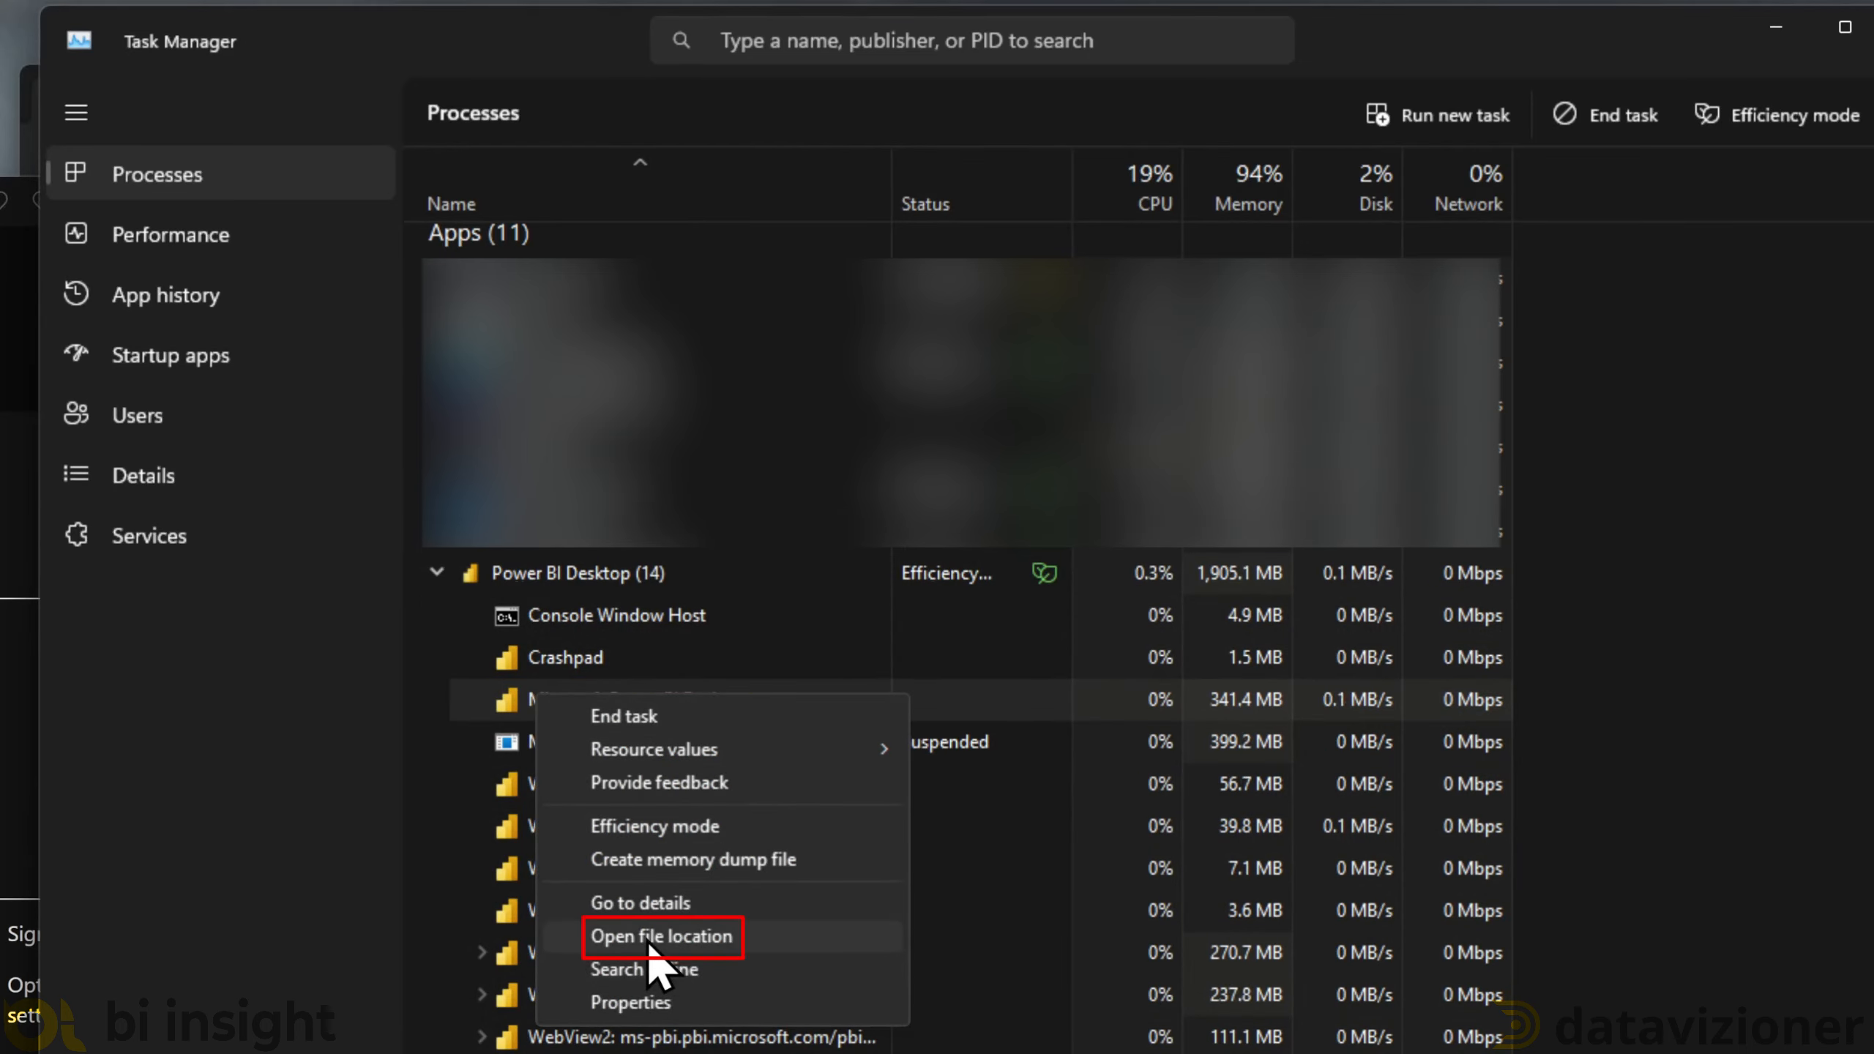
pyautogui.click(660, 935)
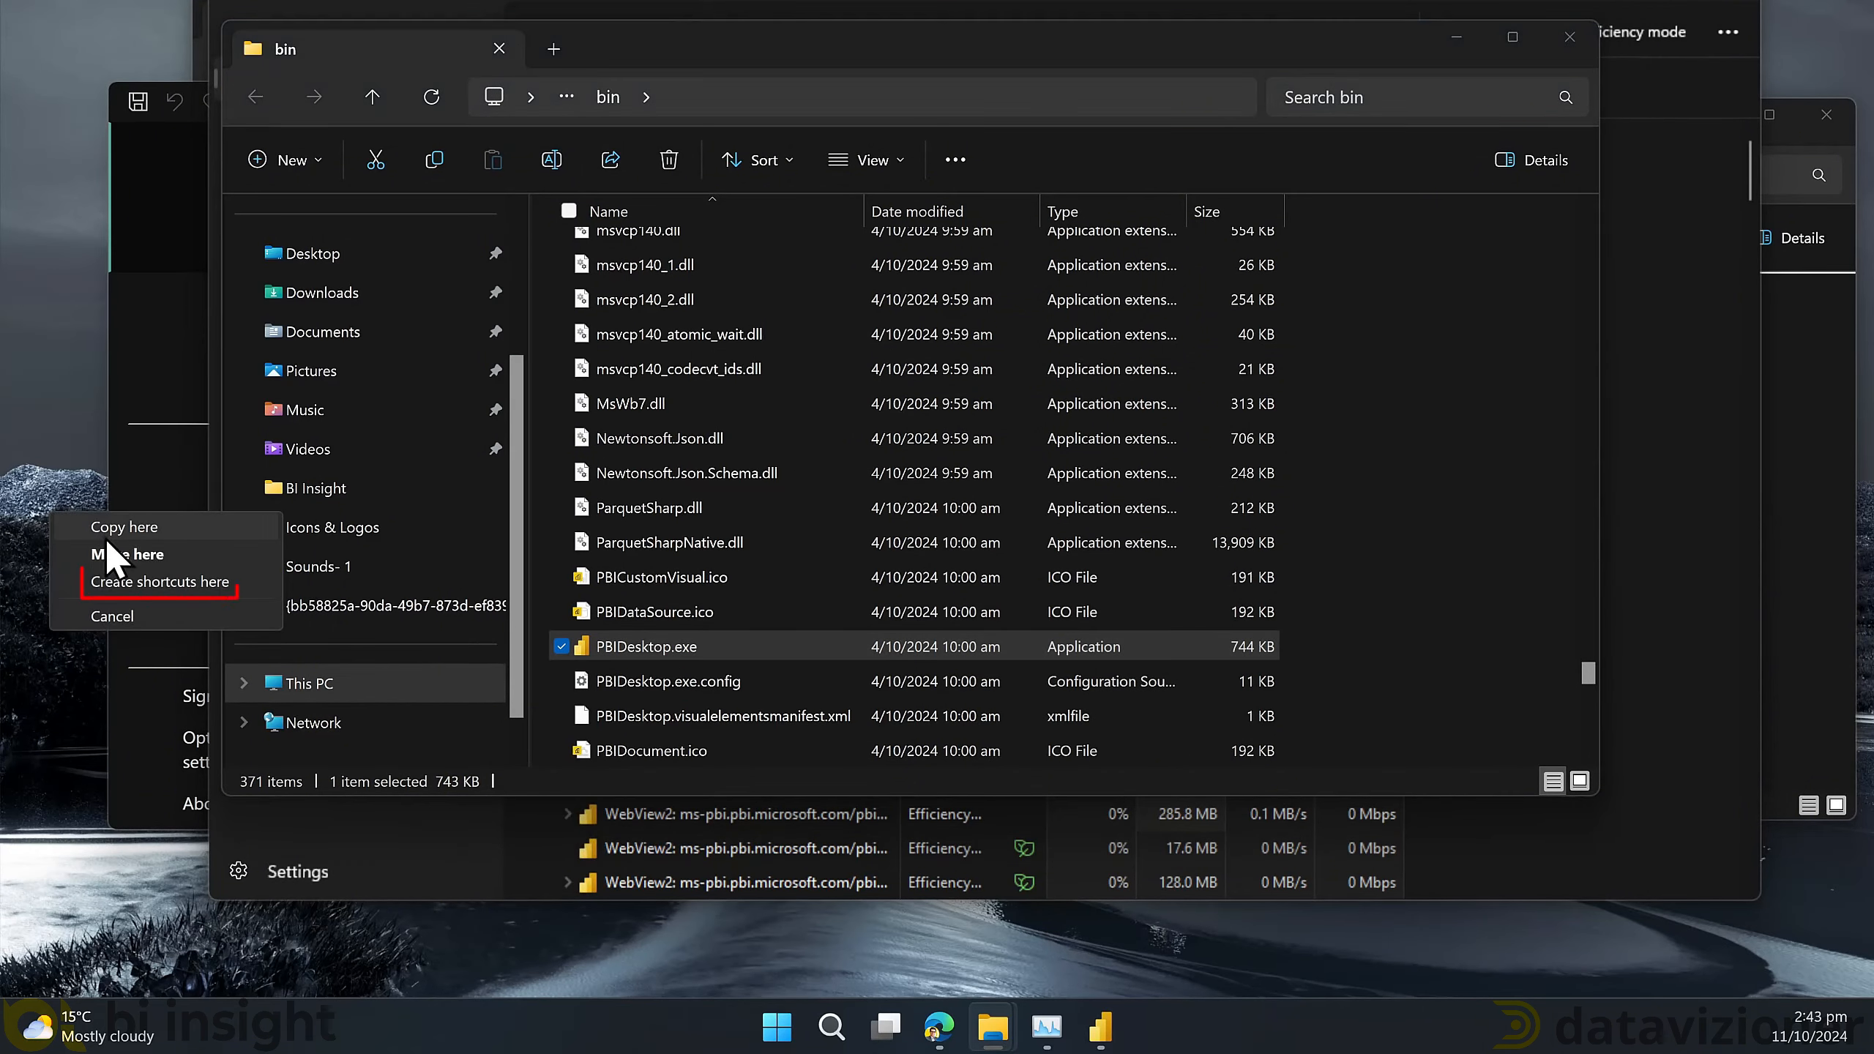
# - Create a desktop shortcut to PBIDesktop.exe and start changing its icon
pyautogui.click(160, 583)
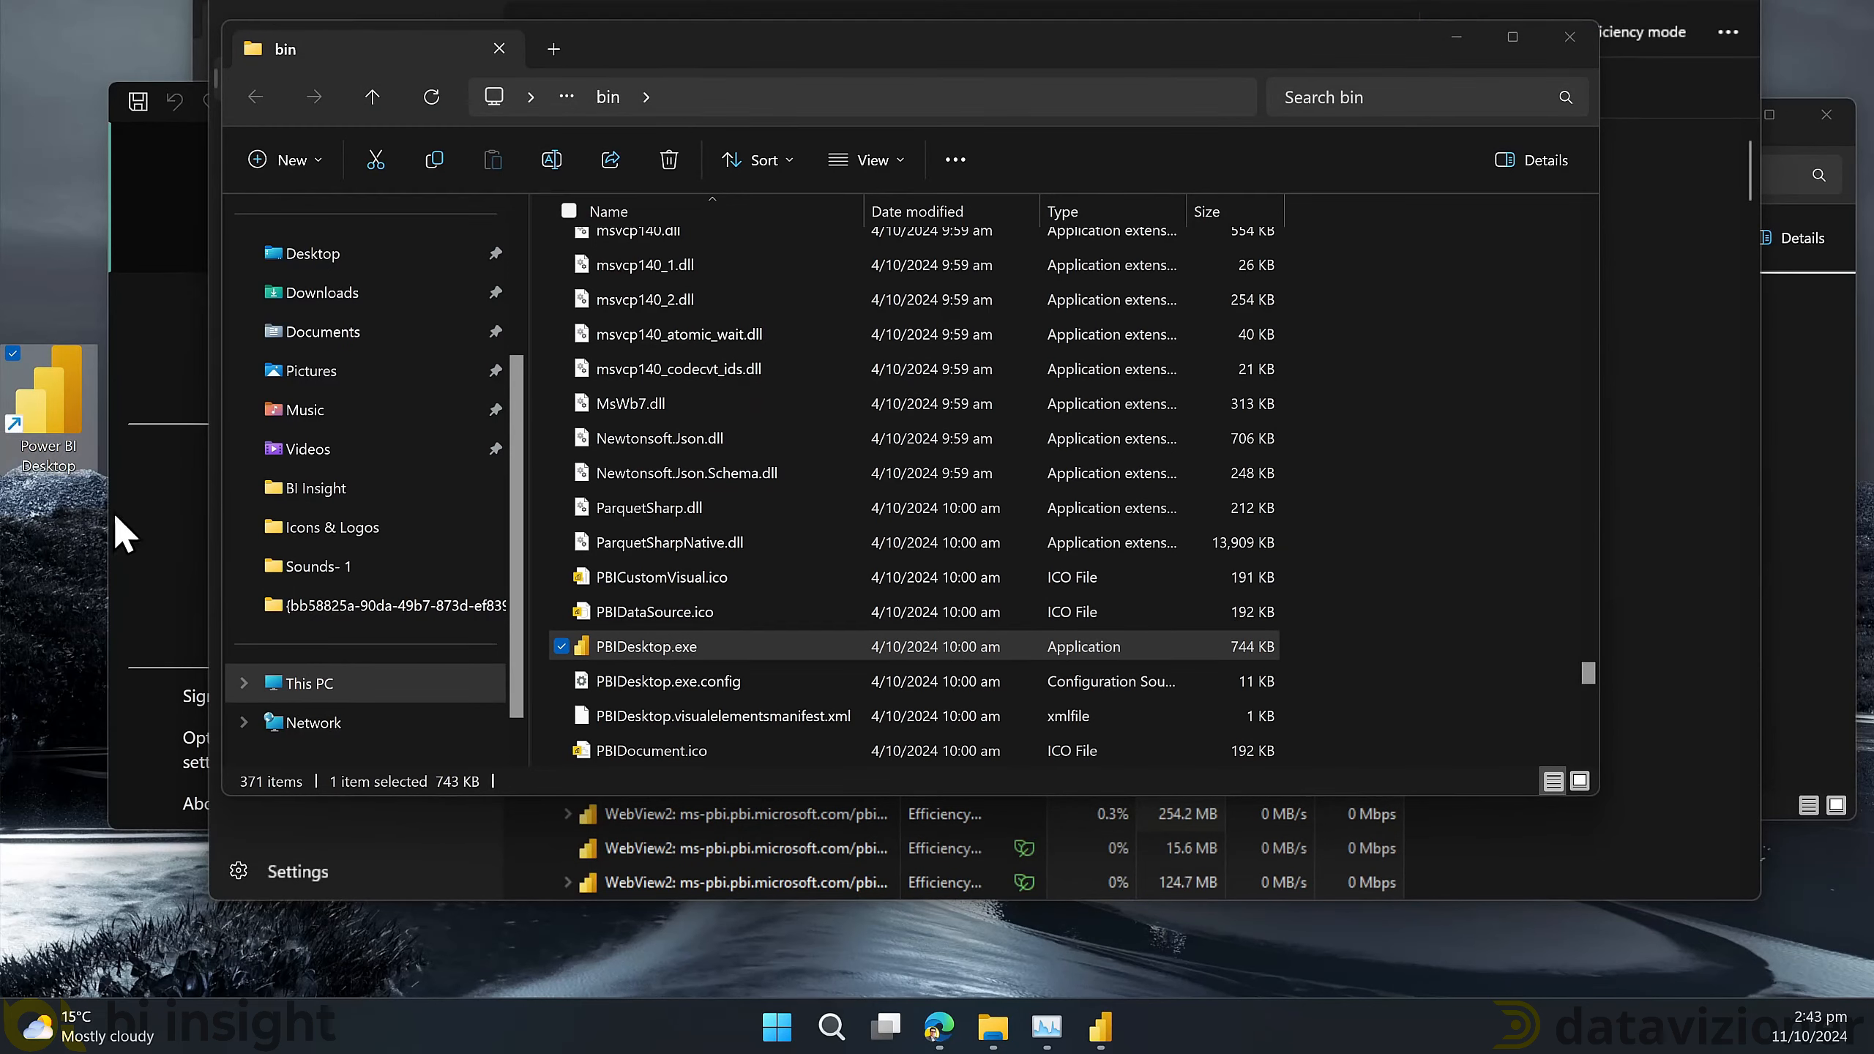
pyautogui.rightClick(644, 646)
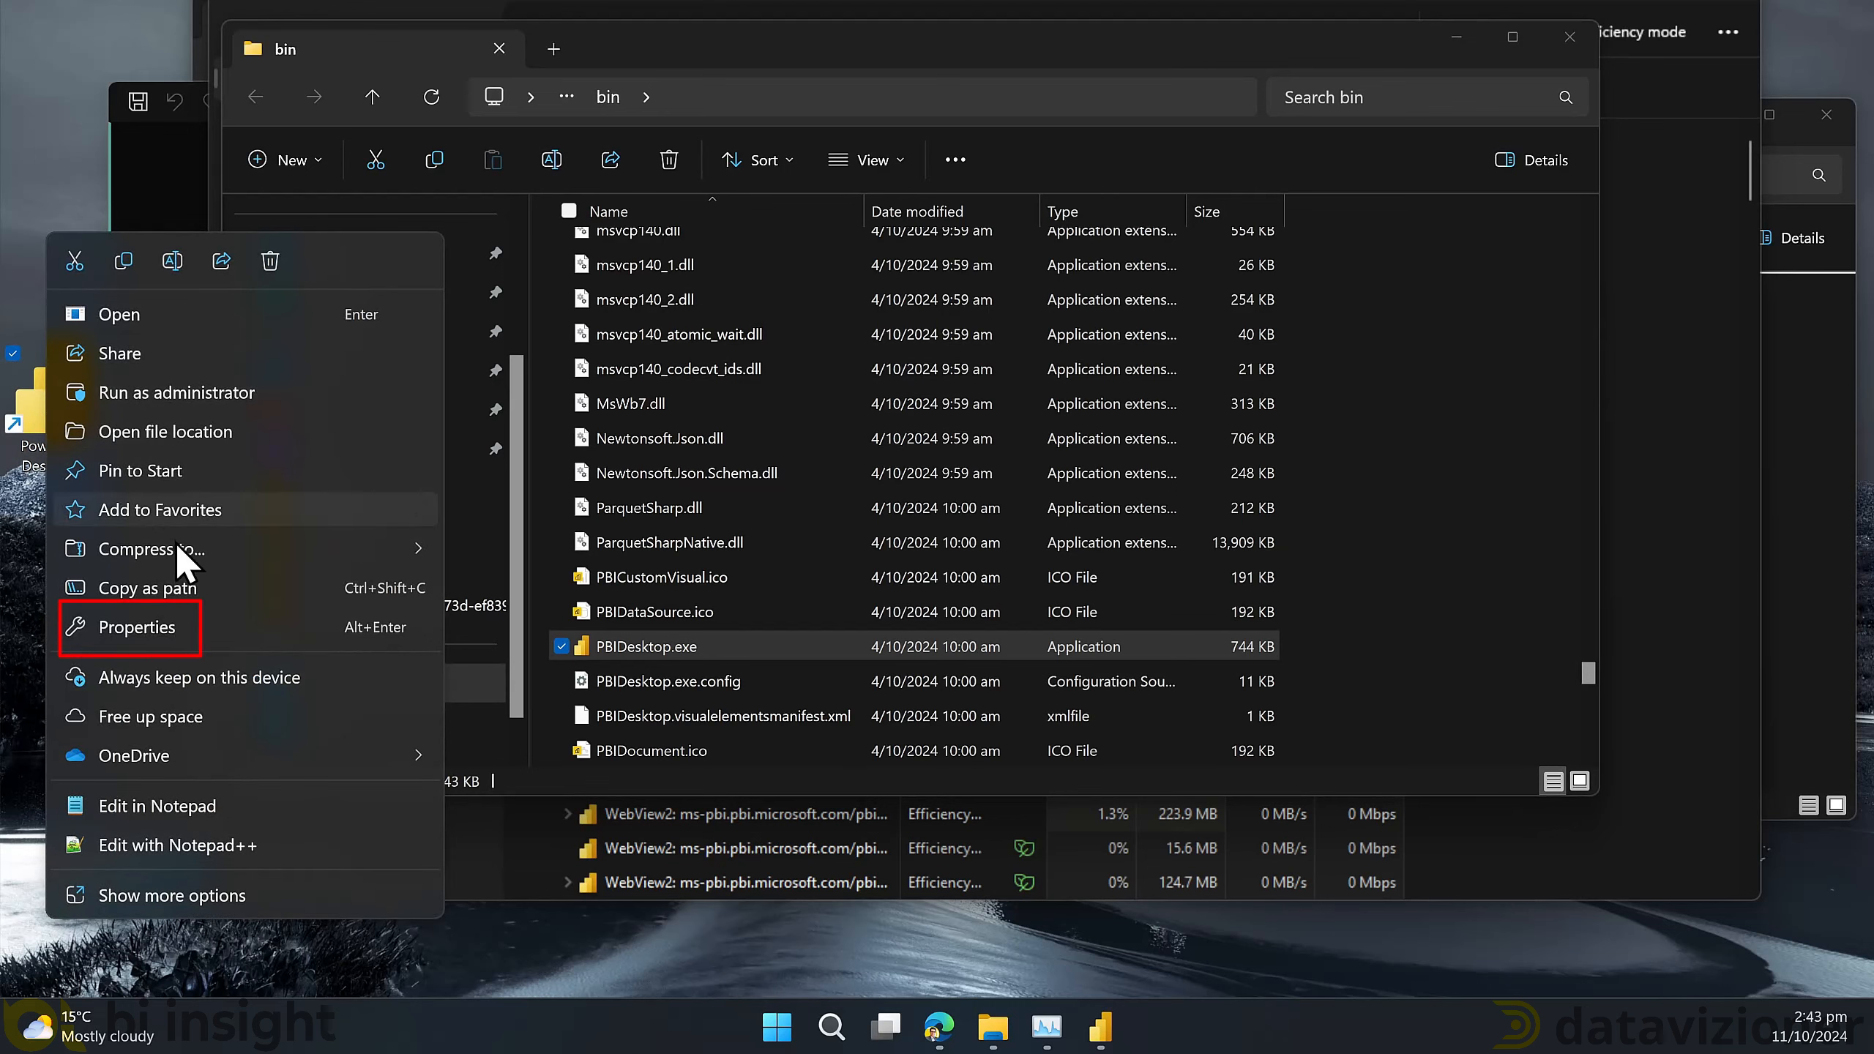
pyautogui.click(138, 627)
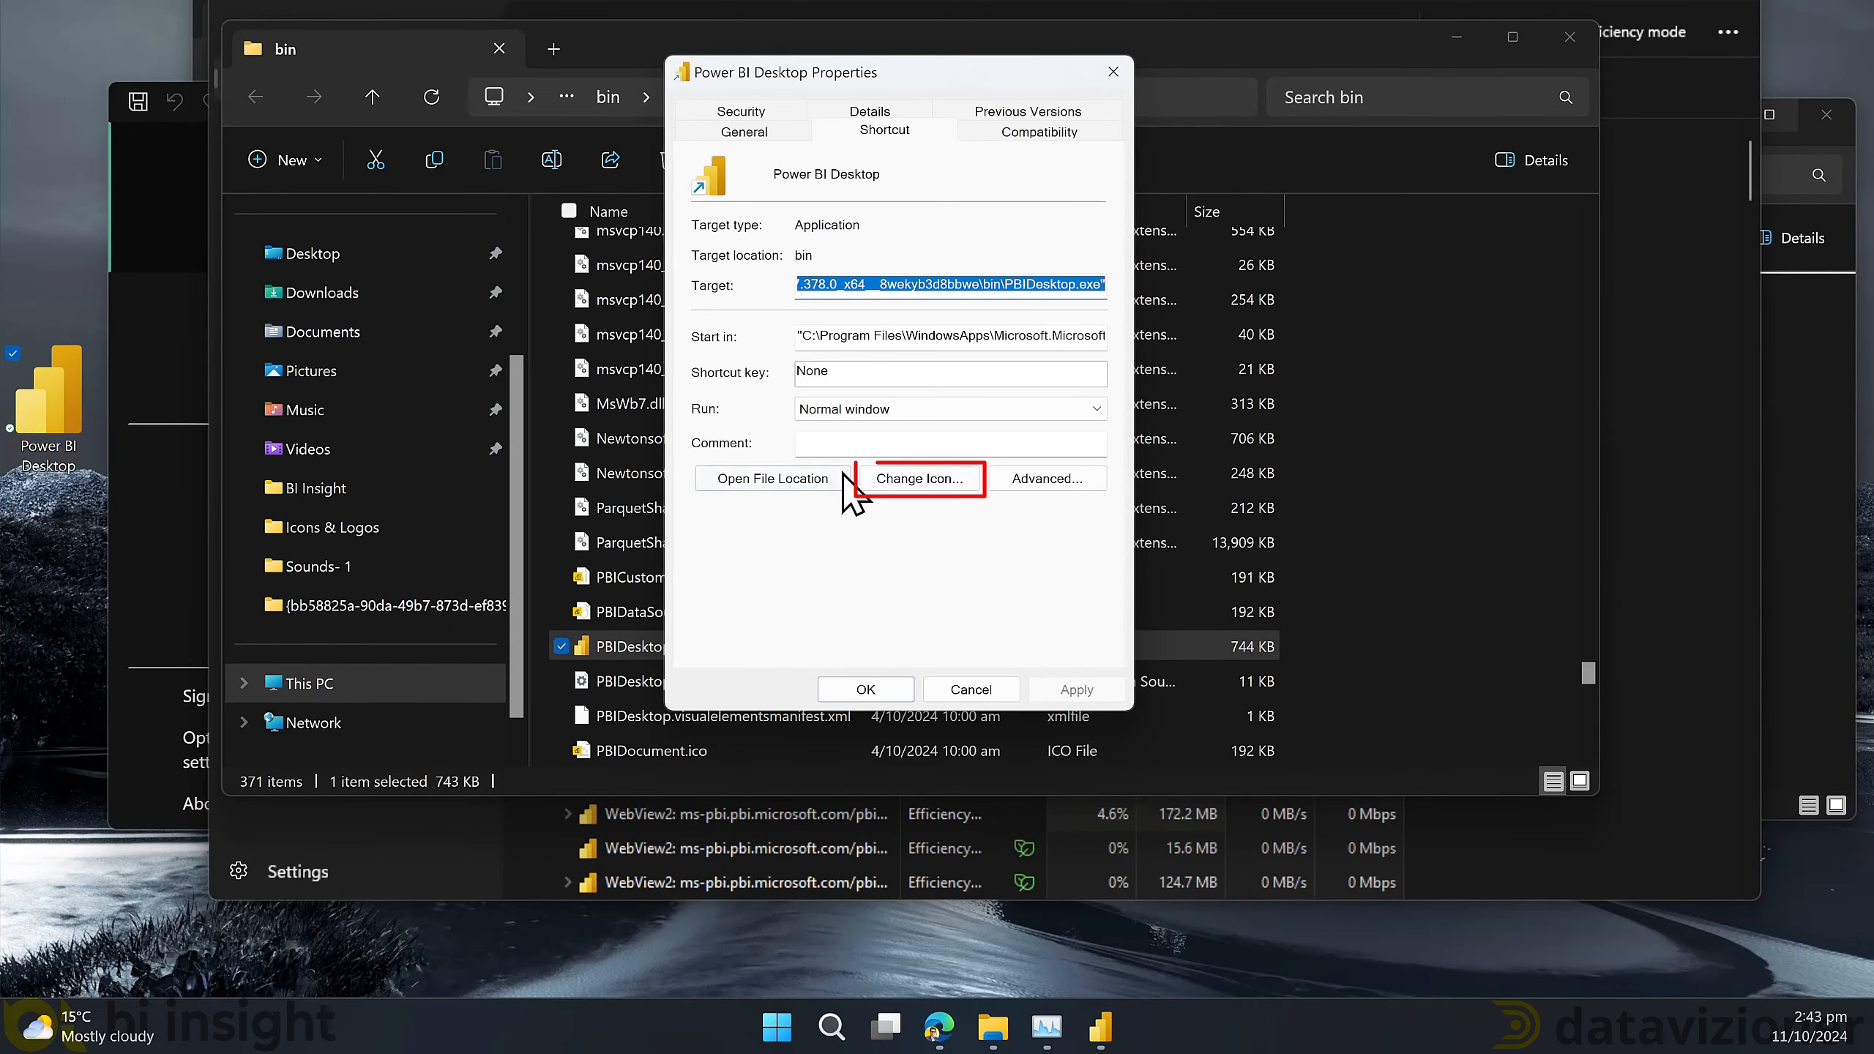
pyautogui.click(921, 479)
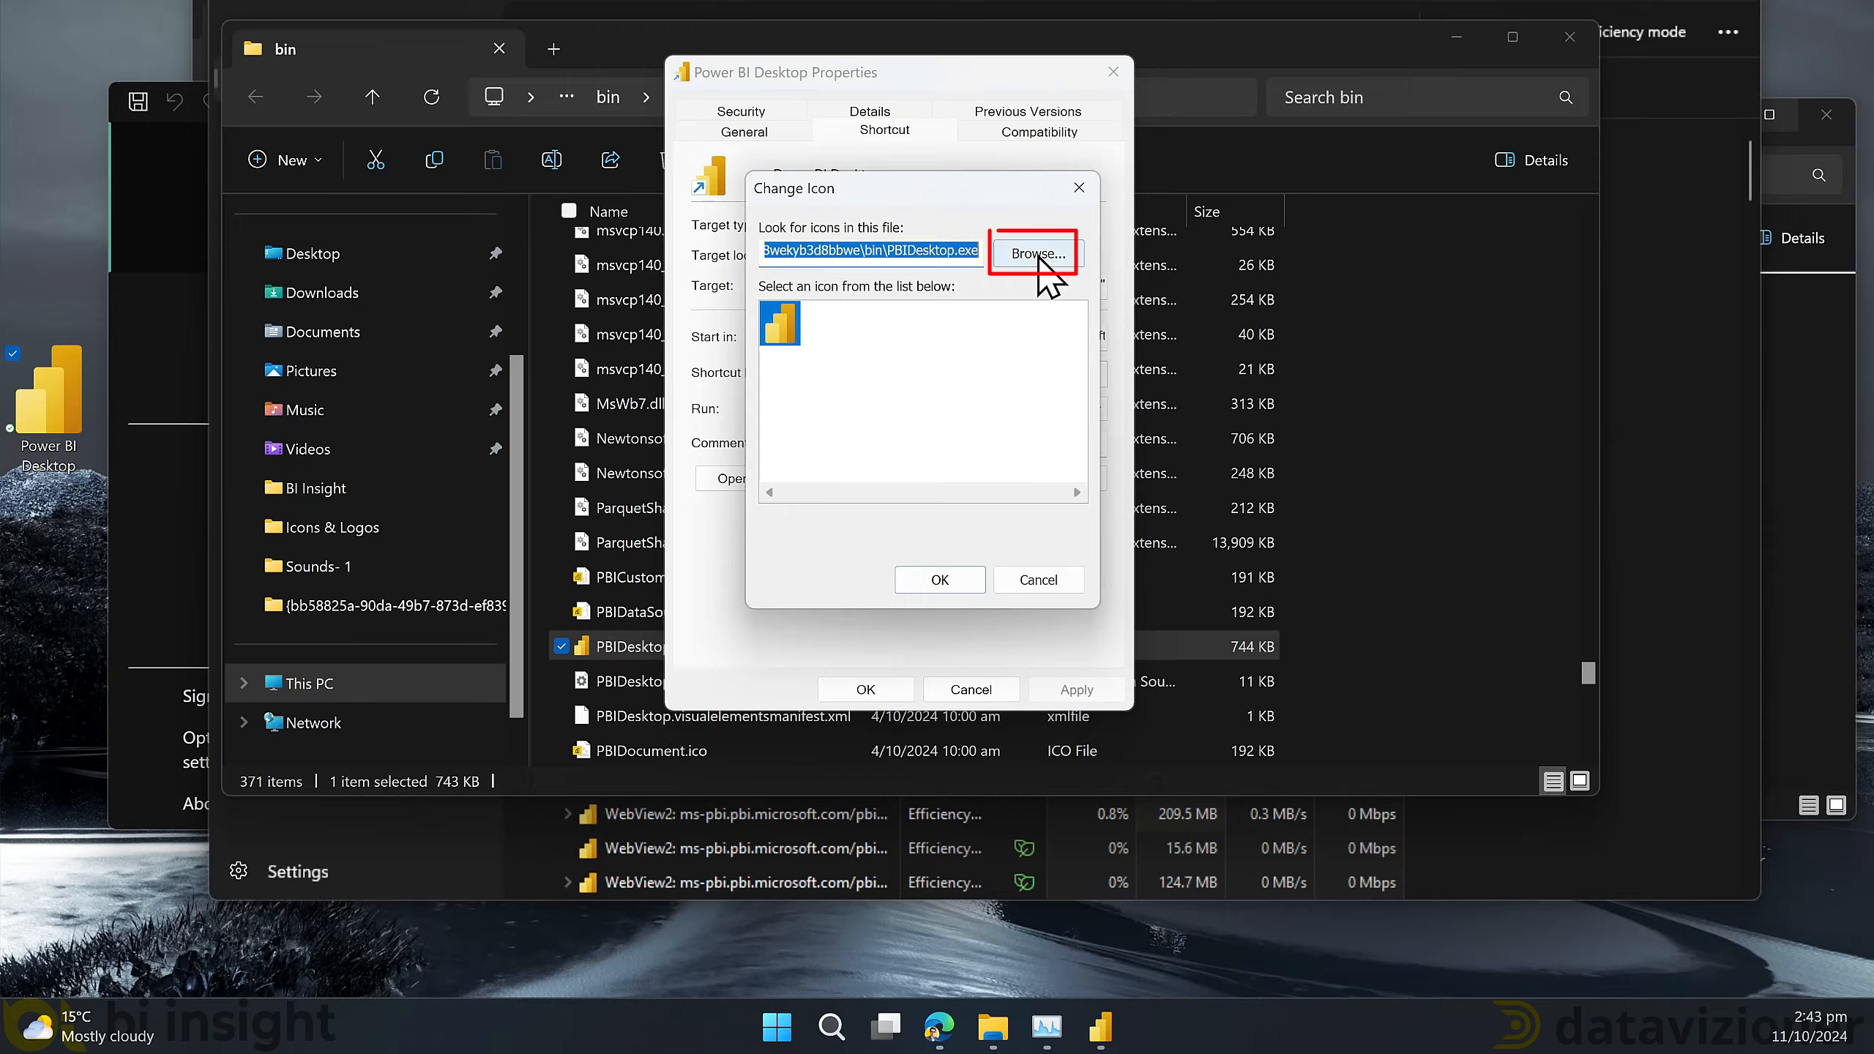
# - Give the new shortcut the PBI Desktop Icon 2.ico icon and close its properties
pyautogui.click(1030, 254)
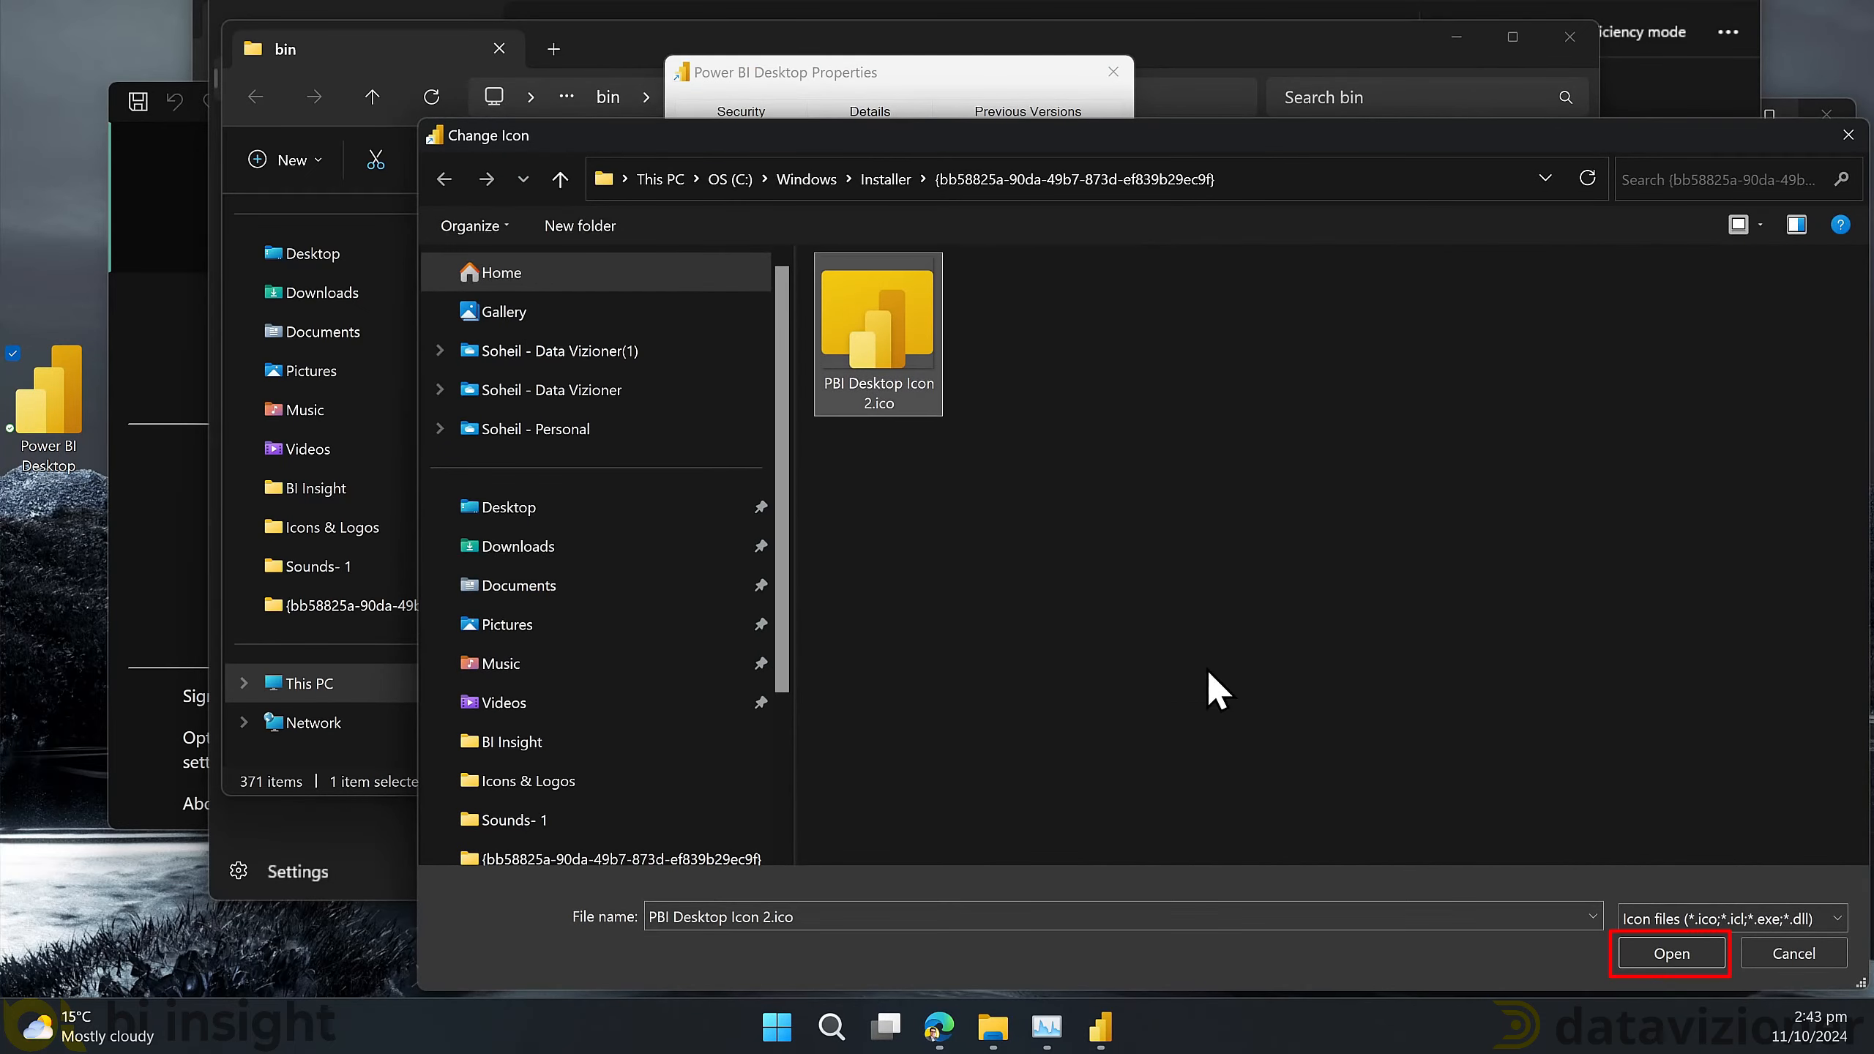
pyautogui.click(1668, 953)
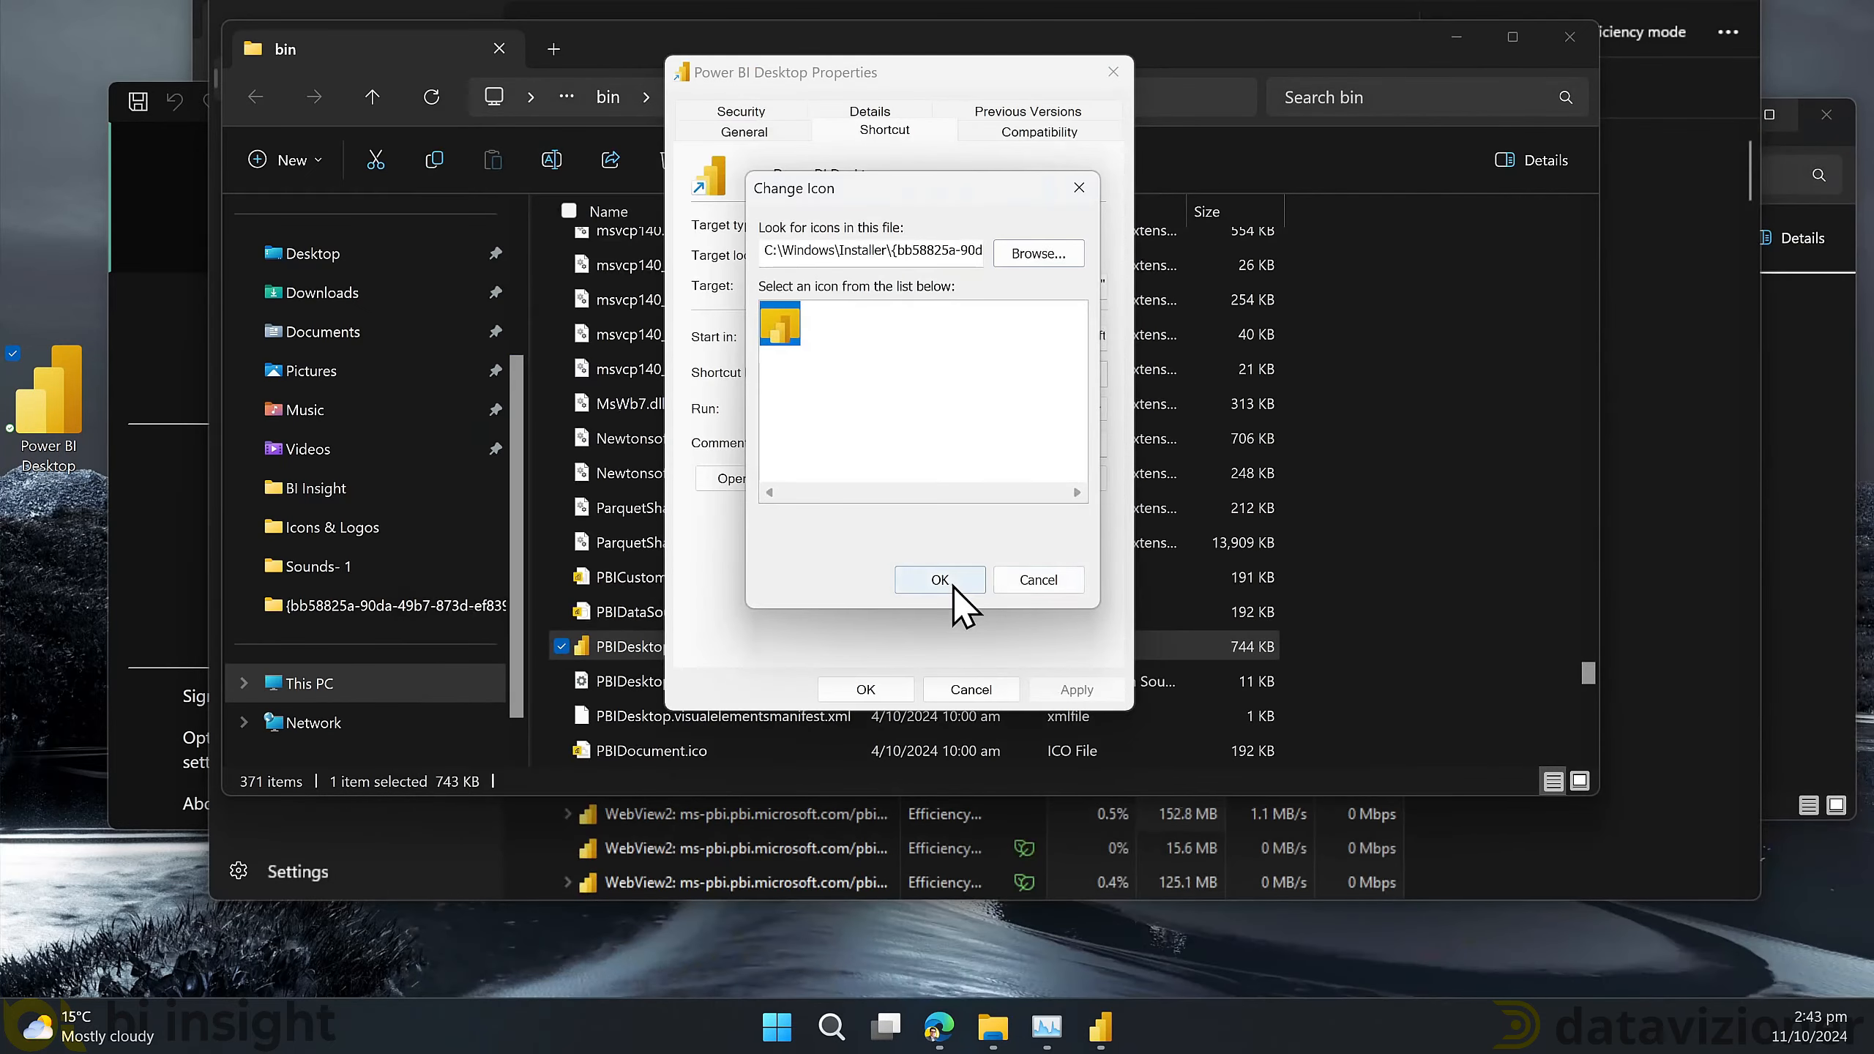
pyautogui.click(939, 580)
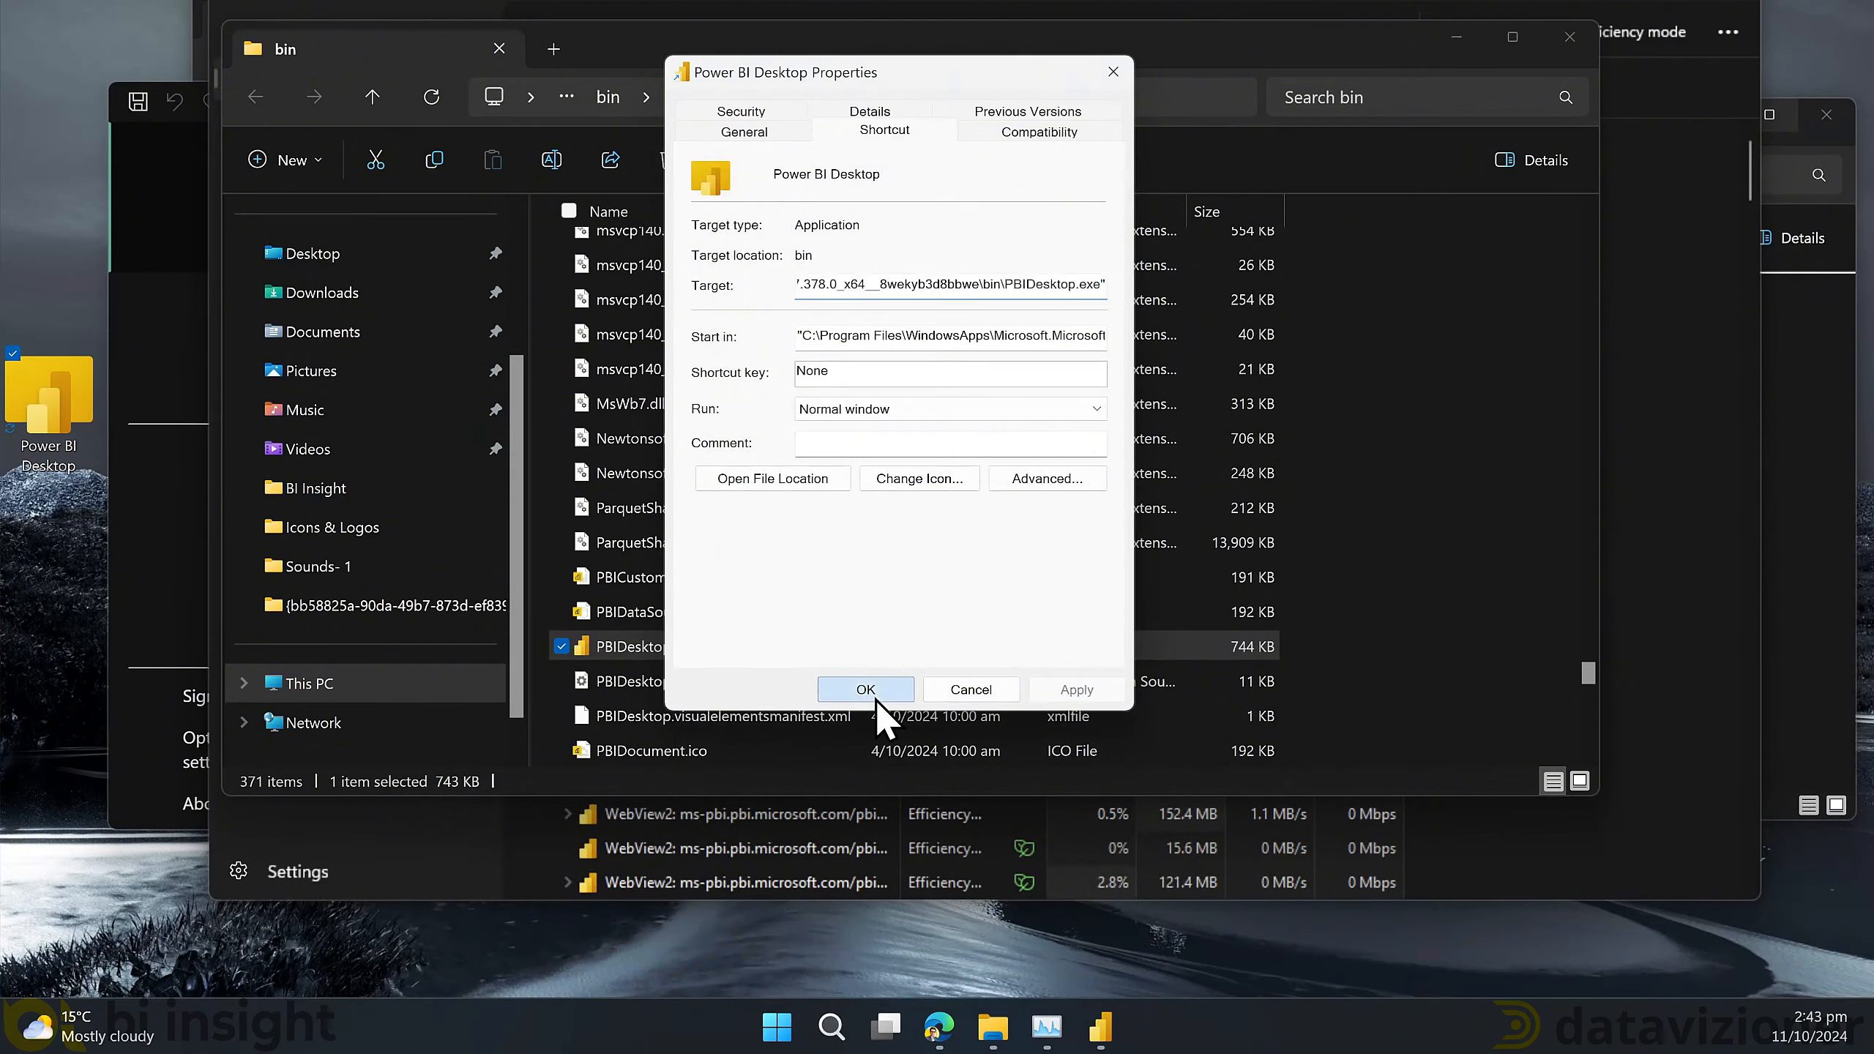
pyautogui.click(864, 689)
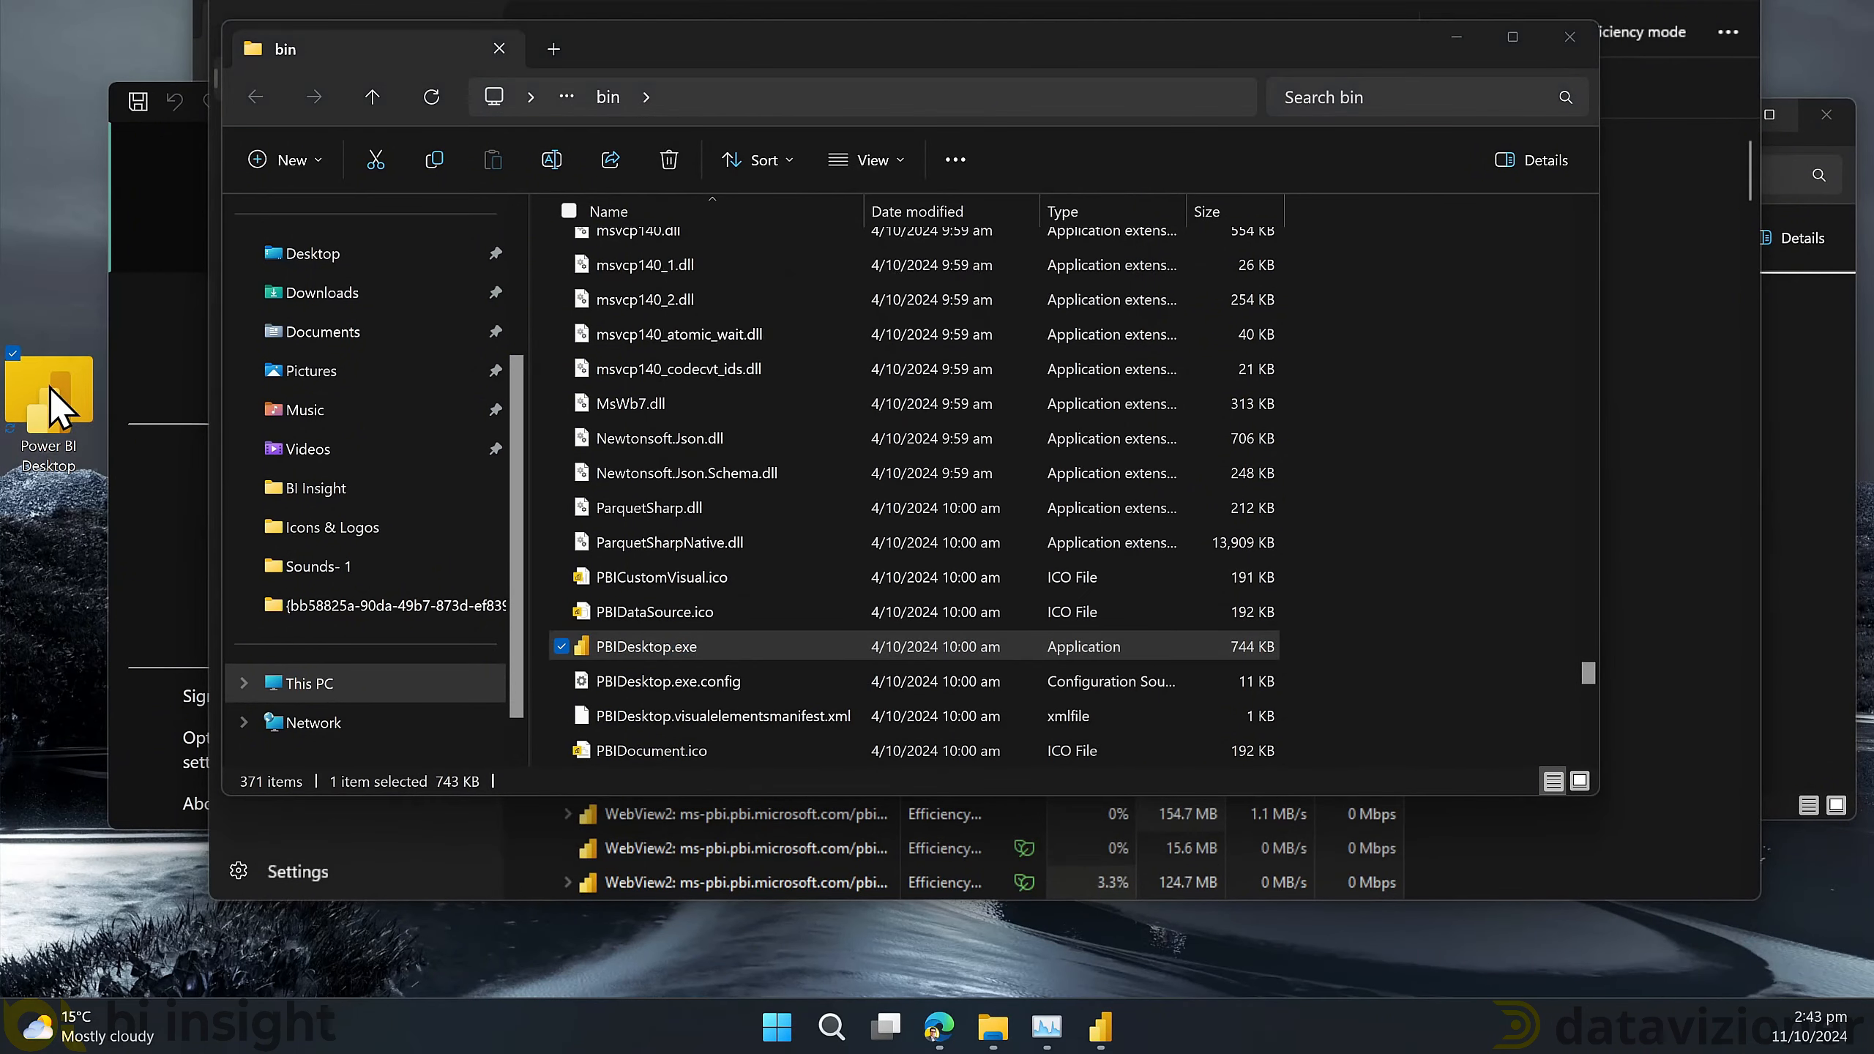
# - Pin the re-iconed desktop shortcut to Start and confirm it among the pinned apps
pyautogui.rightClick(48, 400)
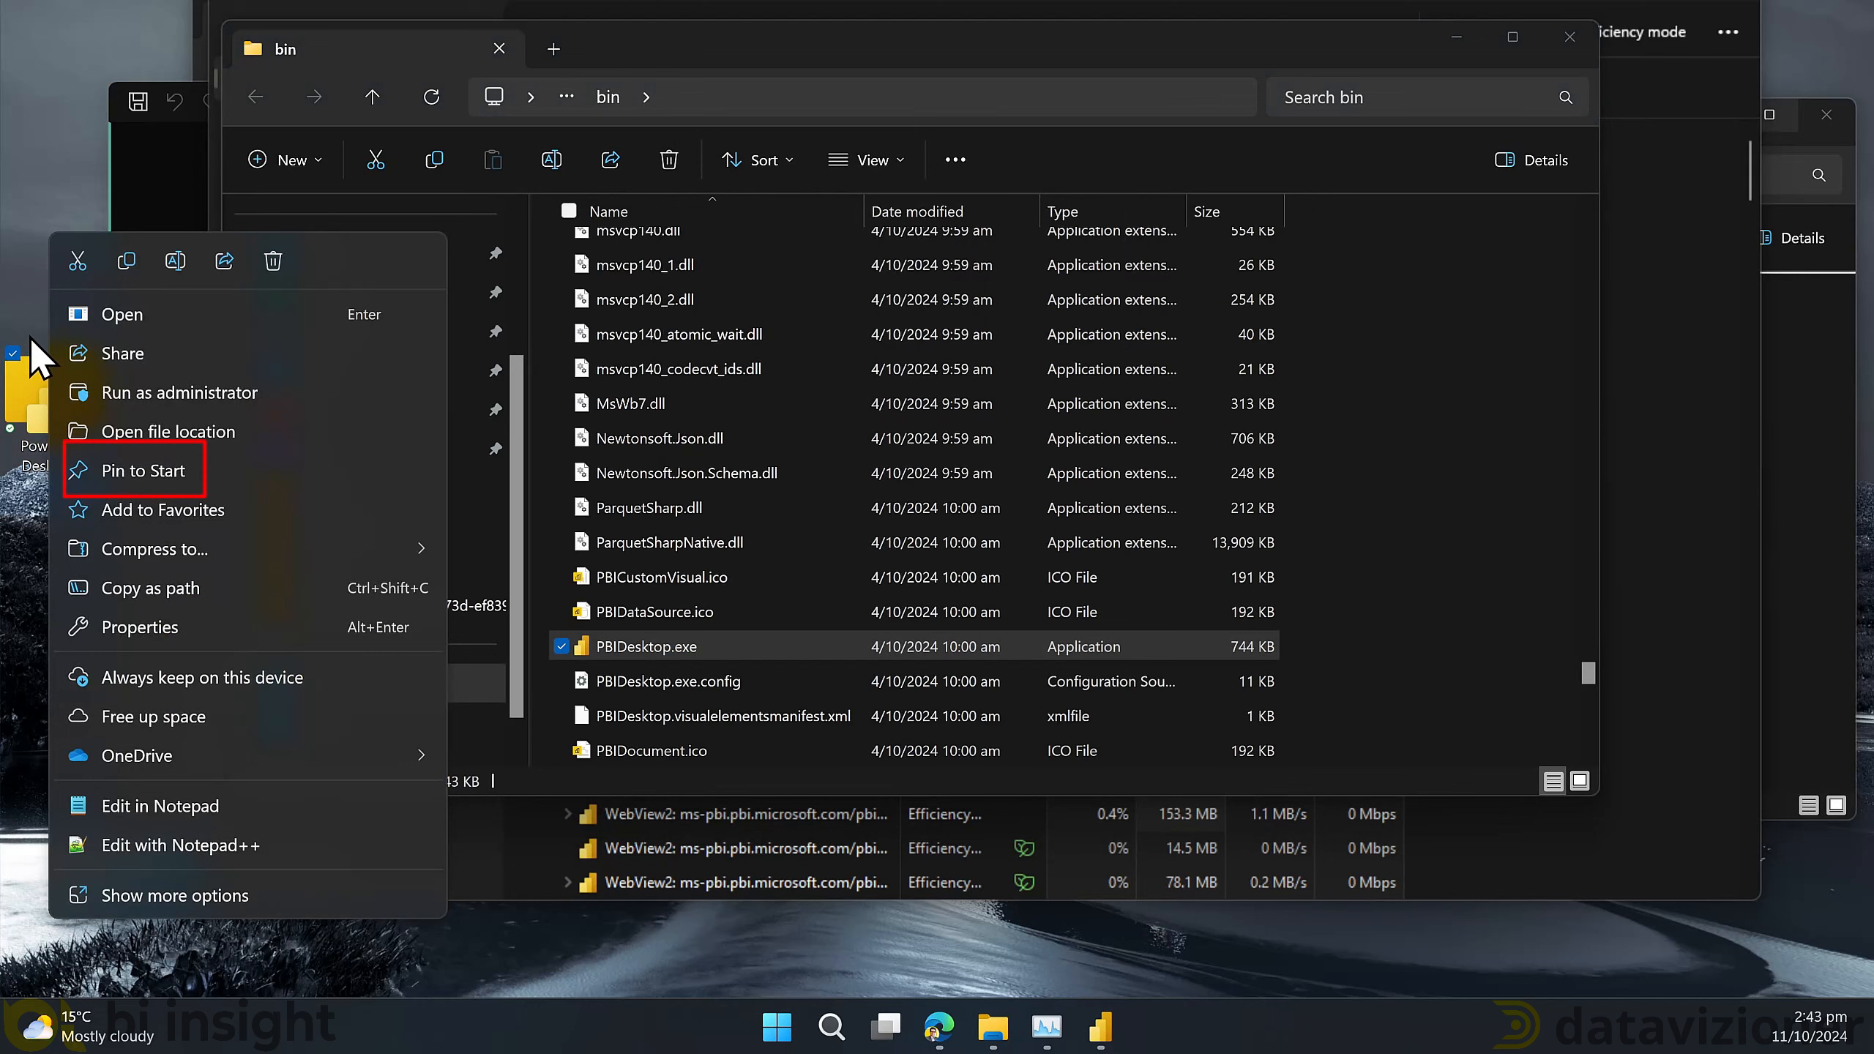
pyautogui.click(133, 470)
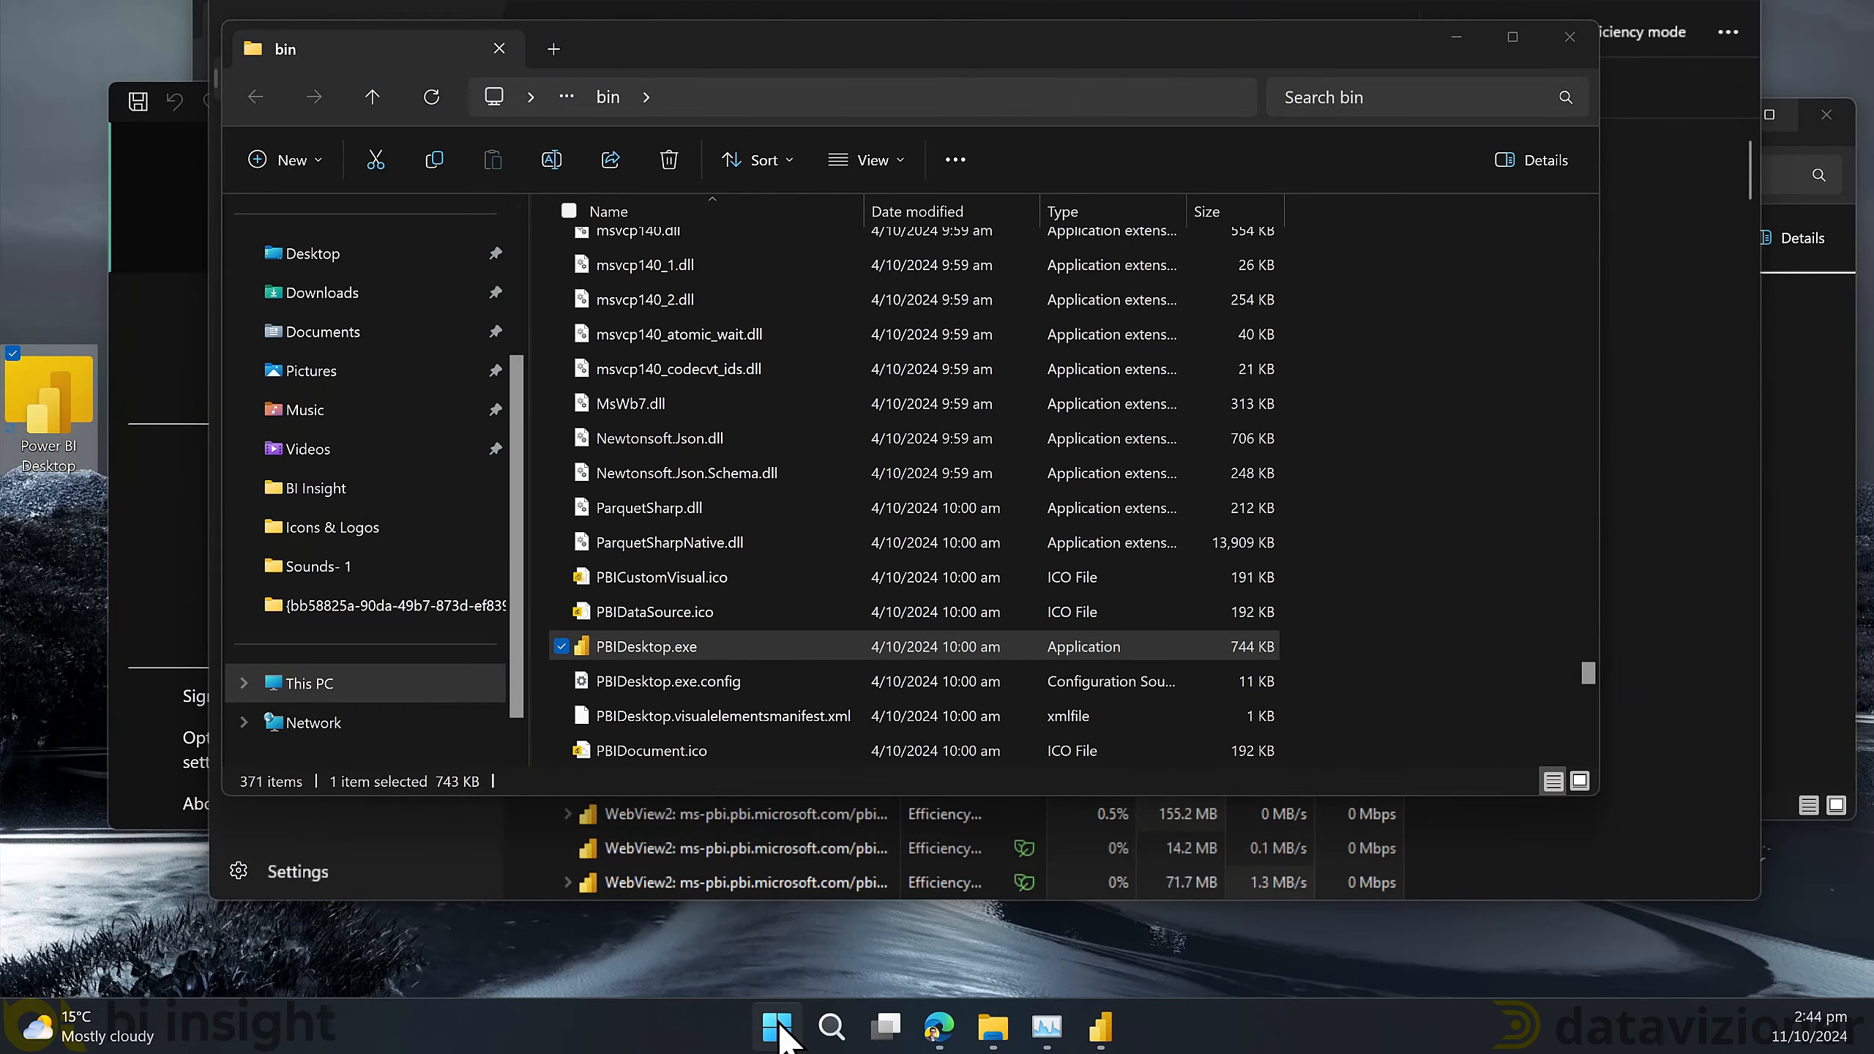
pyautogui.click(777, 1027)
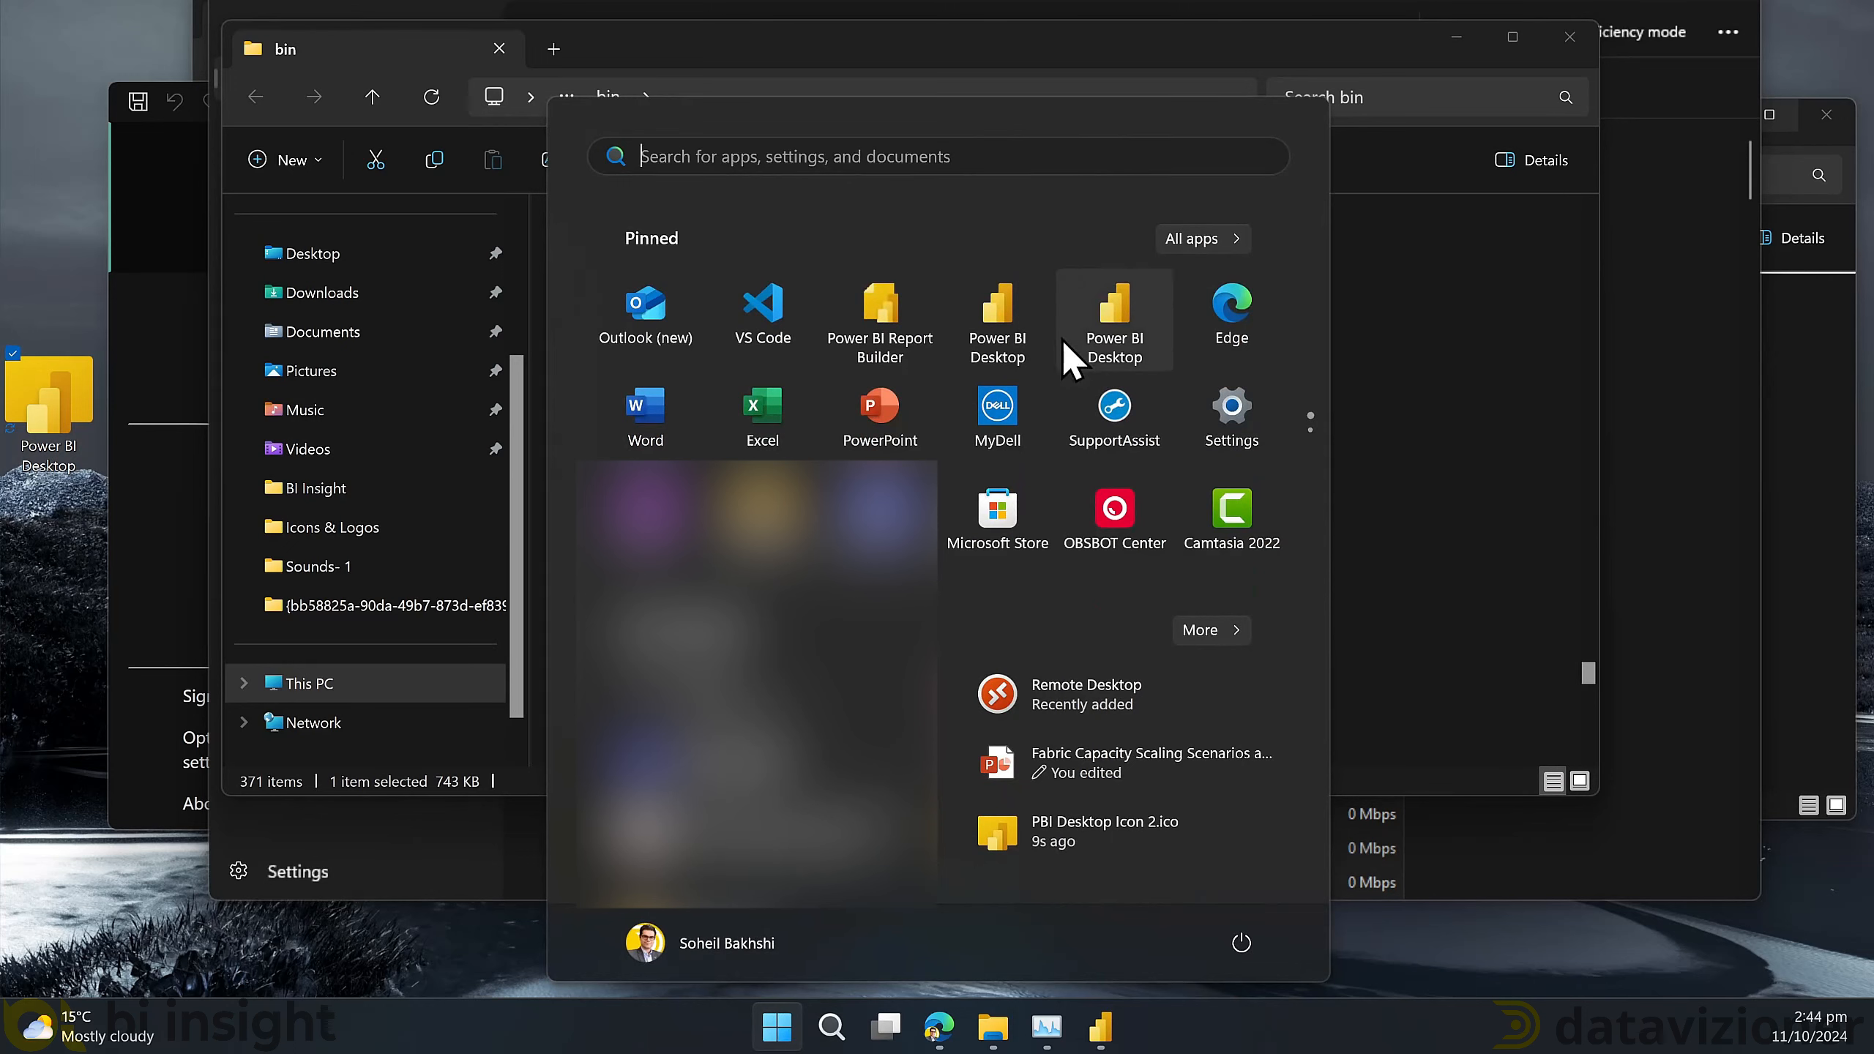